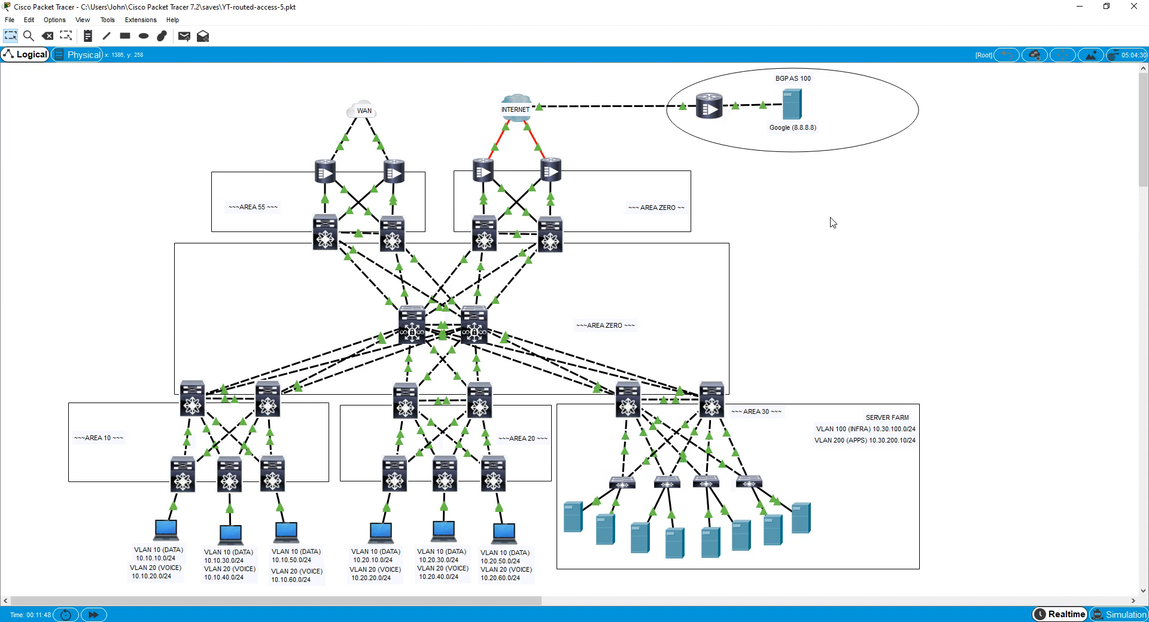
mouse_move(618, 211)
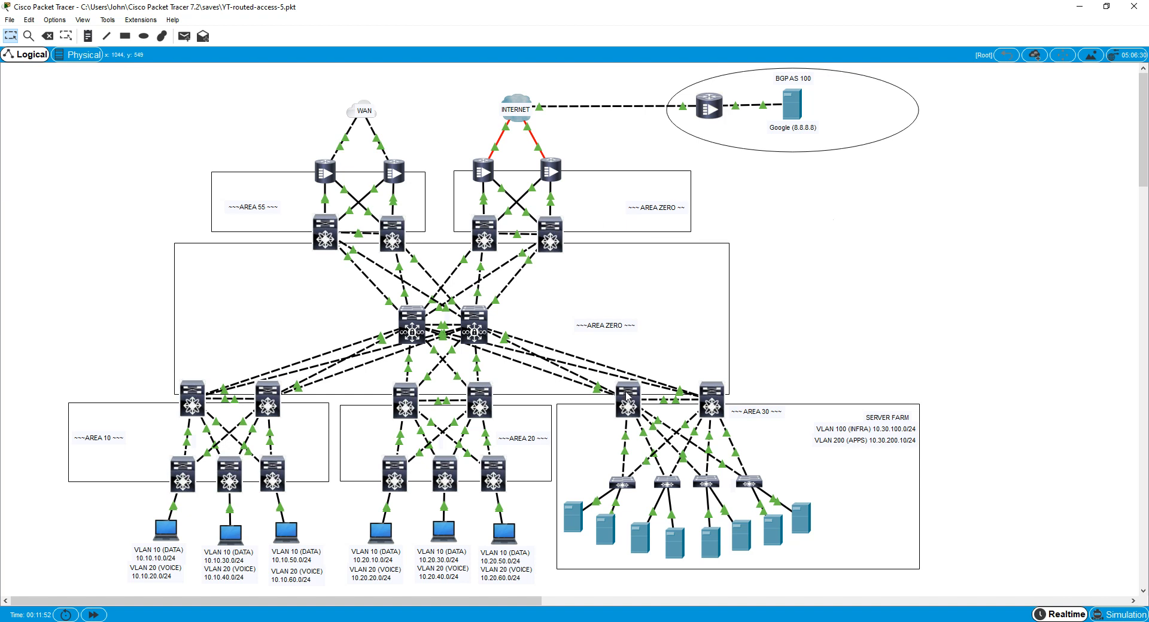
mouse_move(765, 423)
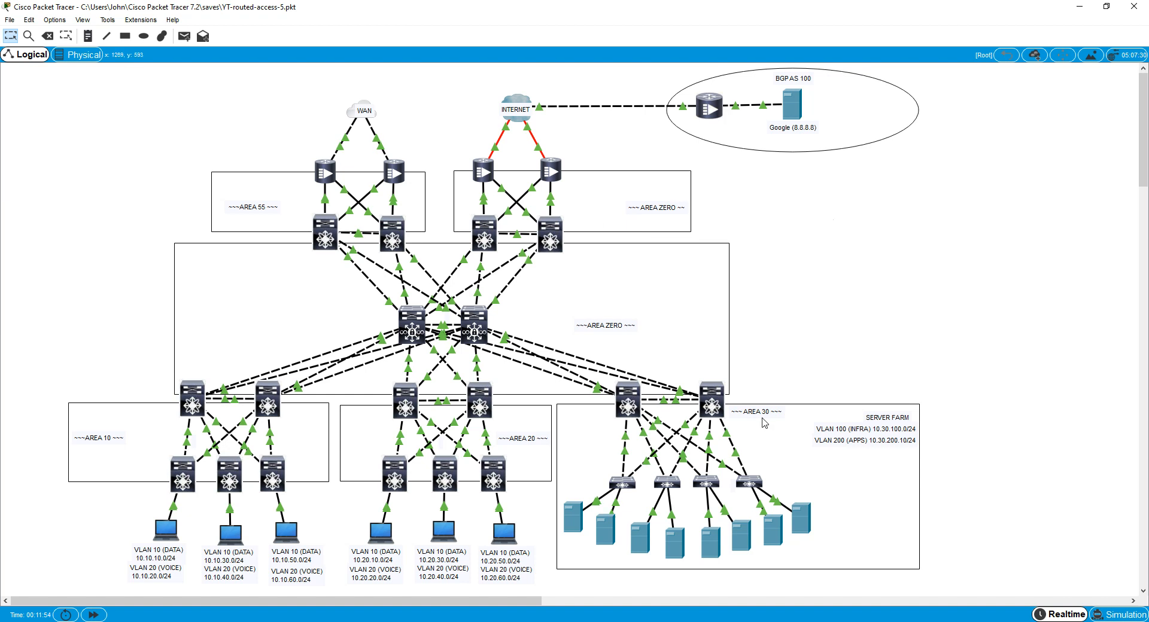
mouse_move(832, 470)
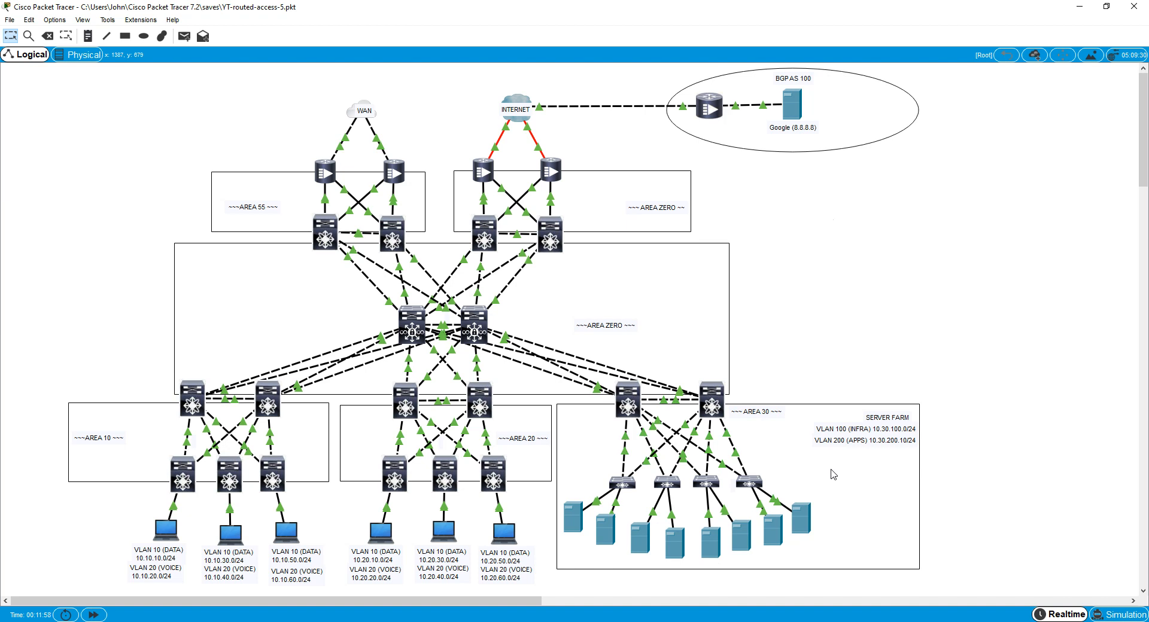
mouse_move(238, 403)
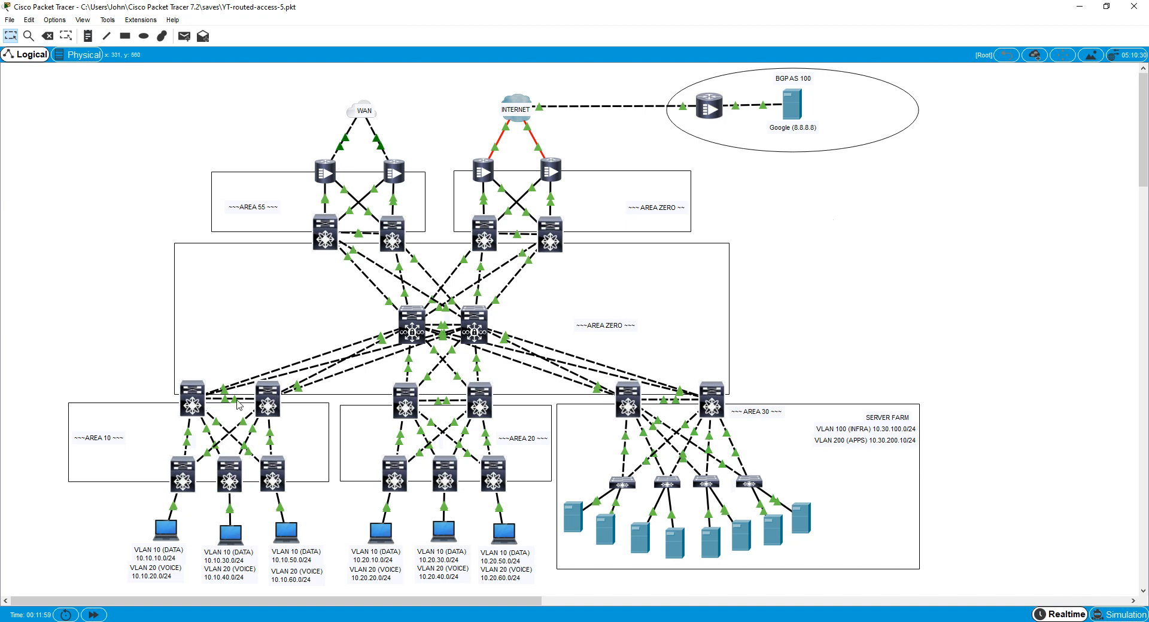
mouse_move(652, 351)
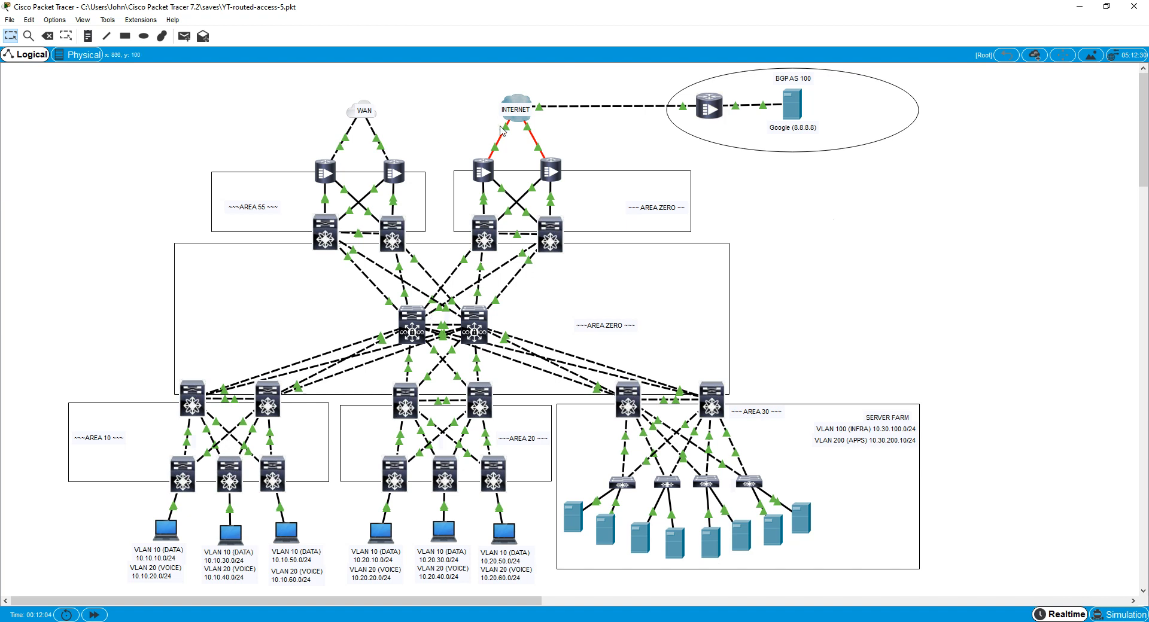
mouse_move(482, 231)
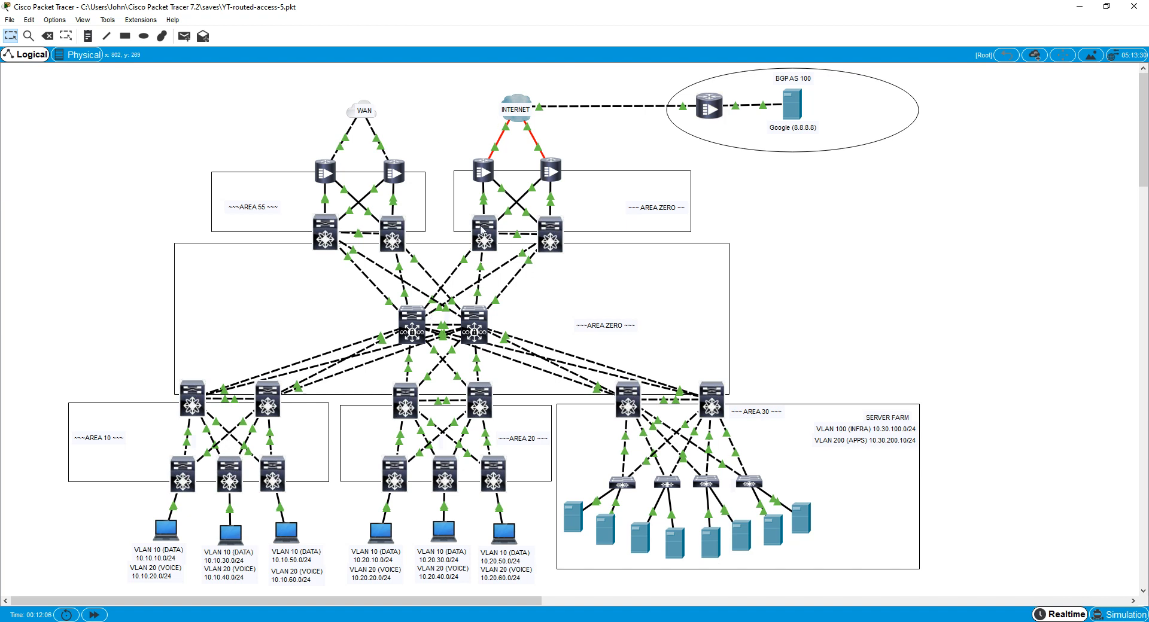
mouse_move(545, 94)
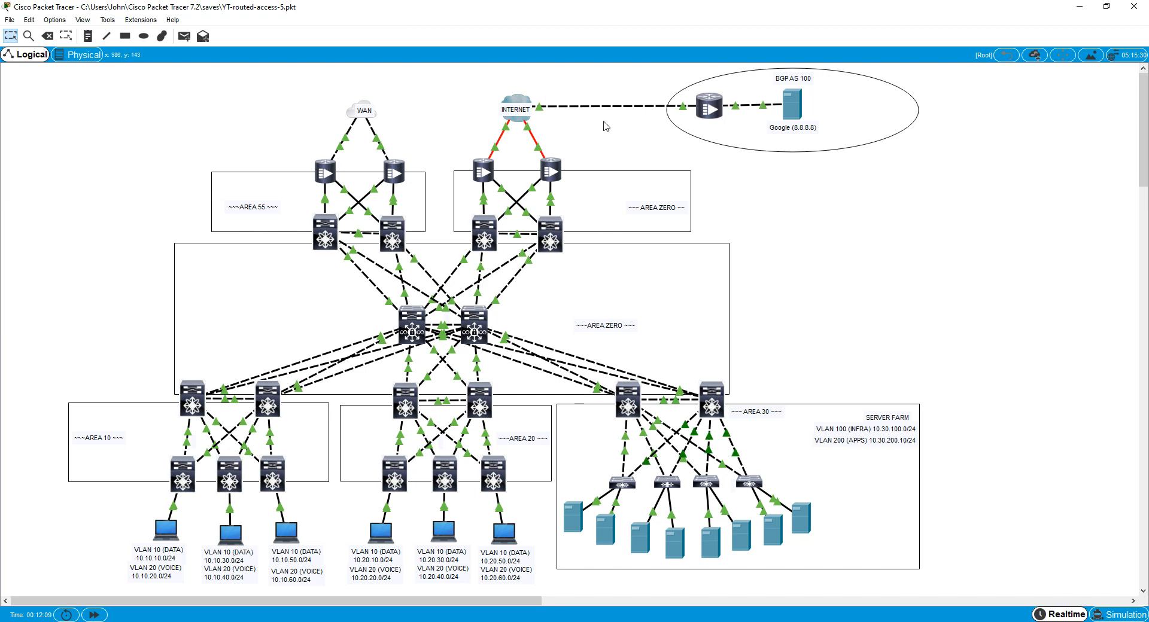
mouse_move(257, 445)
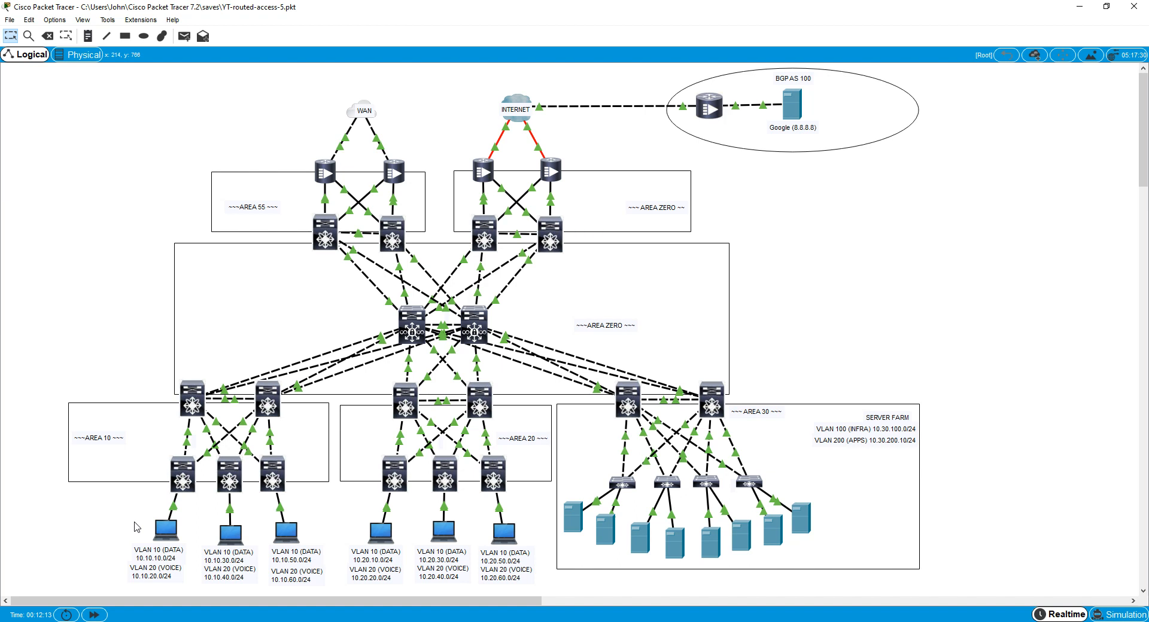
mouse_move(804, 525)
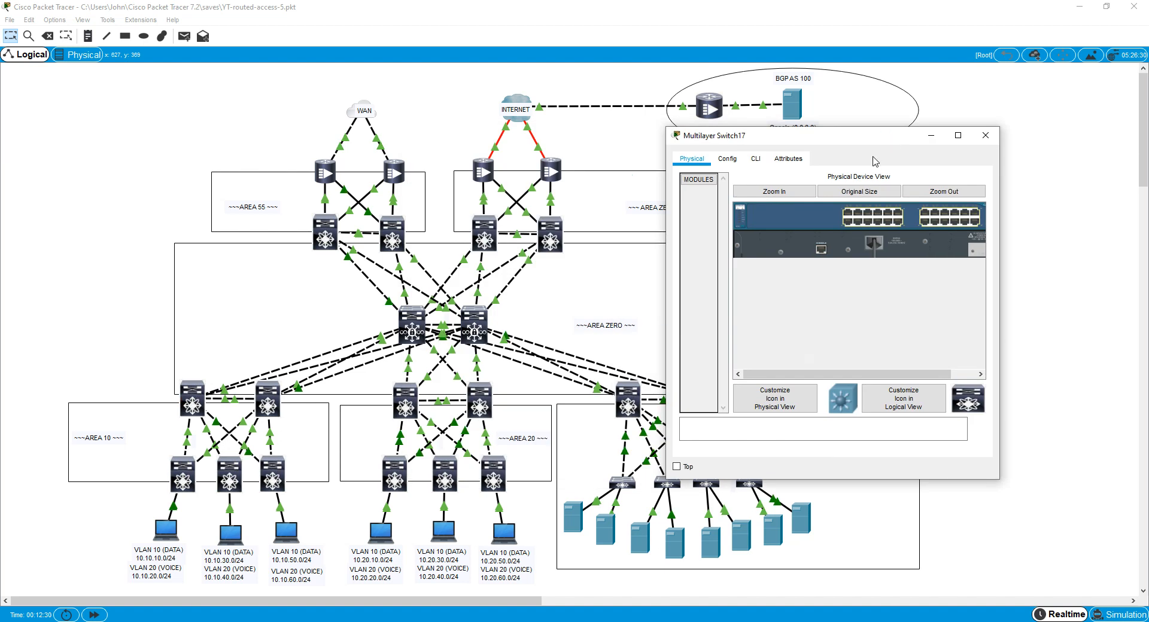
Enter global configuration mode on D10-L with conf t and enlarge its console
left_click(755, 159)
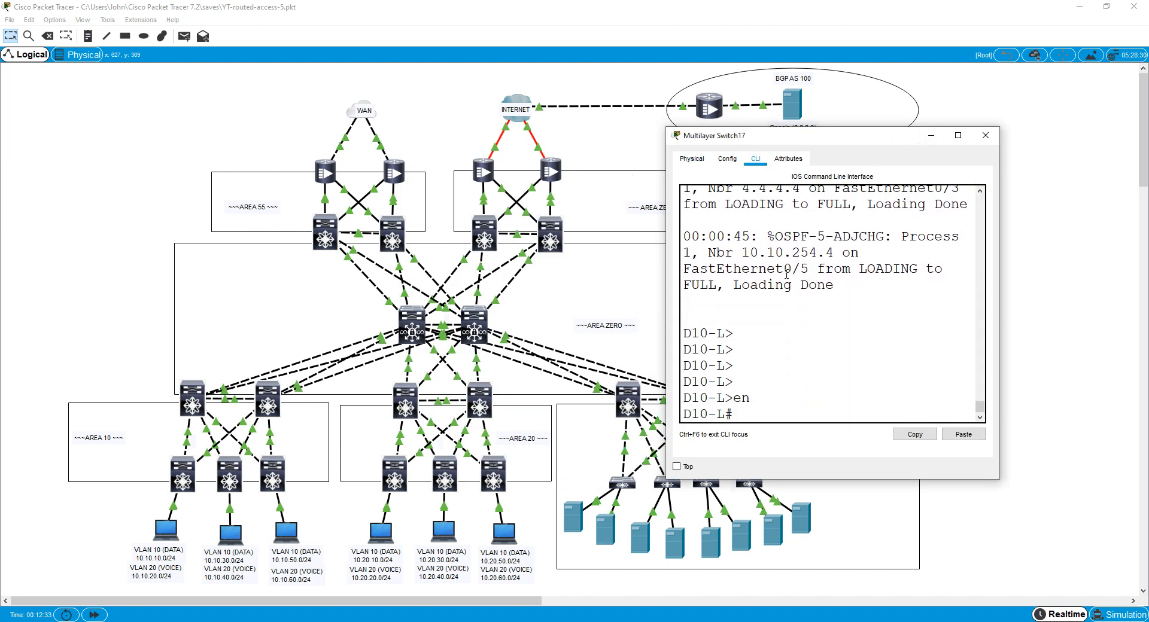
type("conf t")
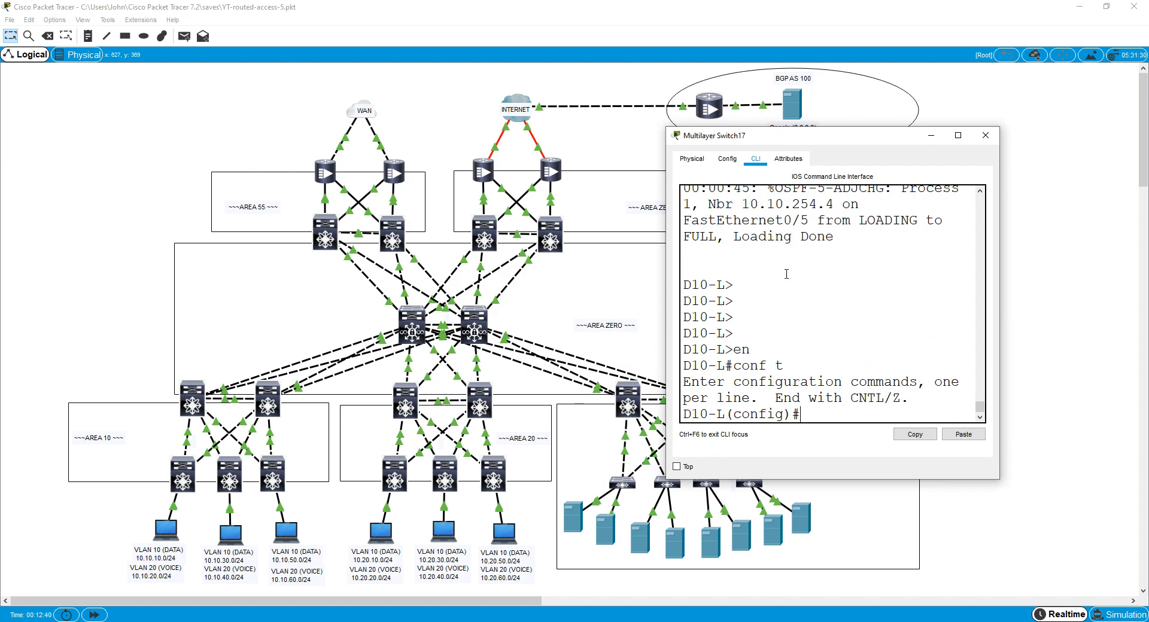
left_click(985, 135)
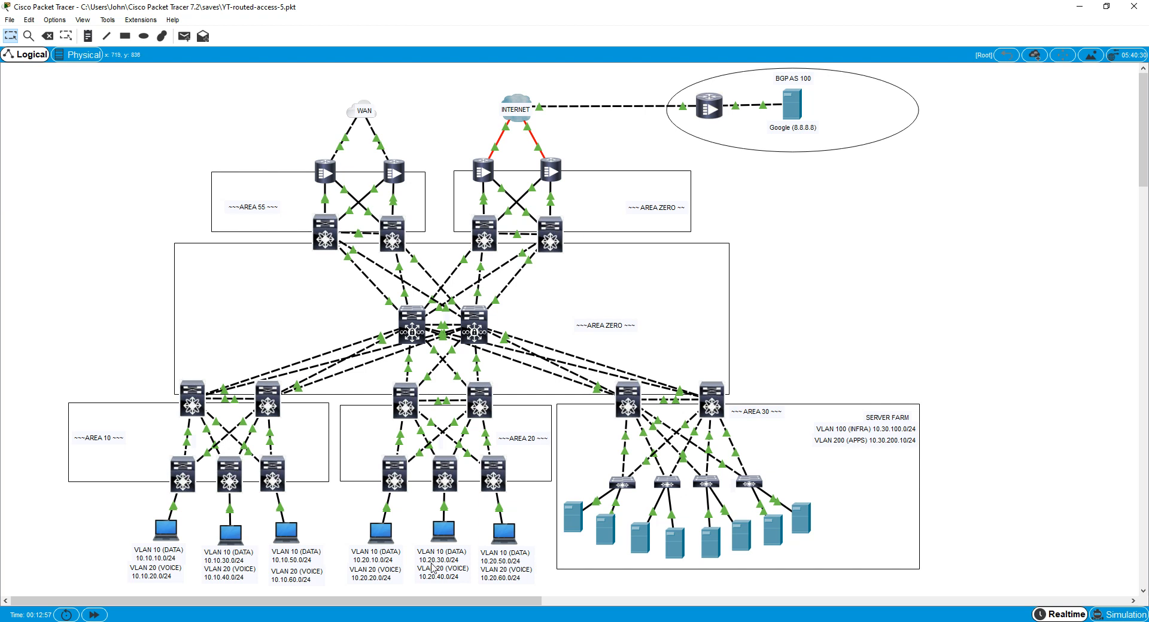
mouse_move(443, 534)
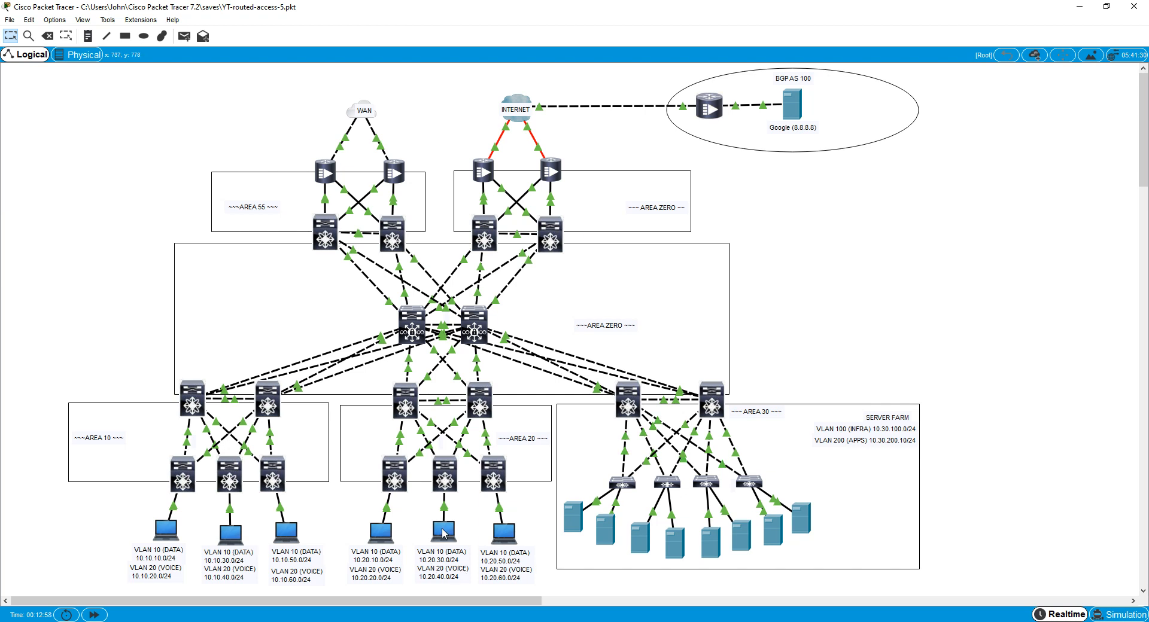
mouse_move(443, 528)
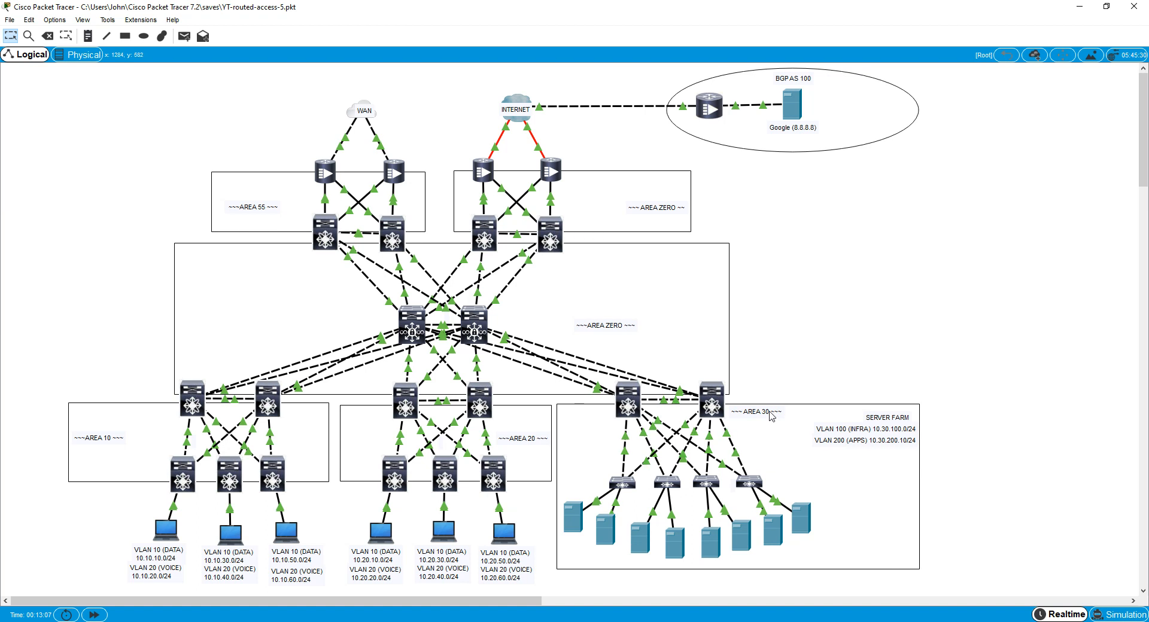
mouse_move(542, 142)
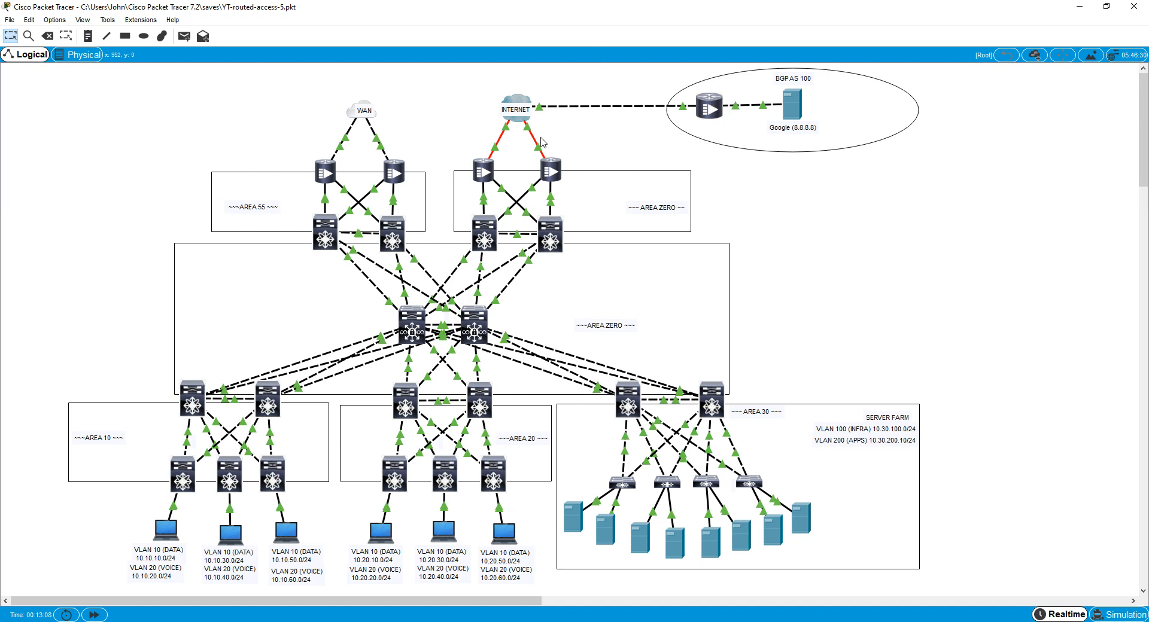
mouse_move(663, 331)
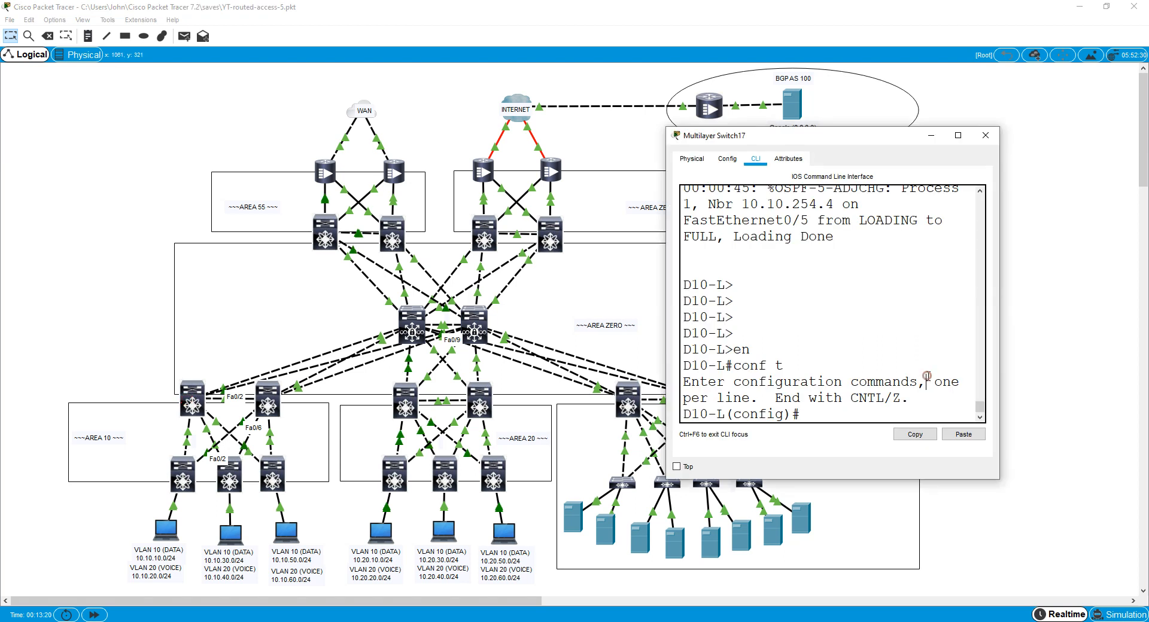
Under router ospf 1 on D10-L, begin an area 10 range 10.10.0.0 summary
type("router ospf")
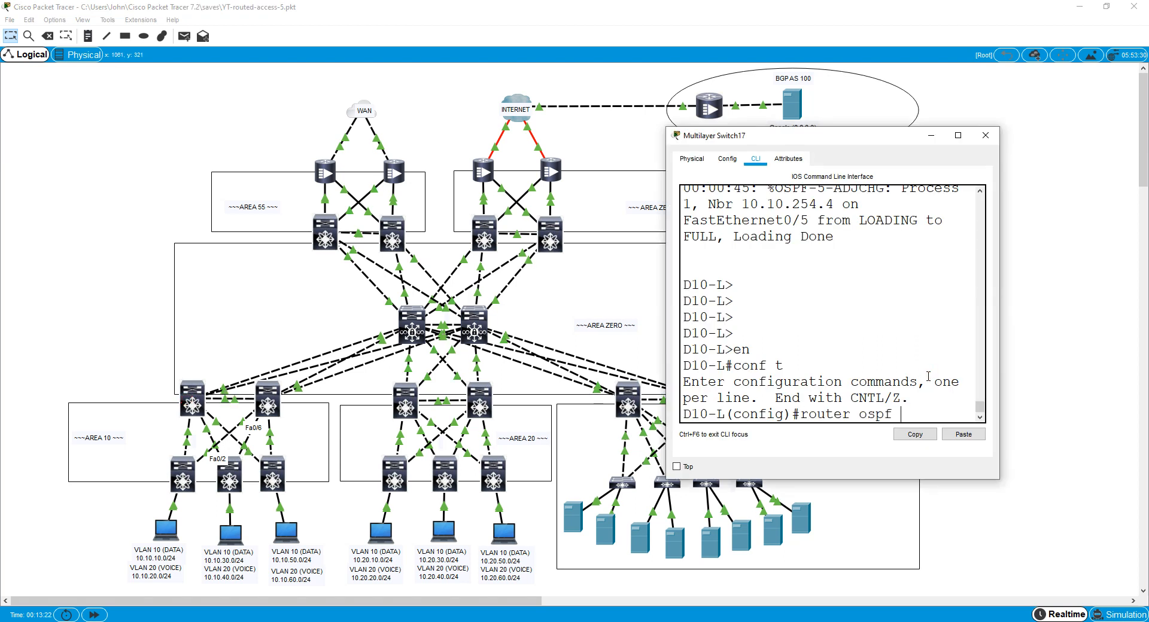
type("1")
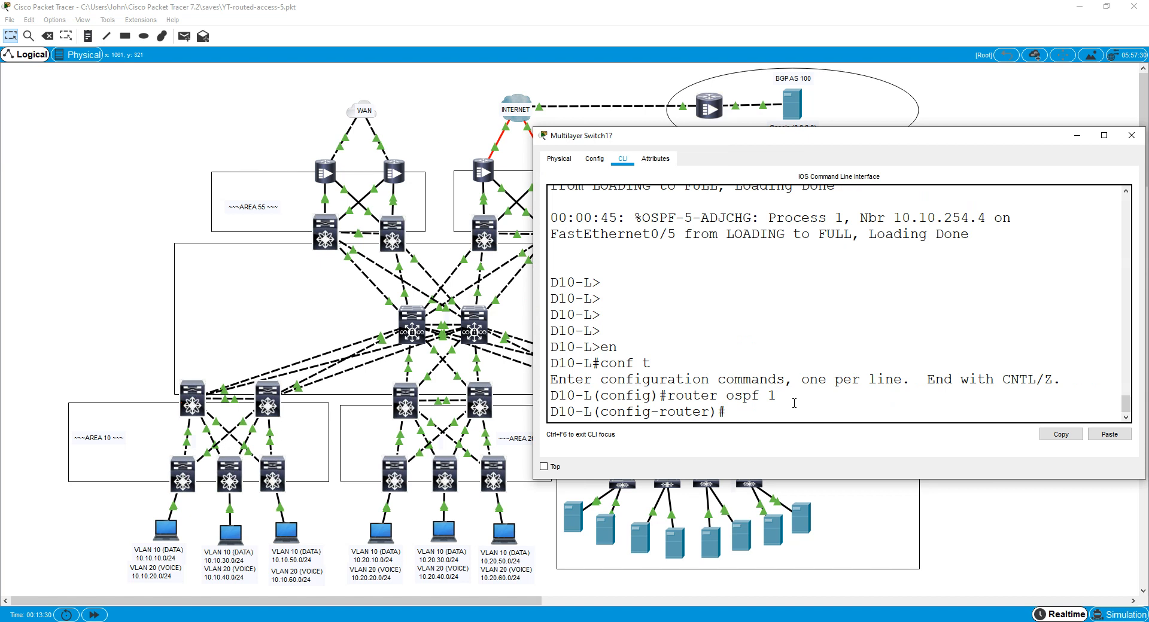
type("area 10")
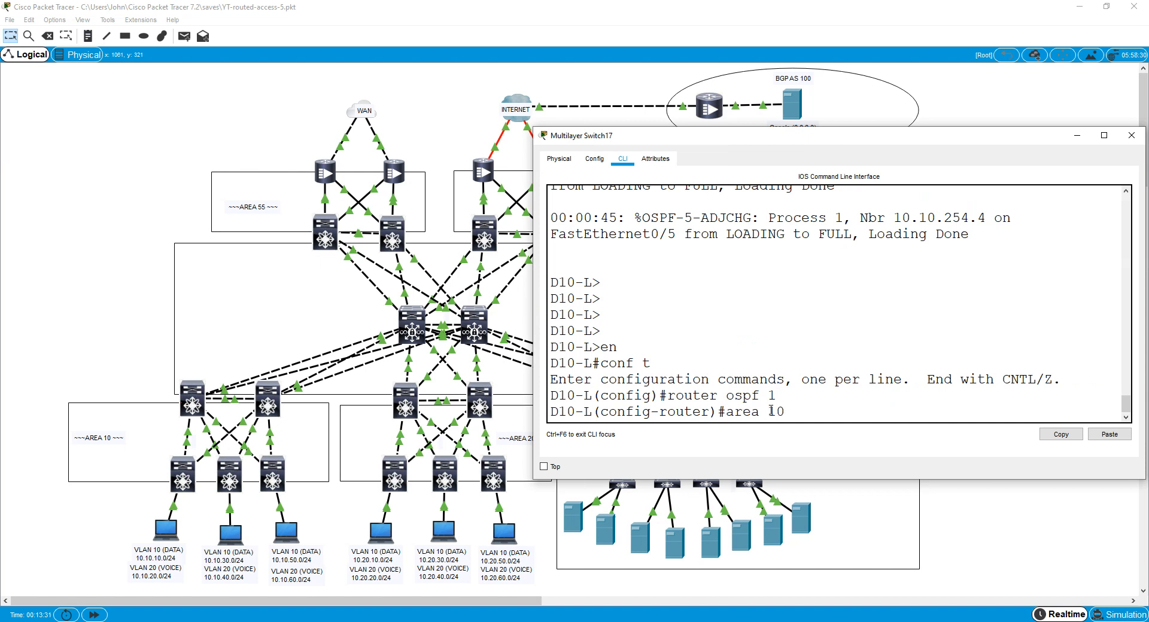
type("range")
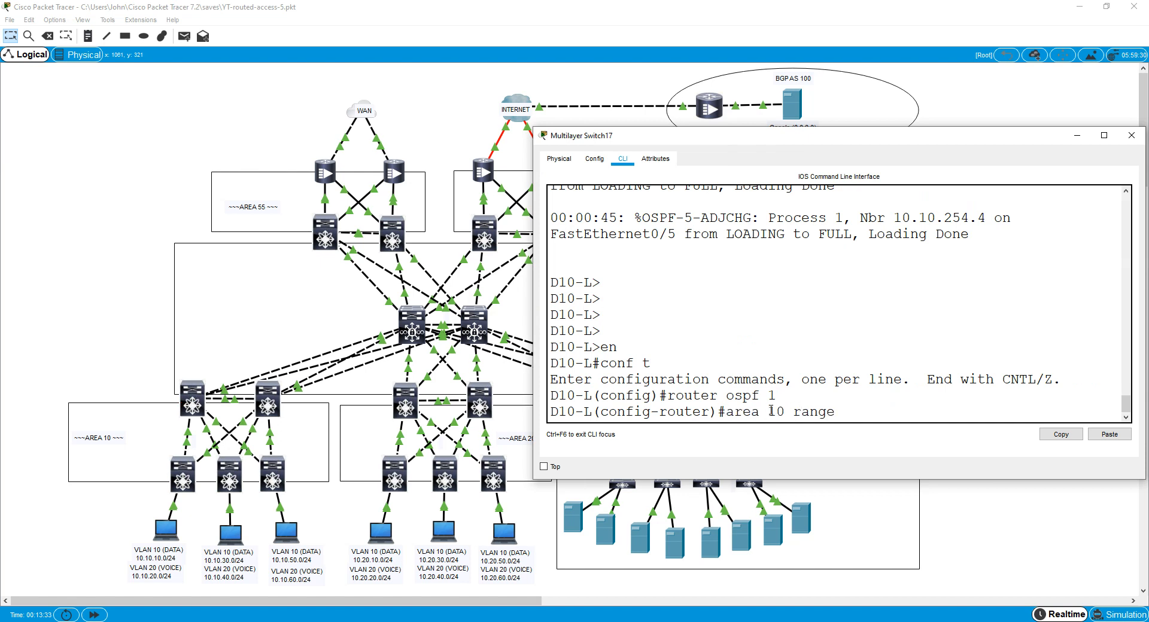
type("10.10.0.")
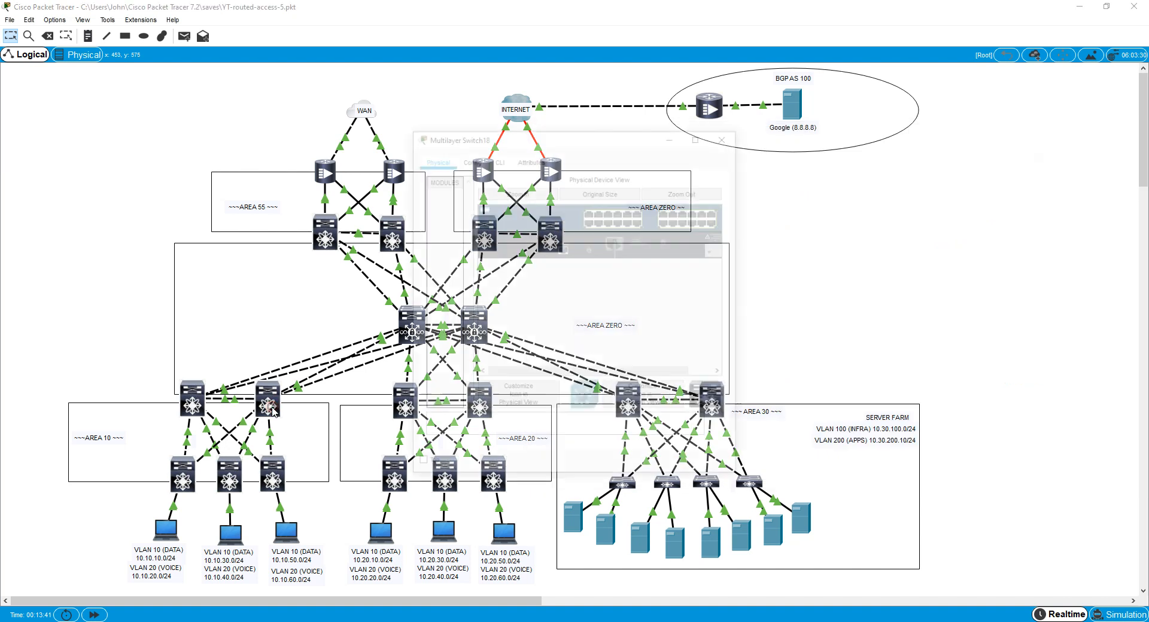
On D10-R configure area 10 range 10.10.0.0 255.255.0.0 under OSPF 1, exit and close its window
left_click(496, 158)
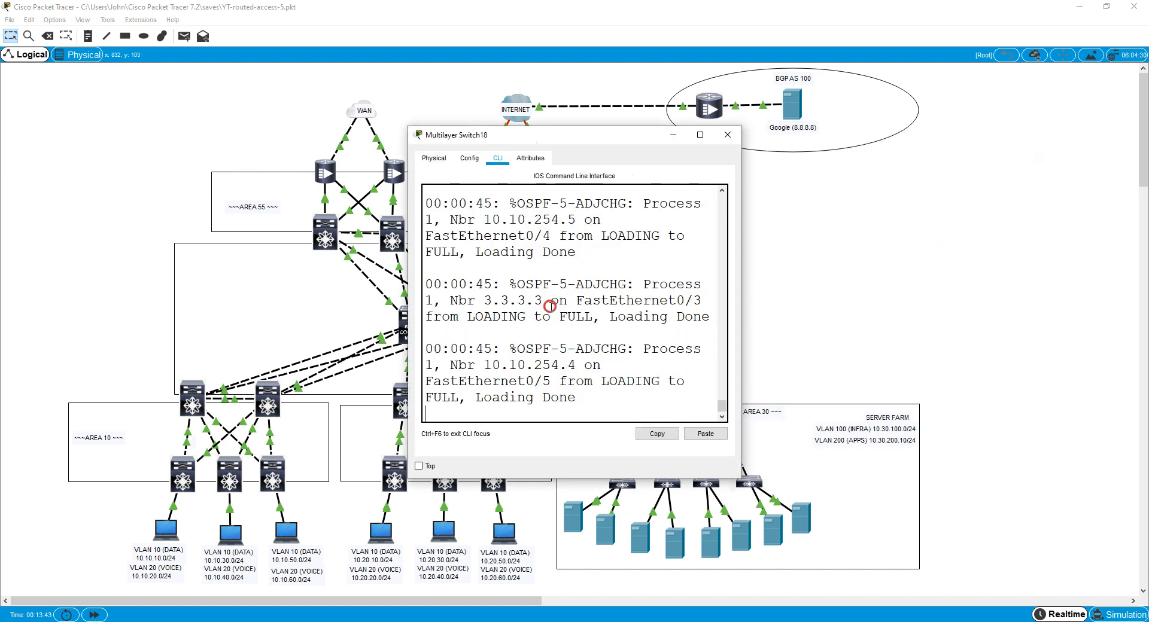
type("conf t")
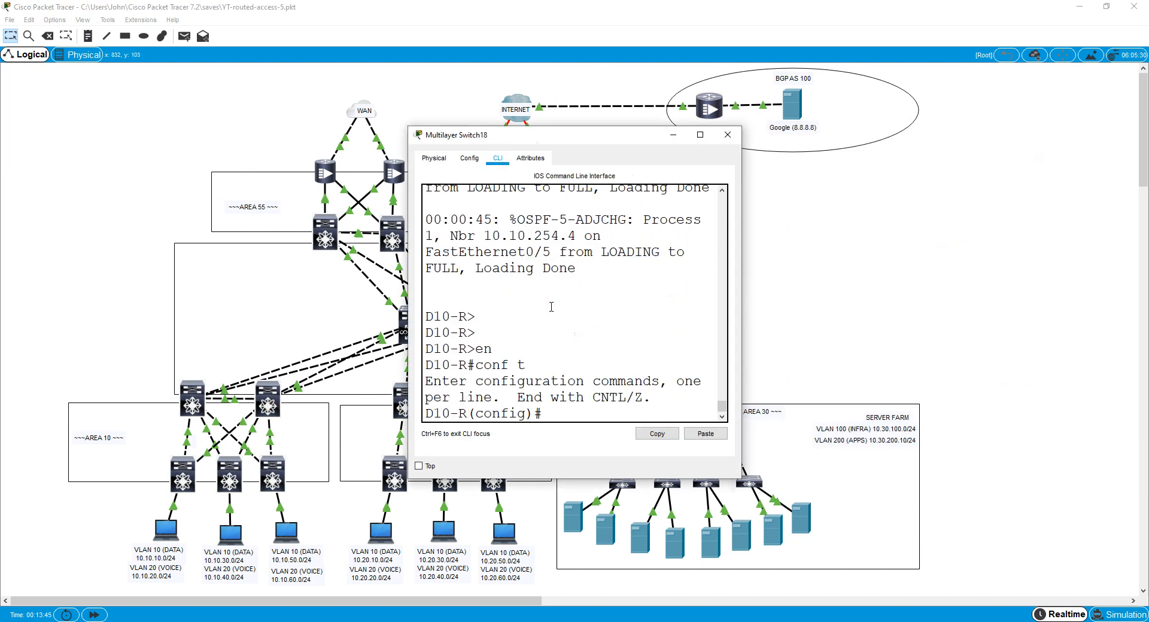
type("router ospf 1")
type("area 10 range")
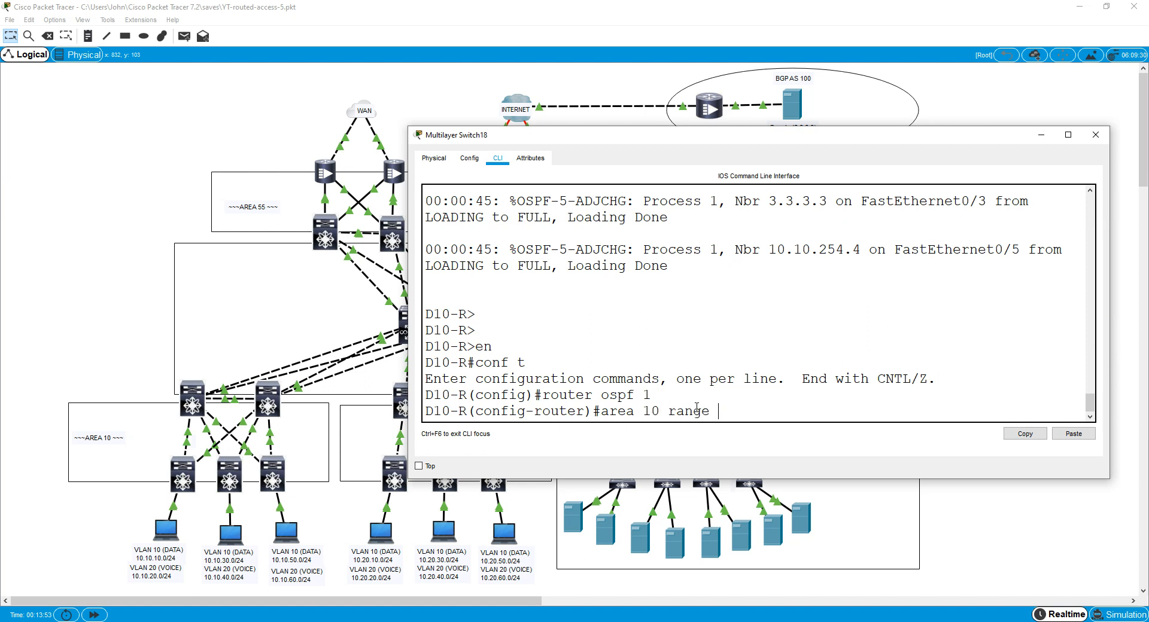
type("10.10.0.0")
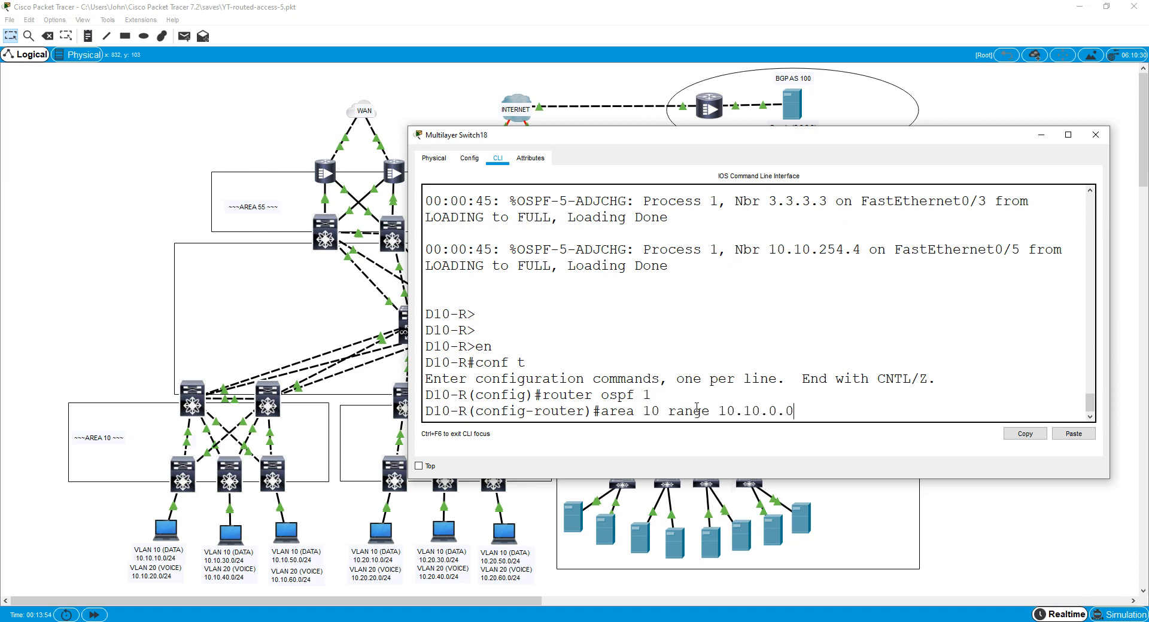
type("255.255.0.0")
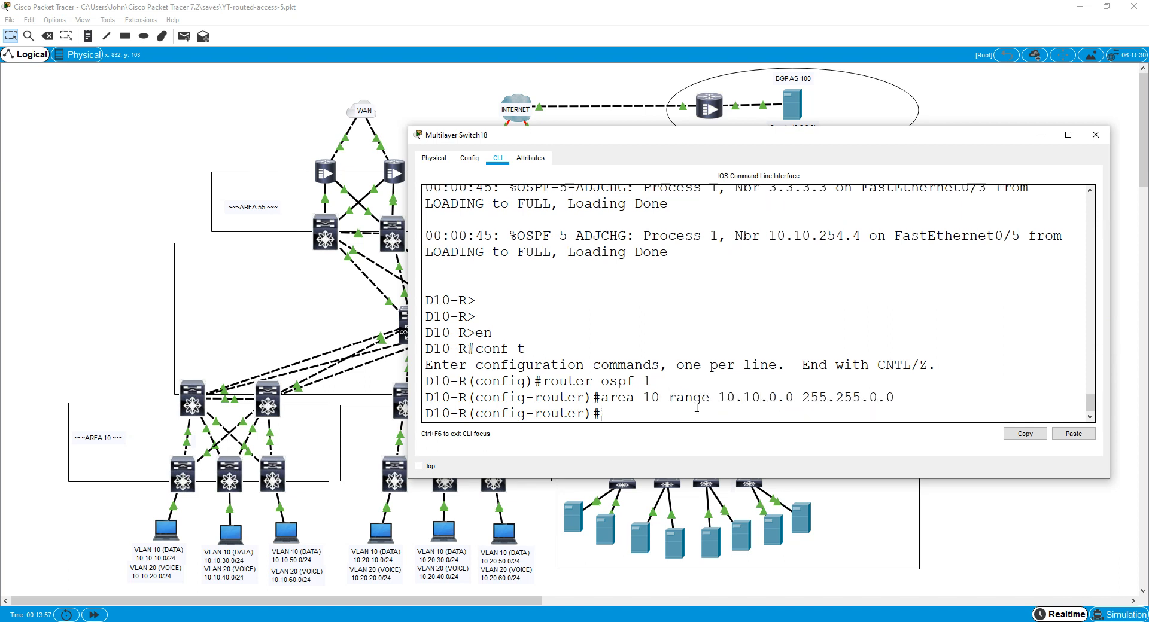
key("enter")
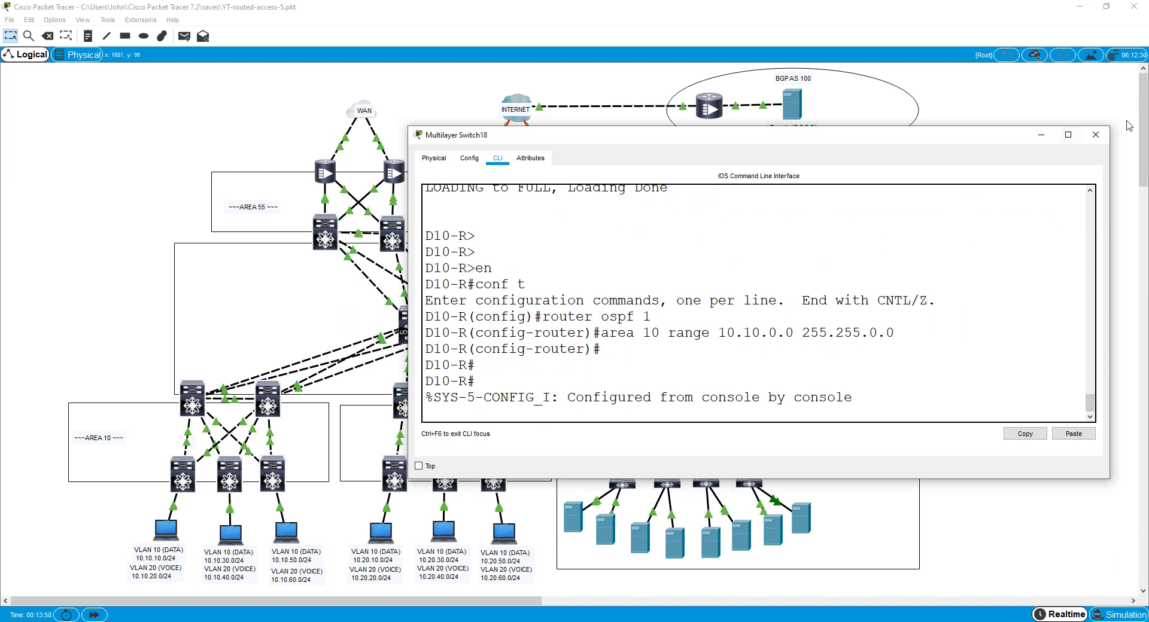
left_click(1095, 135)
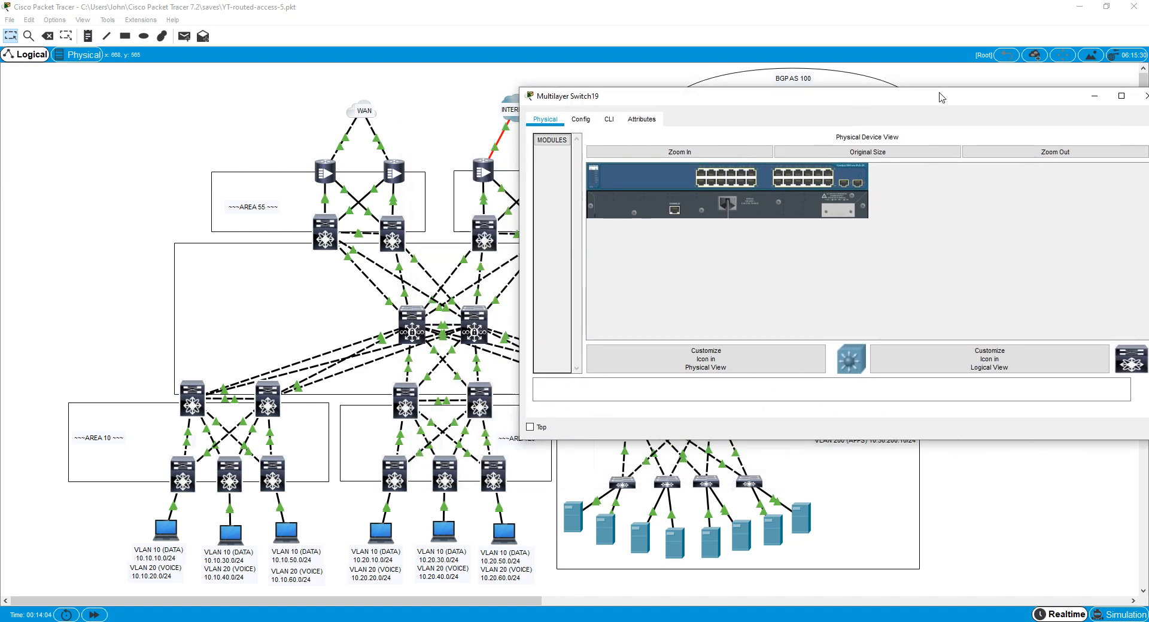
On D20-L configure area 20 range 10.20.0.0 255.255.0.0 under router ospf 1
left_click(608, 118)
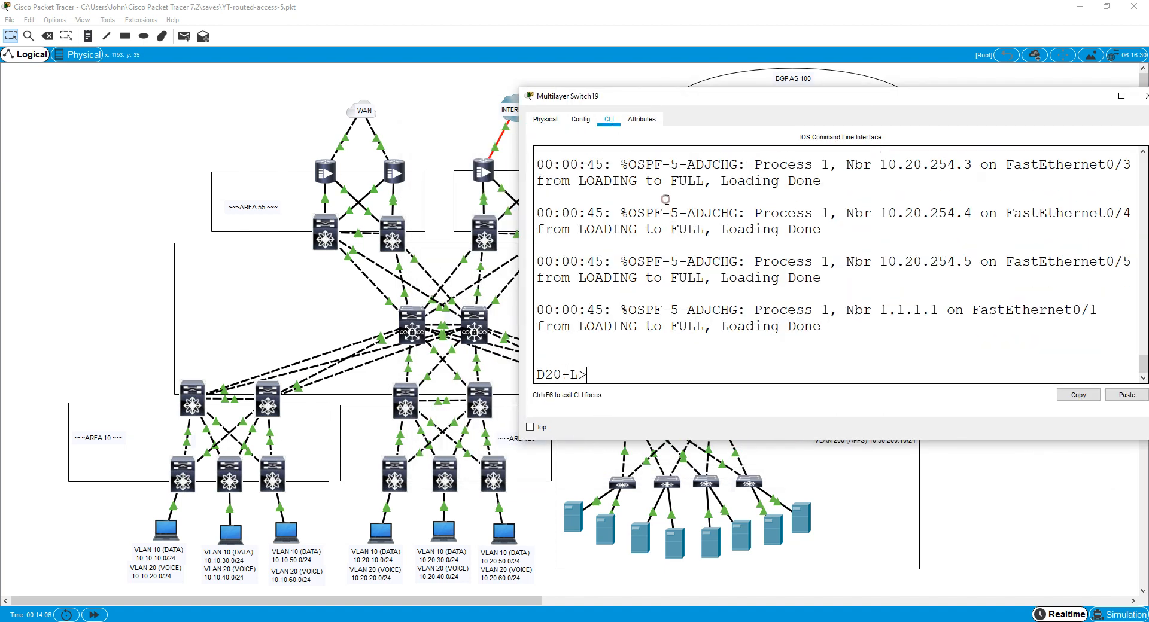
type("ru")
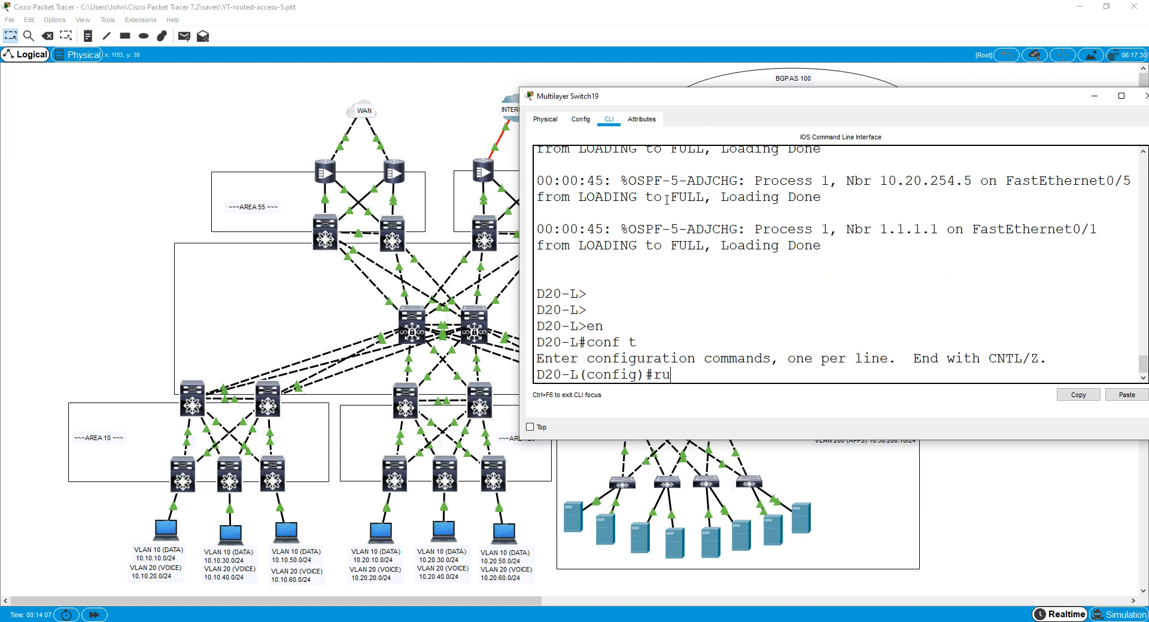
type("outer pspf 1")
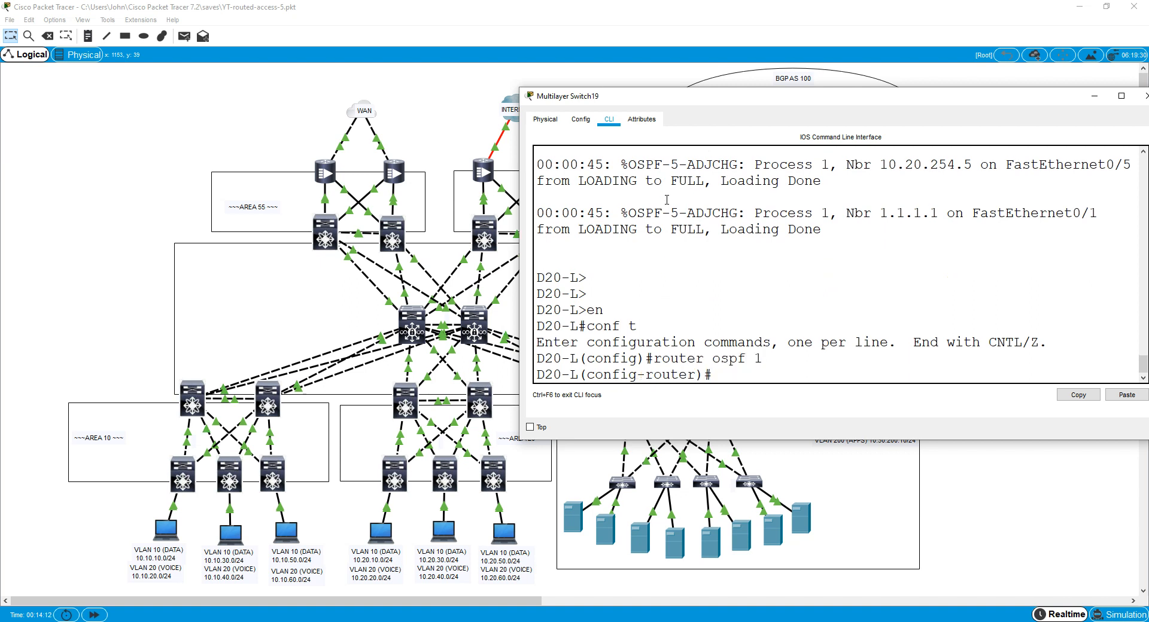
type("area 20 range 10")
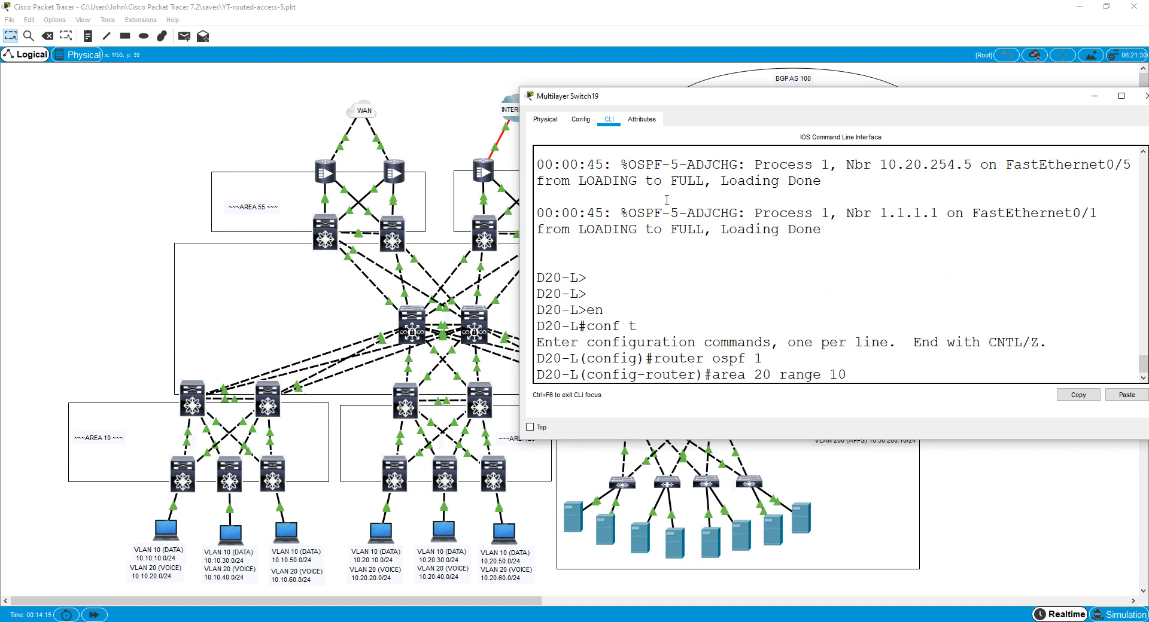
type(".20.0.0")
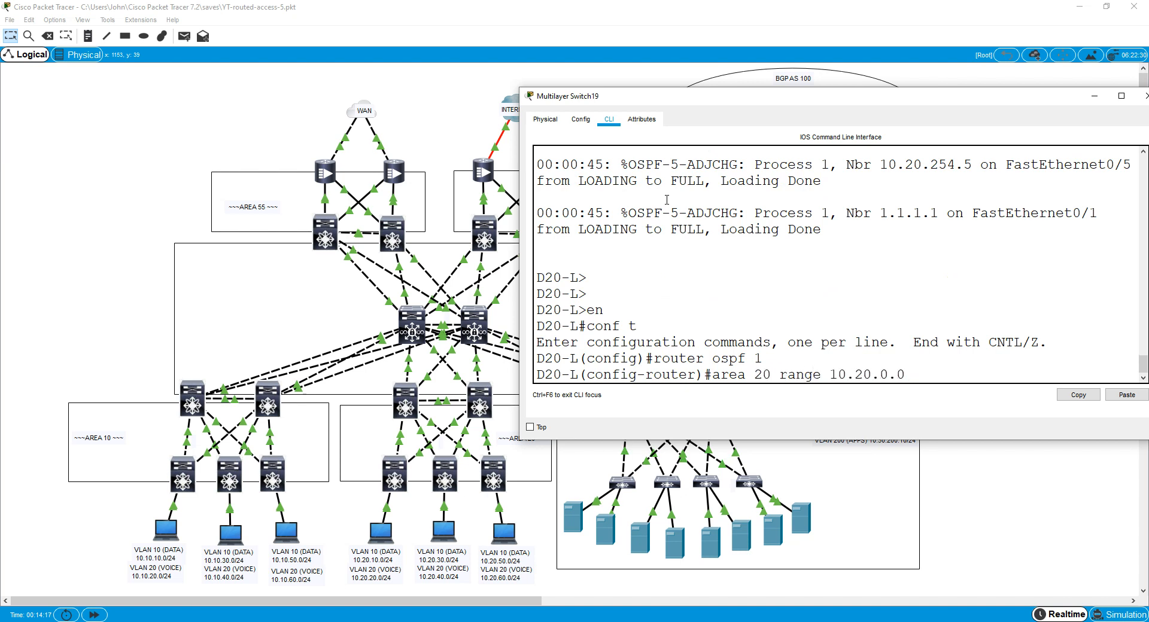
type("255.255.0.0")
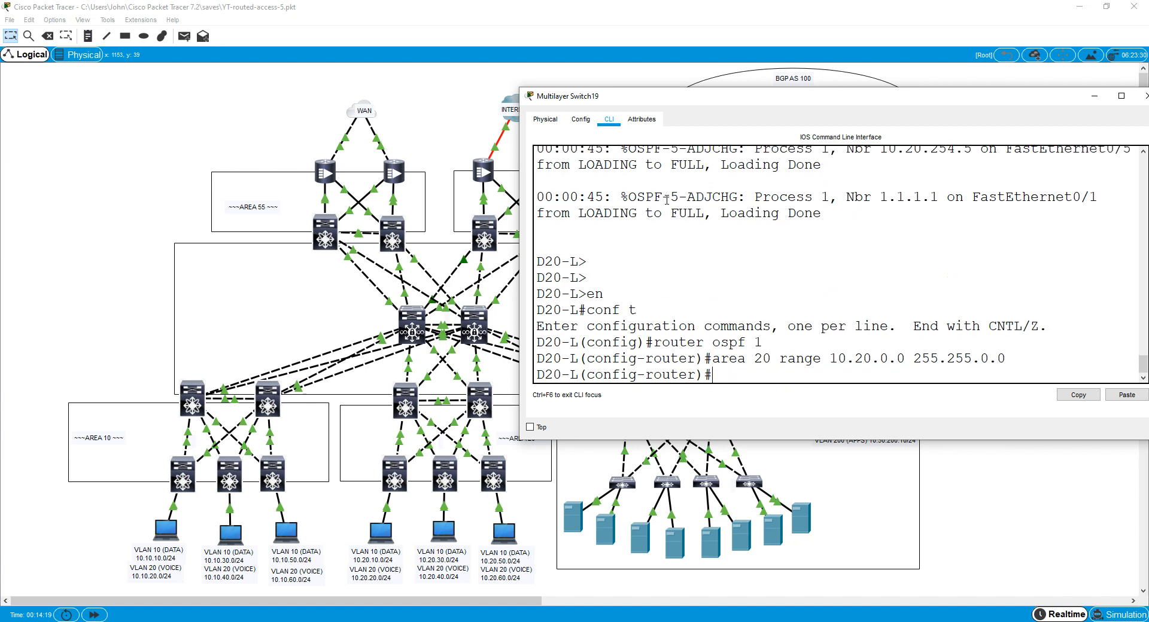
left_click(1140, 96)
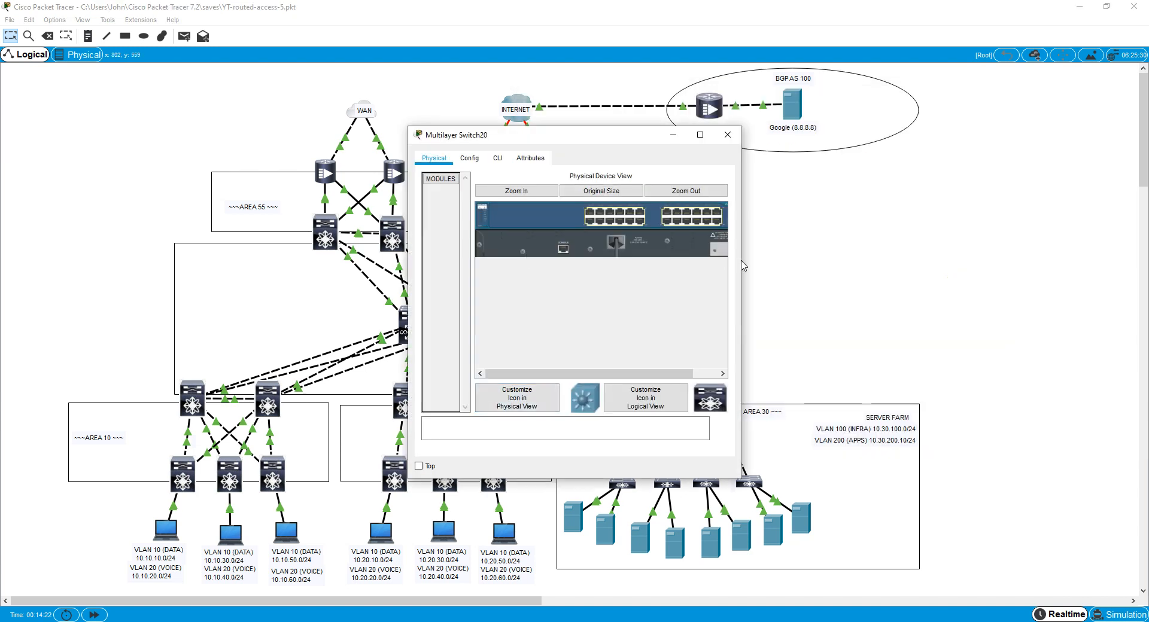
On D20-R enter conf t, router ospf 1 and area 20 range 10.20.0.0 255.255.0.0
left_click(497, 158)
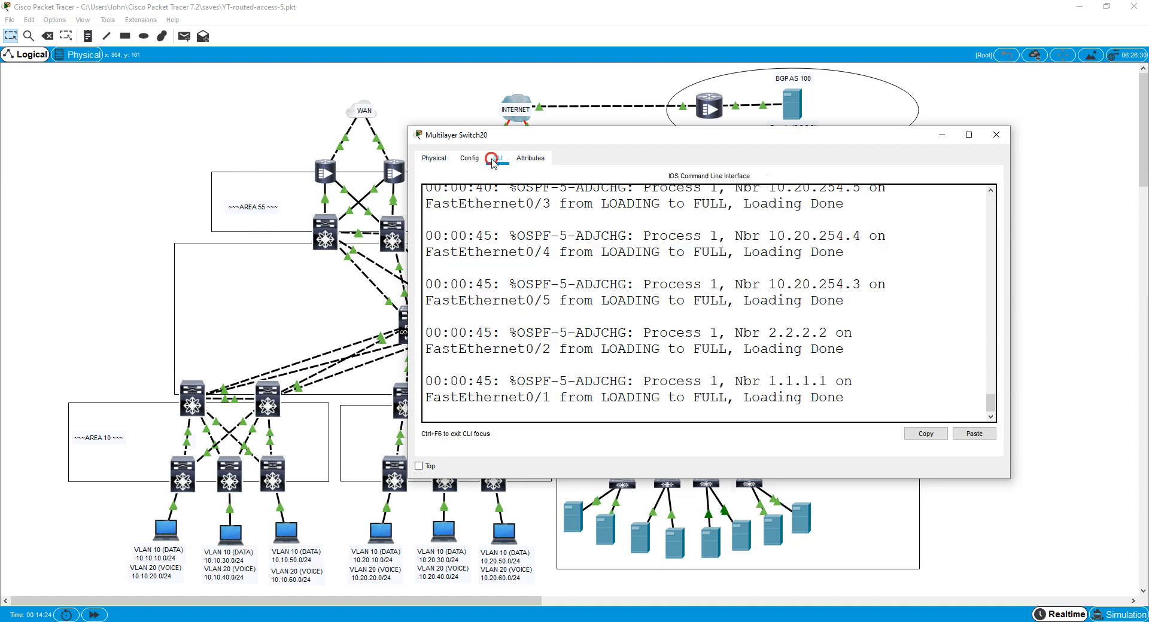
type("conf t")
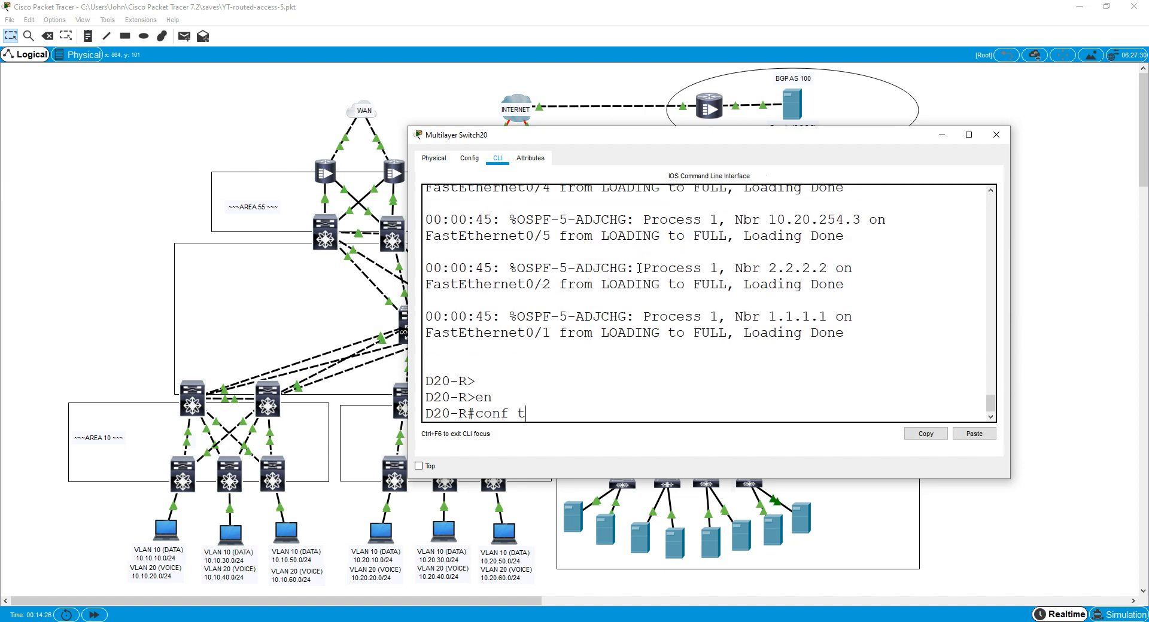
type("router ospf")
type("area 20 range")
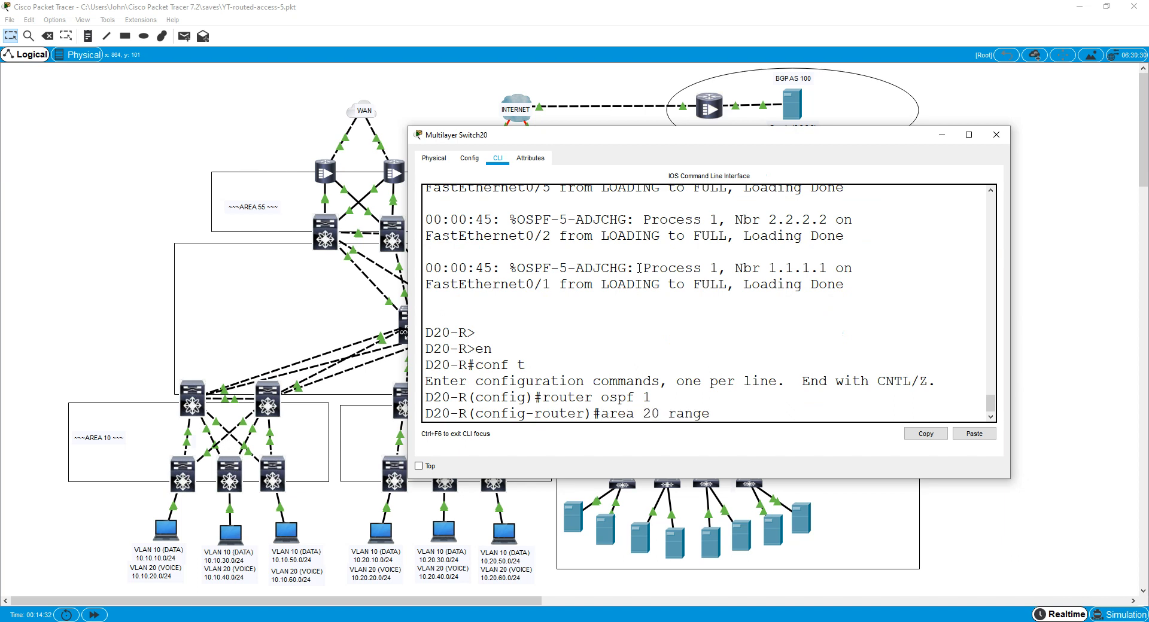
type("10.20.0.0 255.25")
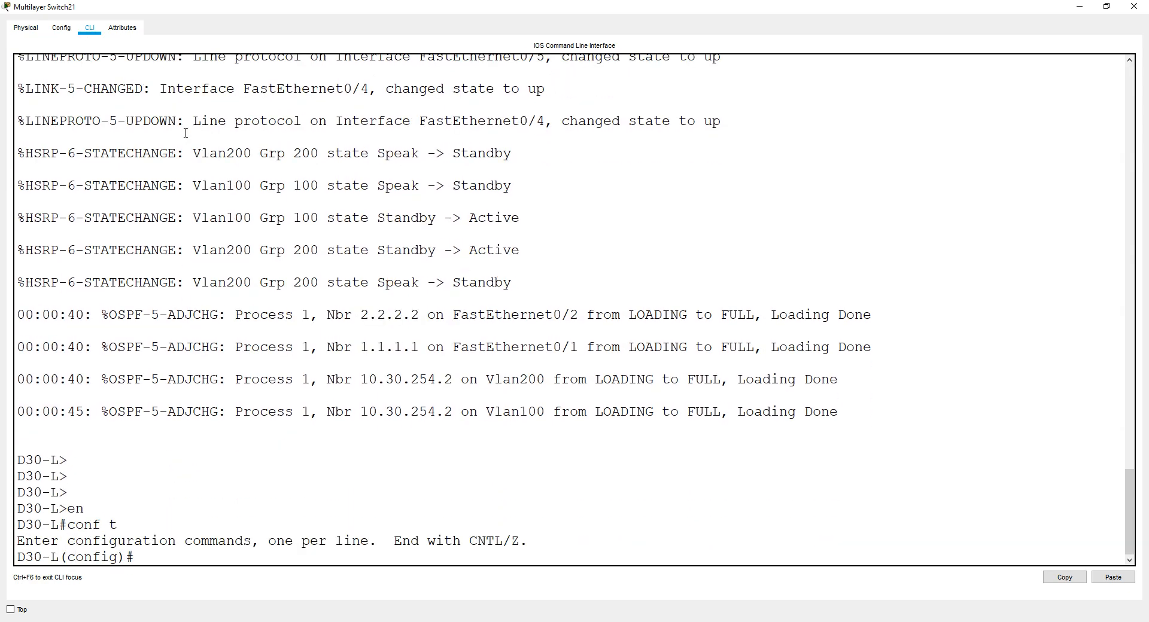
On D30-L configure area 30 range 10.30.0.0 under router ospf 1
type("router ospf 1")
type("area 30 ran")
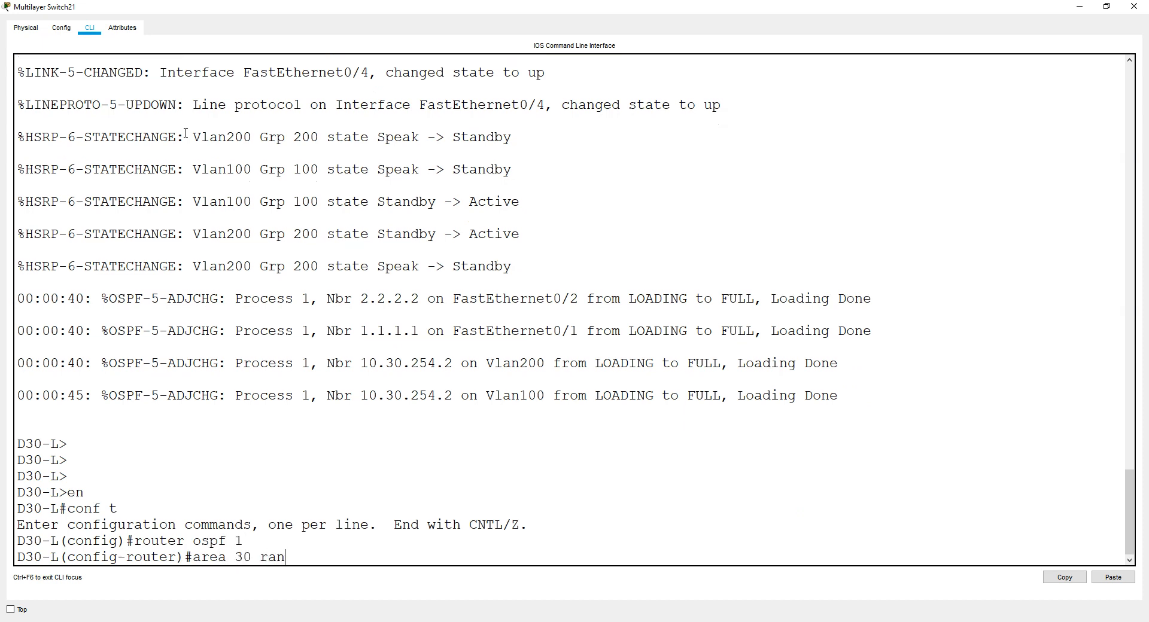
type("ge 10.30.0.0")
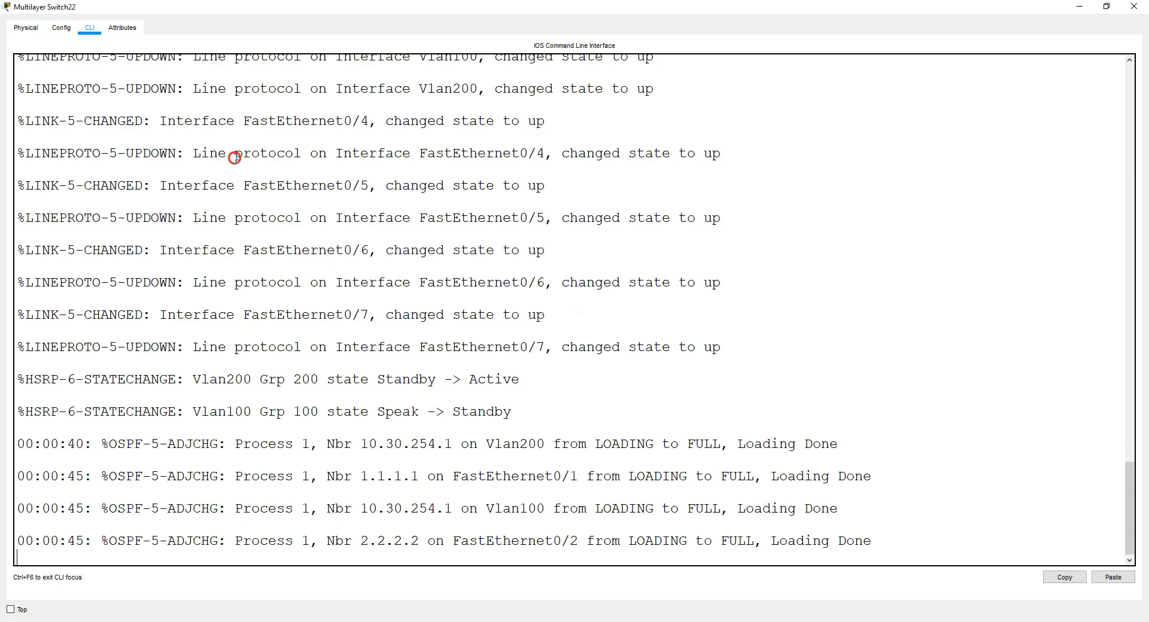
On D30-R enter conf t and area 30 range 10.30.0.0 255.255.0.0
type("conf t")
type("router ospf 1")
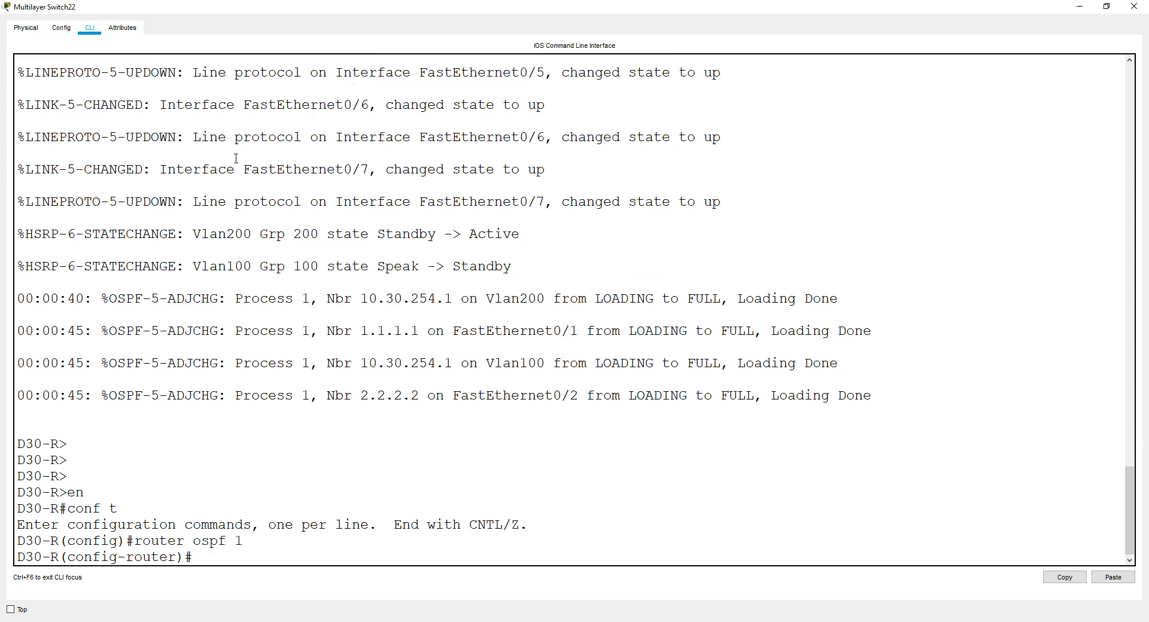
type("area 30 range")
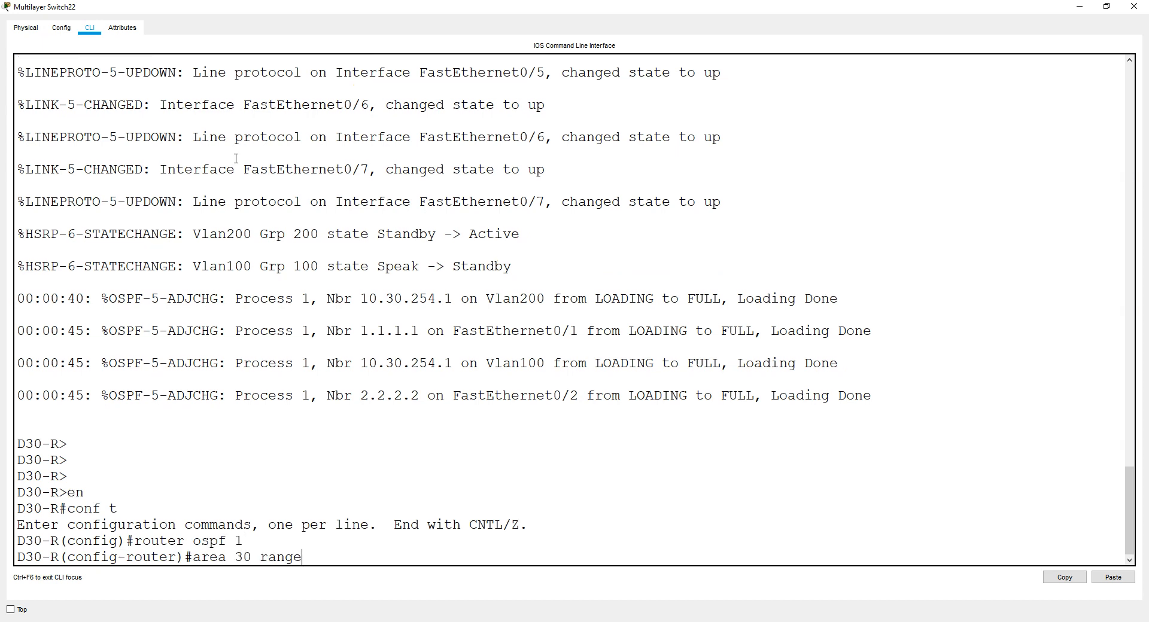
type("10.30.0.0")
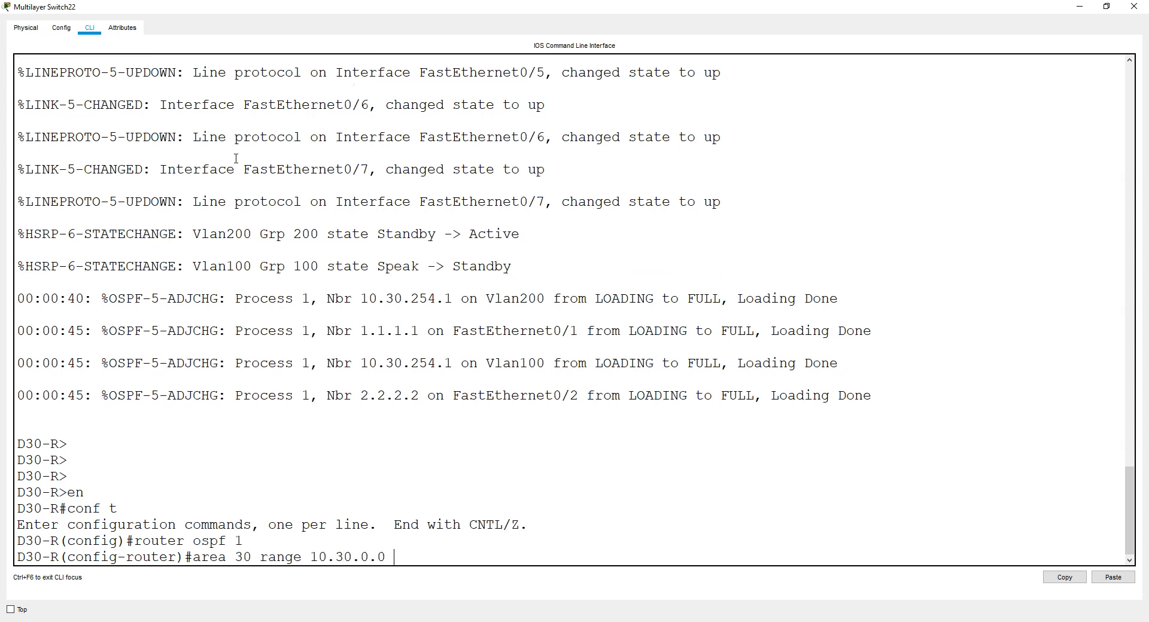
type("255.255.0.0")
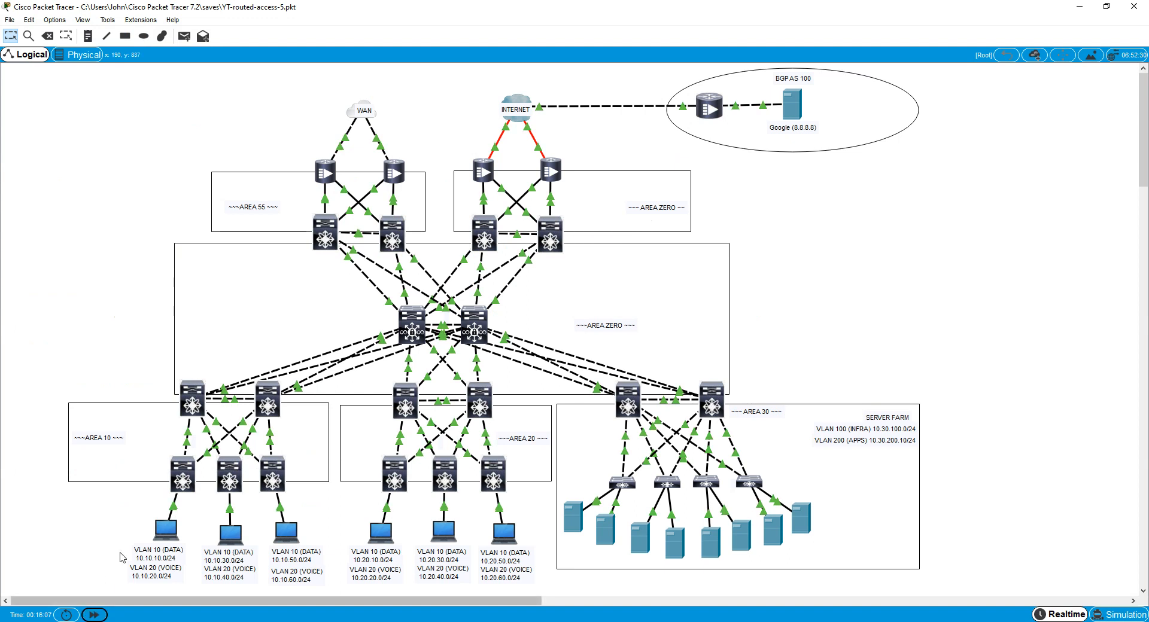
mouse_move(182, 448)
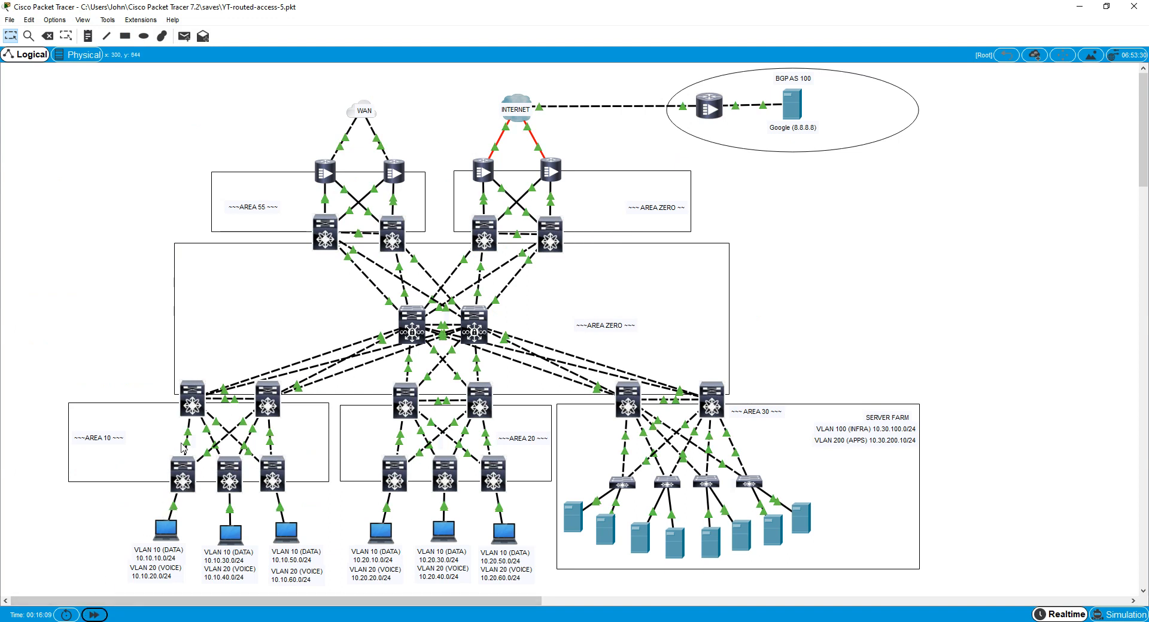
Enter area 10 range 10.10.0.0 255.255.0.0 on D10-L and open an access switch console
type("area 10 range 10.10.0.0 255.255.0.0")
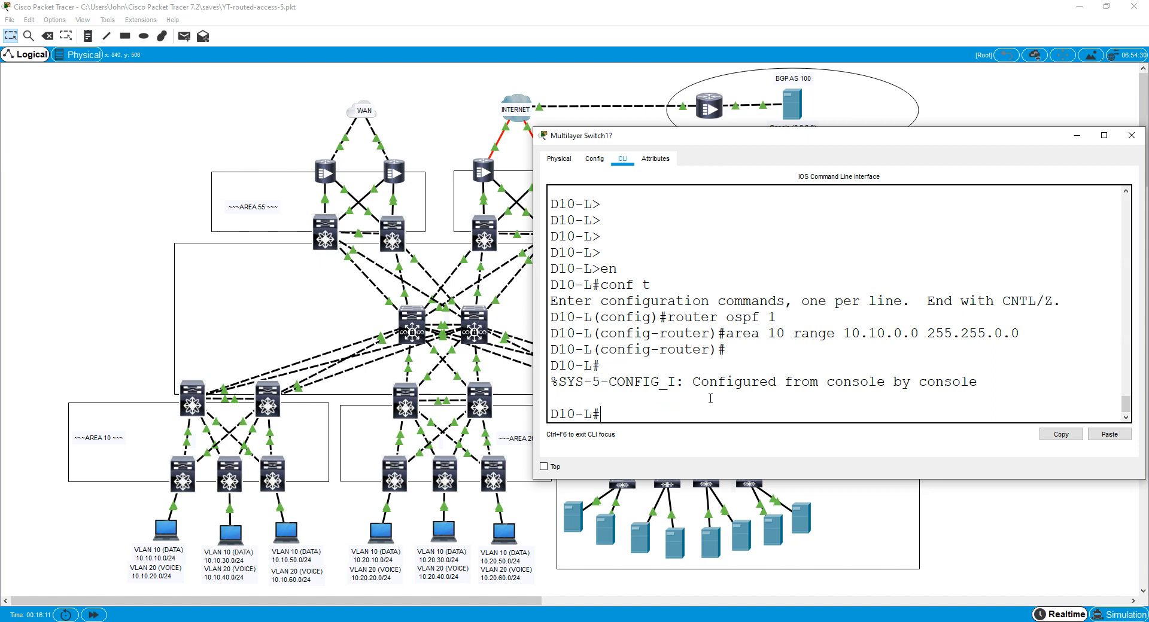
left_click(1131, 135)
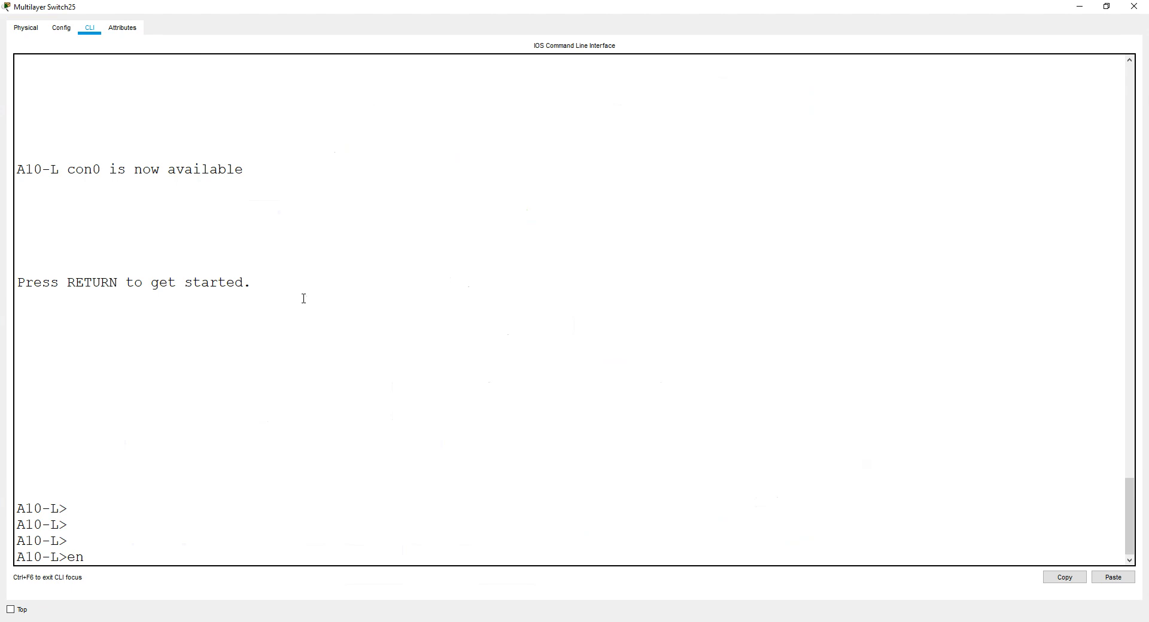
Run show ip route on D10-L full screen and page to the 10.x.0.0/16 inter-area summaries
type("sh ip rout")
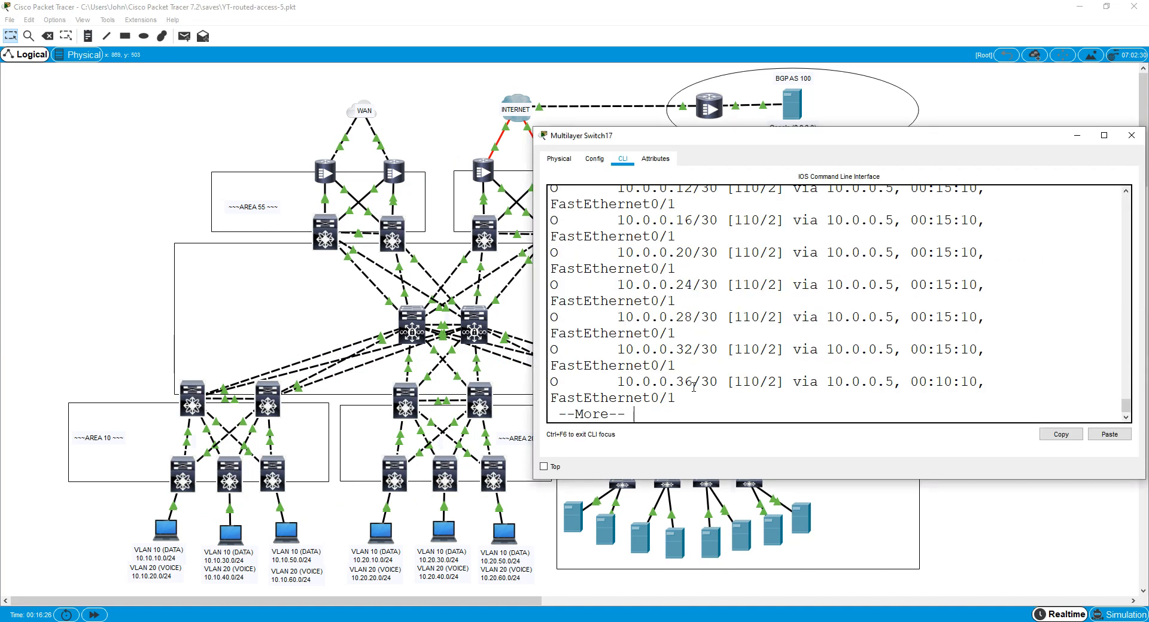
left_click(1104, 136)
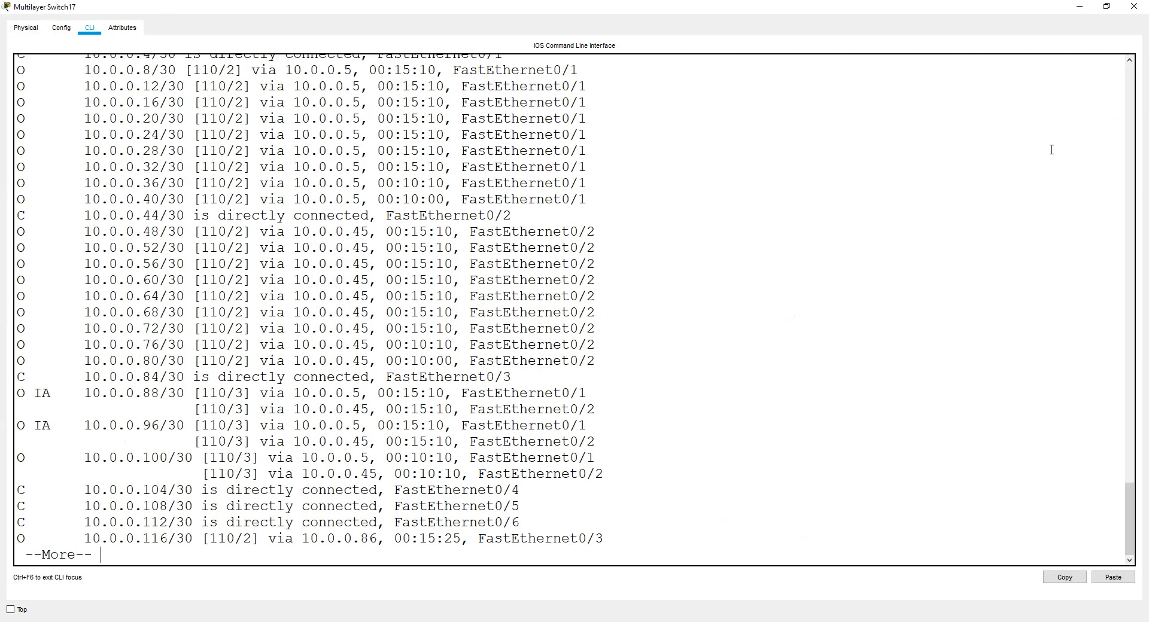
key("space")
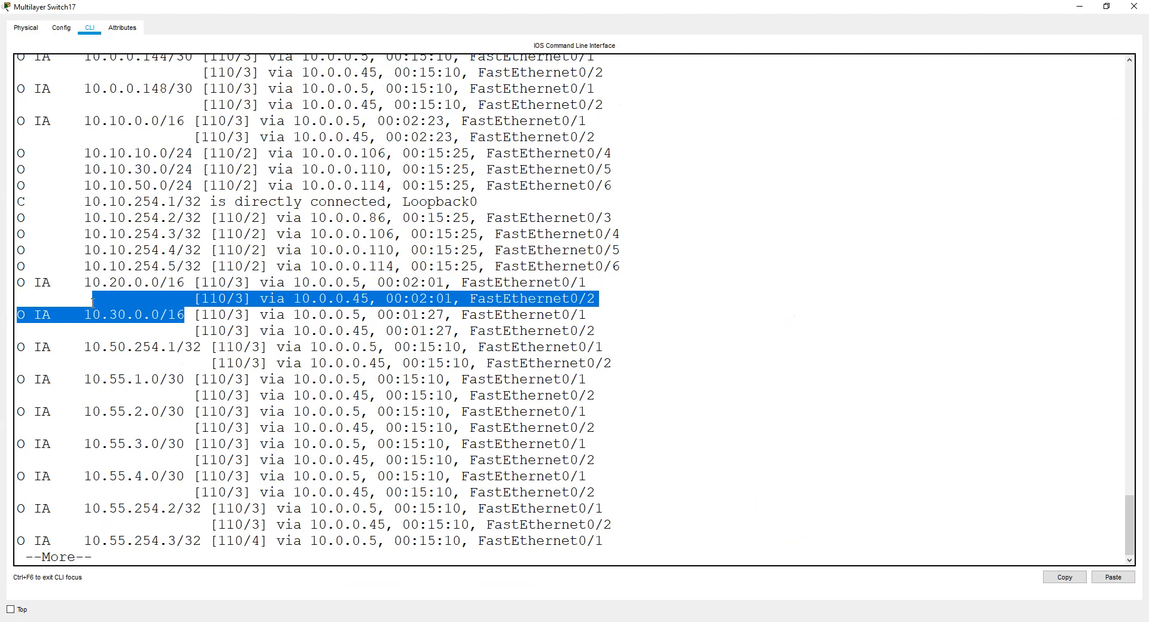
left_click(227, 125)
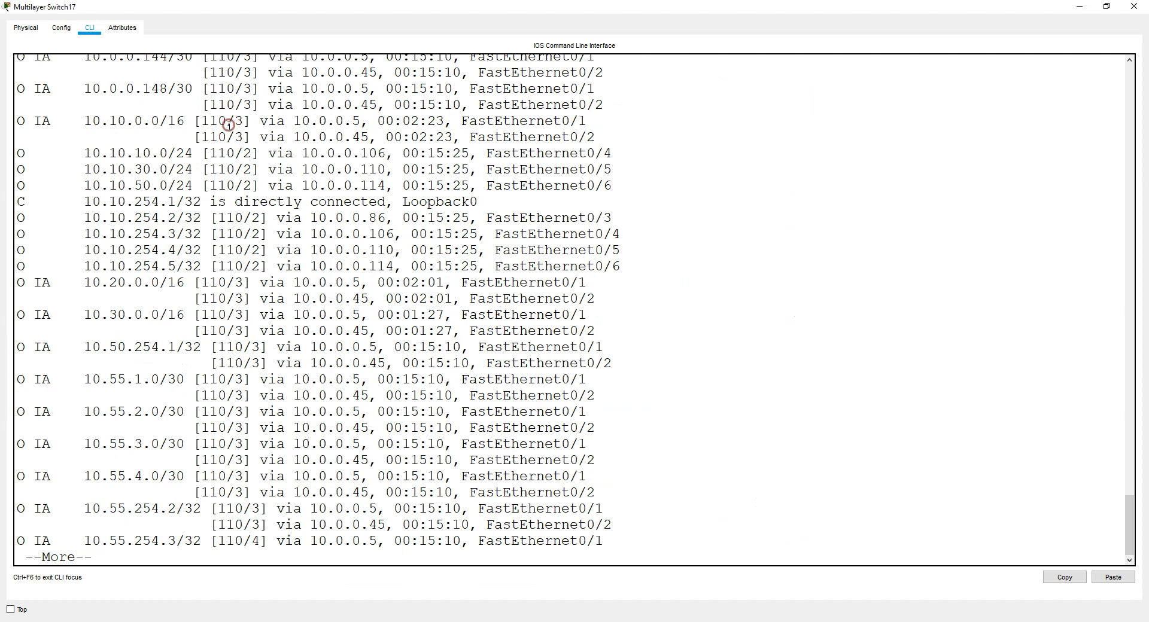
left_click_drag(228, 121, 593, 137)
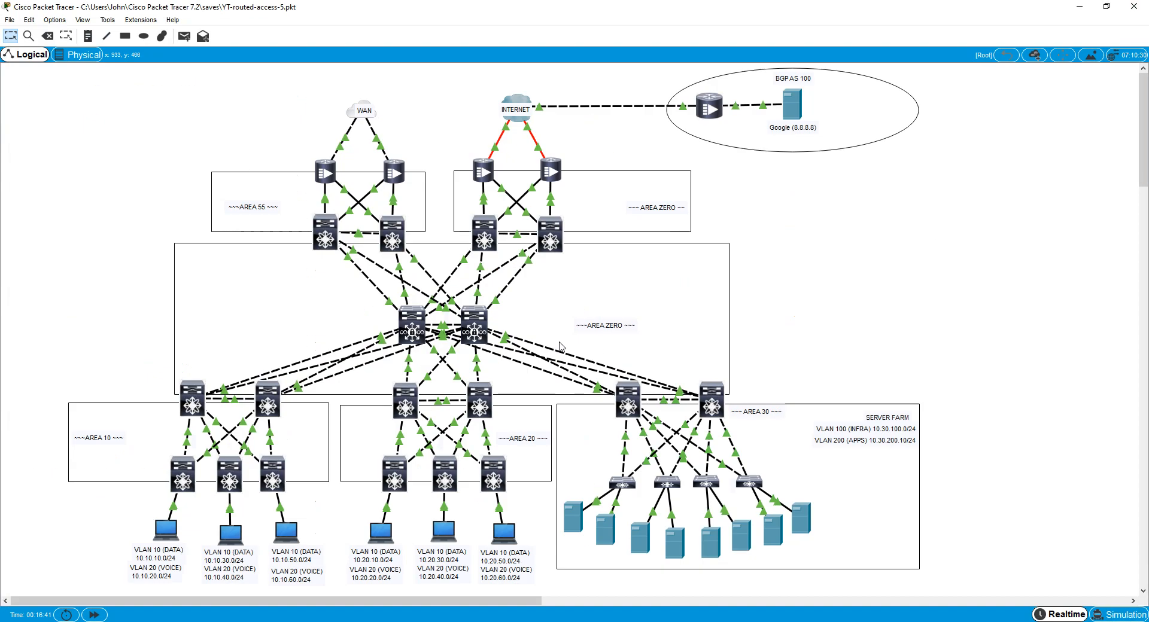
Enter area 30 range 10.30.0.0 255.255.0.0 on D30-R, then page through show ip route full screen
type("area 30 range 10.30.0.0 255.255.0.0")
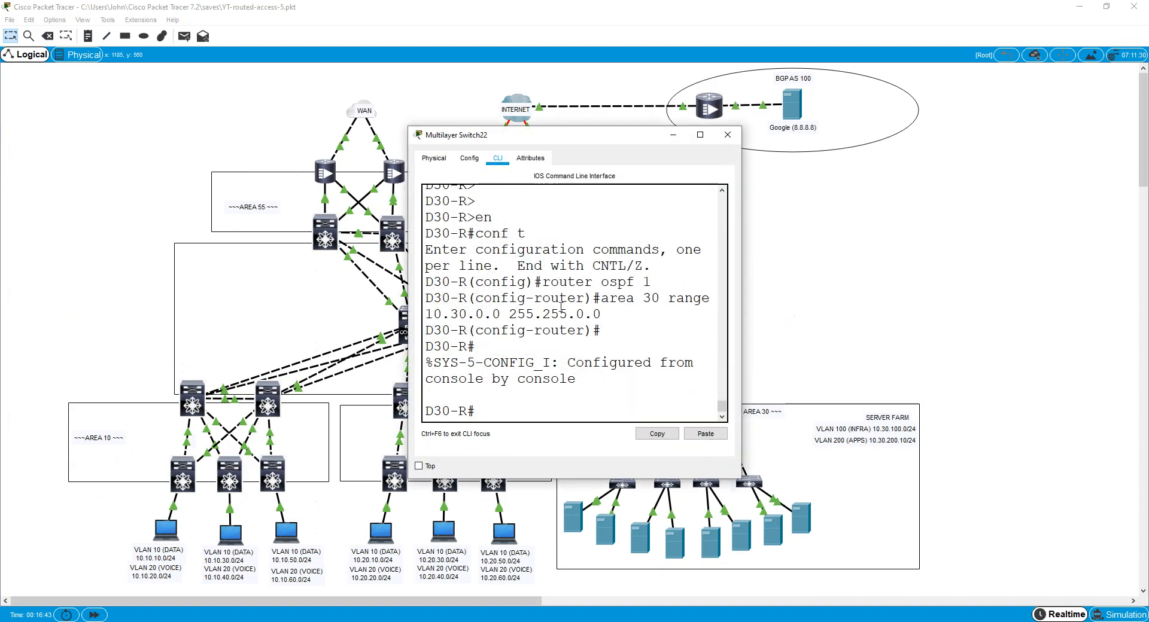
type("show ip route")
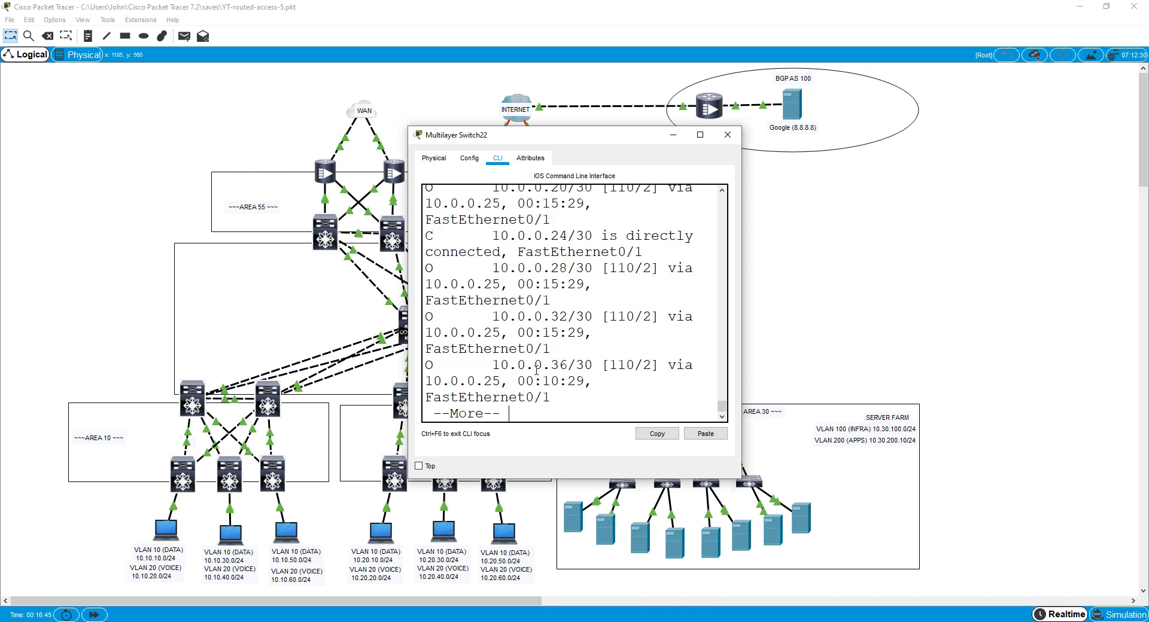
left_click(698, 135)
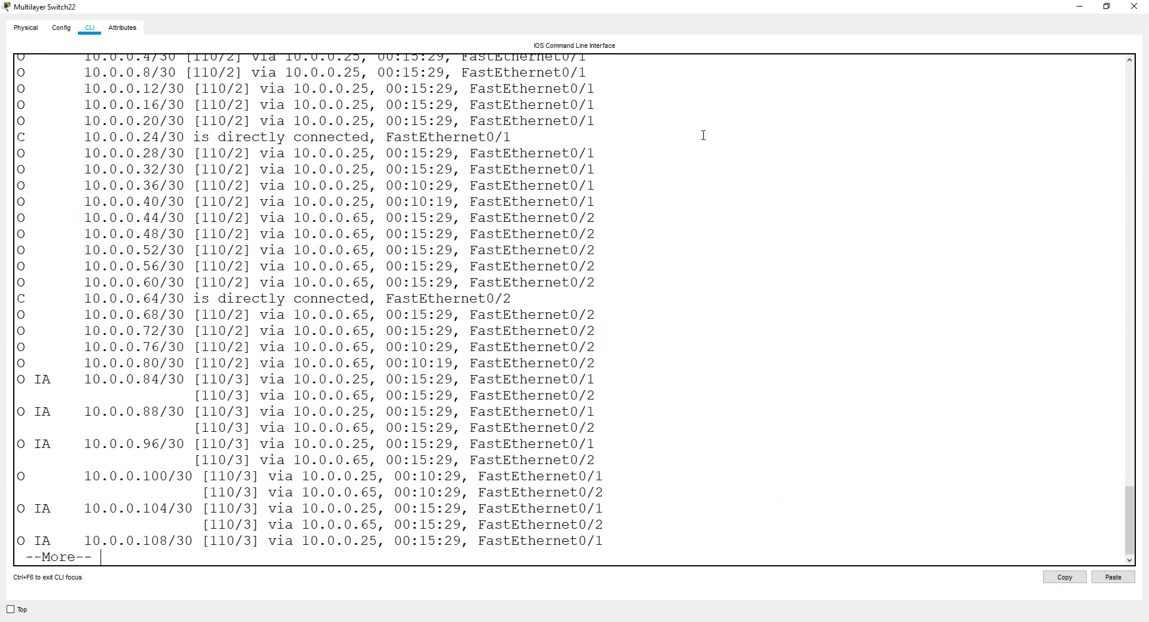
key("space")
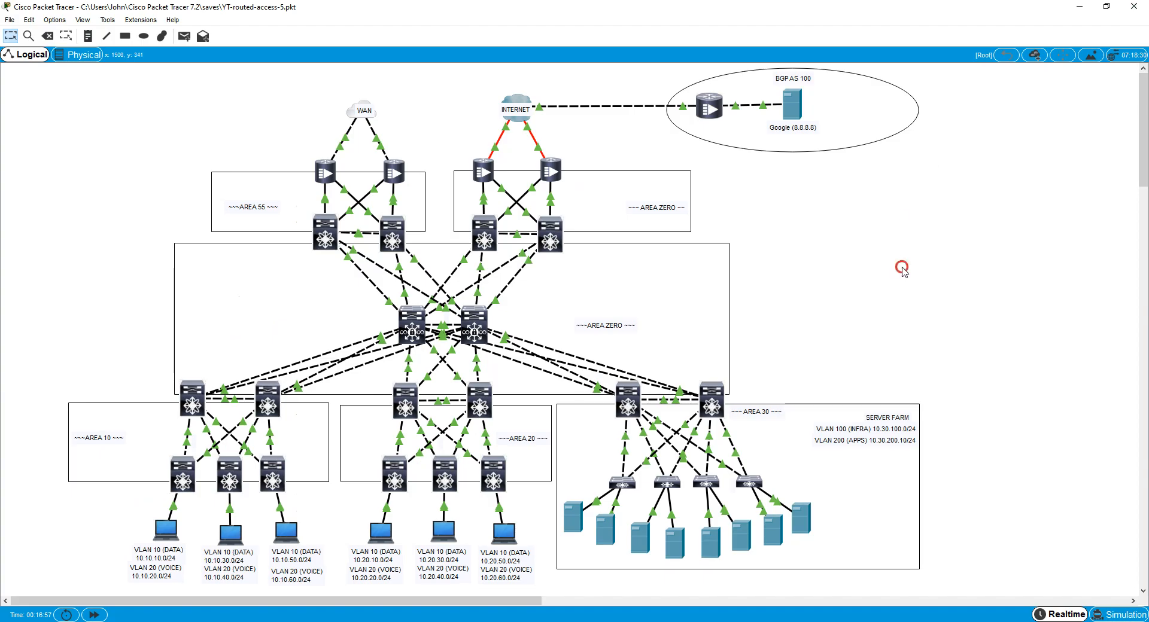
mouse_move(905, 272)
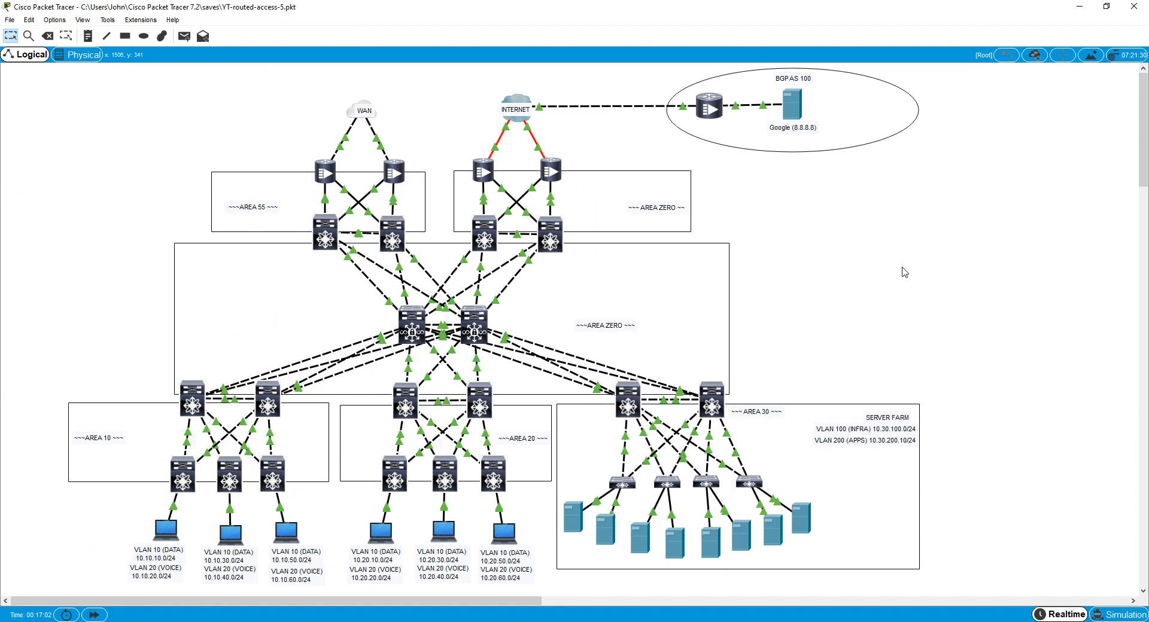
On INT-L create access-list 5 permit any and ip nat inside source list 5 interface g0/0/0 overload
left_click(480, 173)
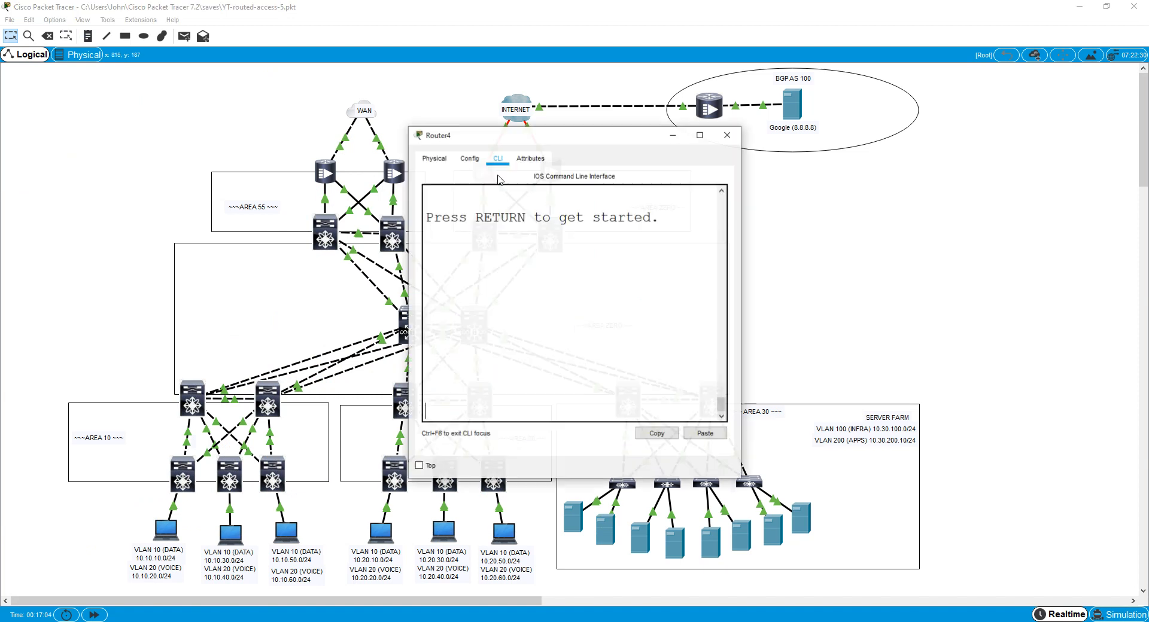
type("cofn")
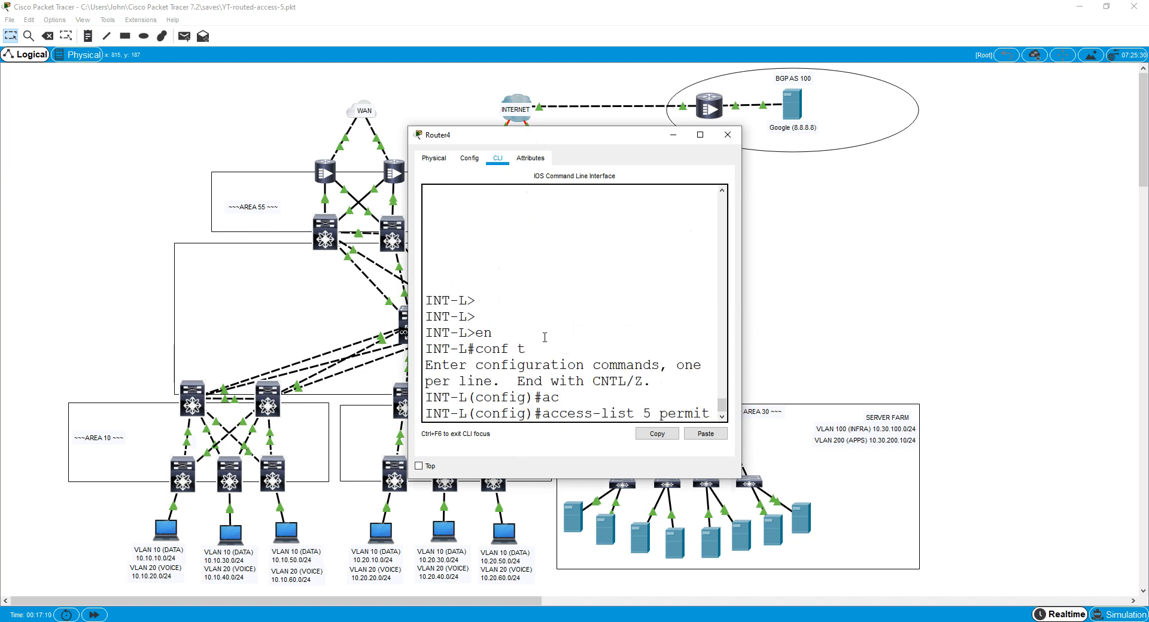
type("any")
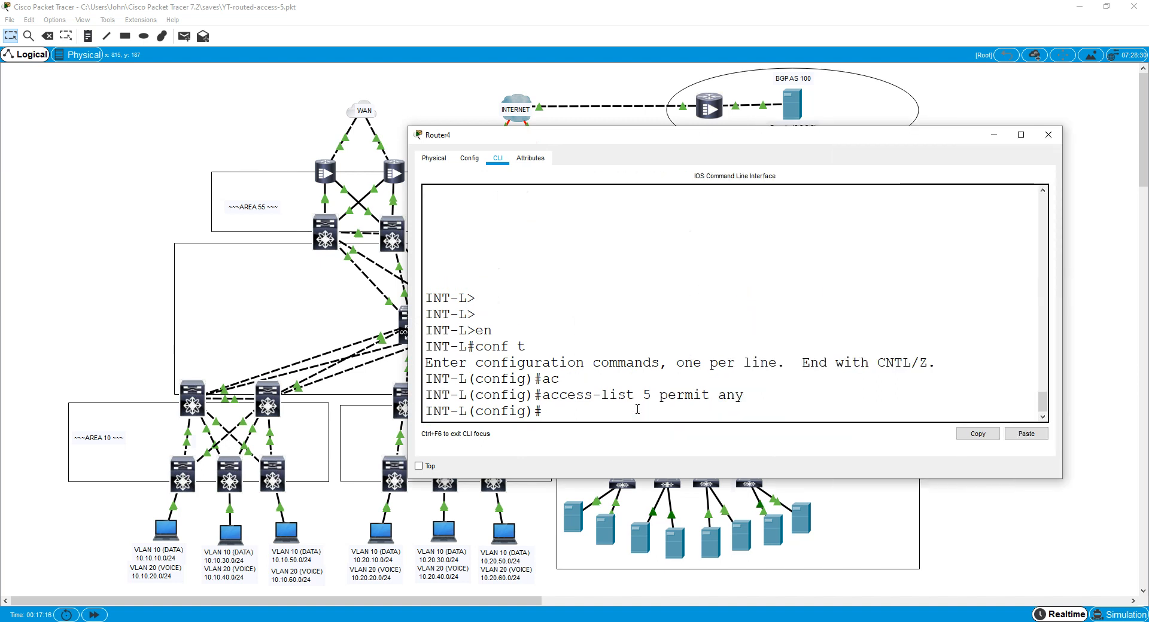
type("ip nat sourc")
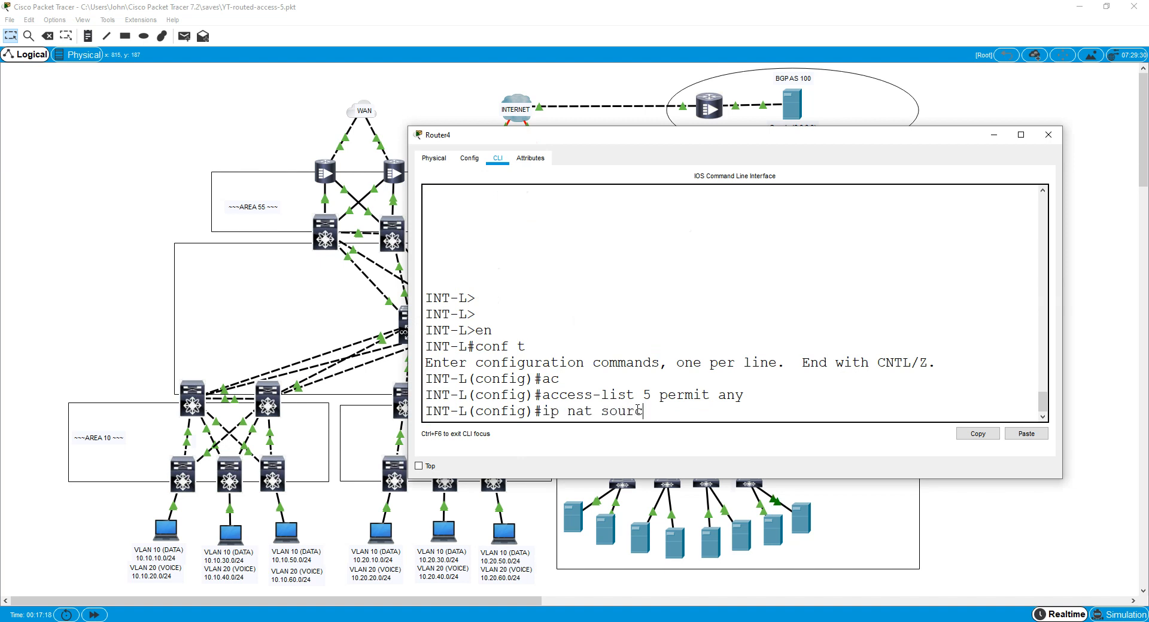
type("inside")
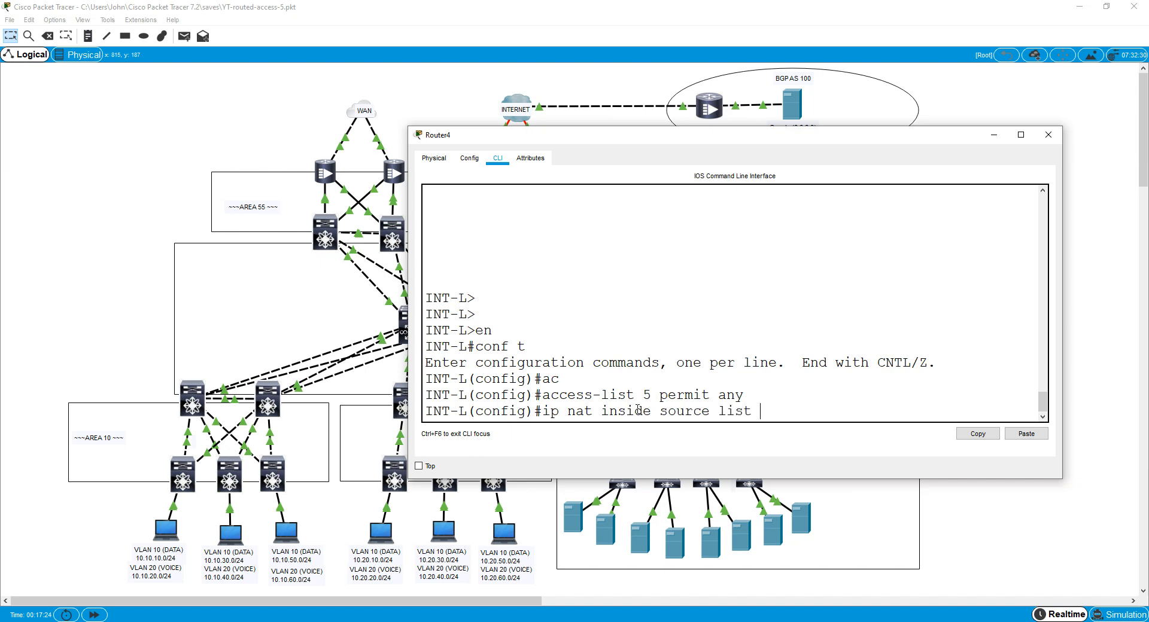
type("5 int")
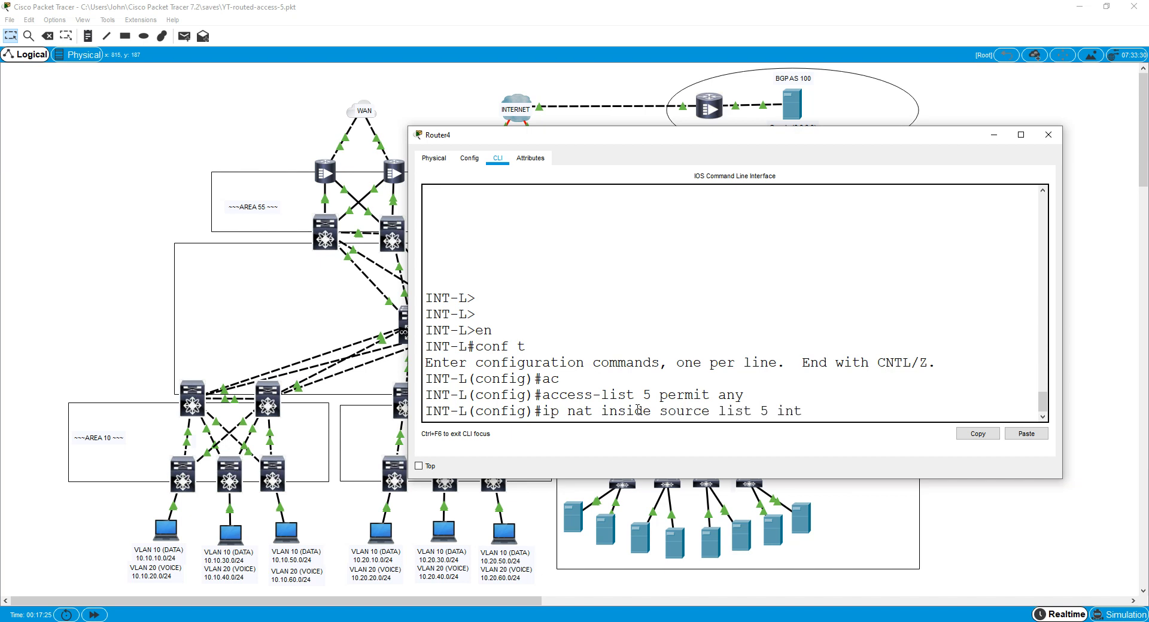
type("er")
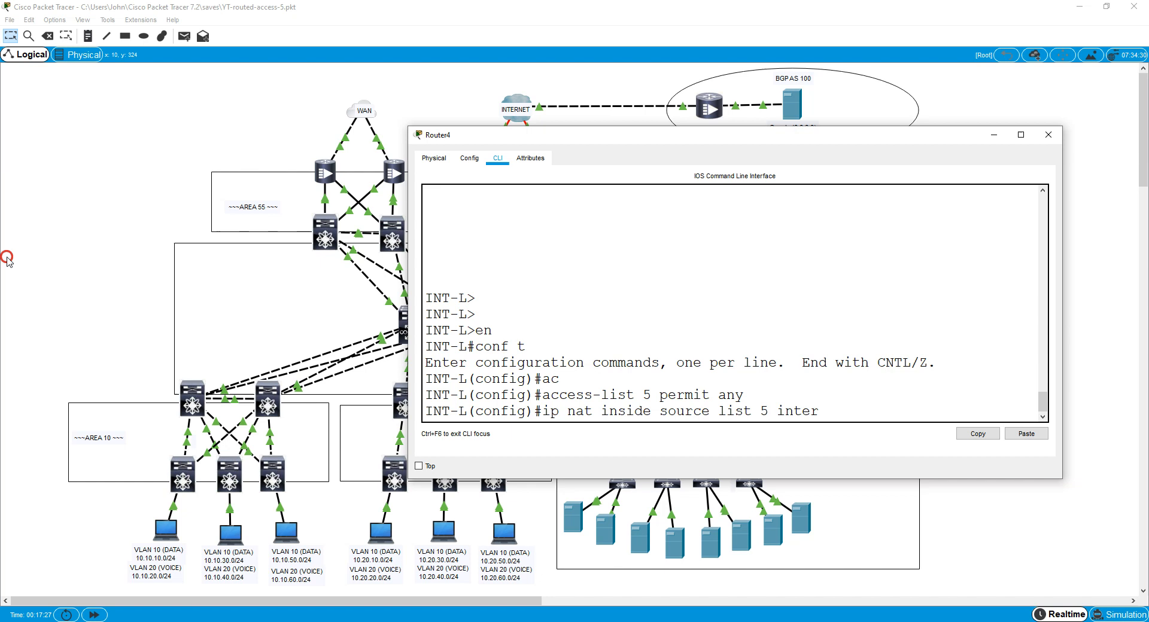
left_click(1047, 135)
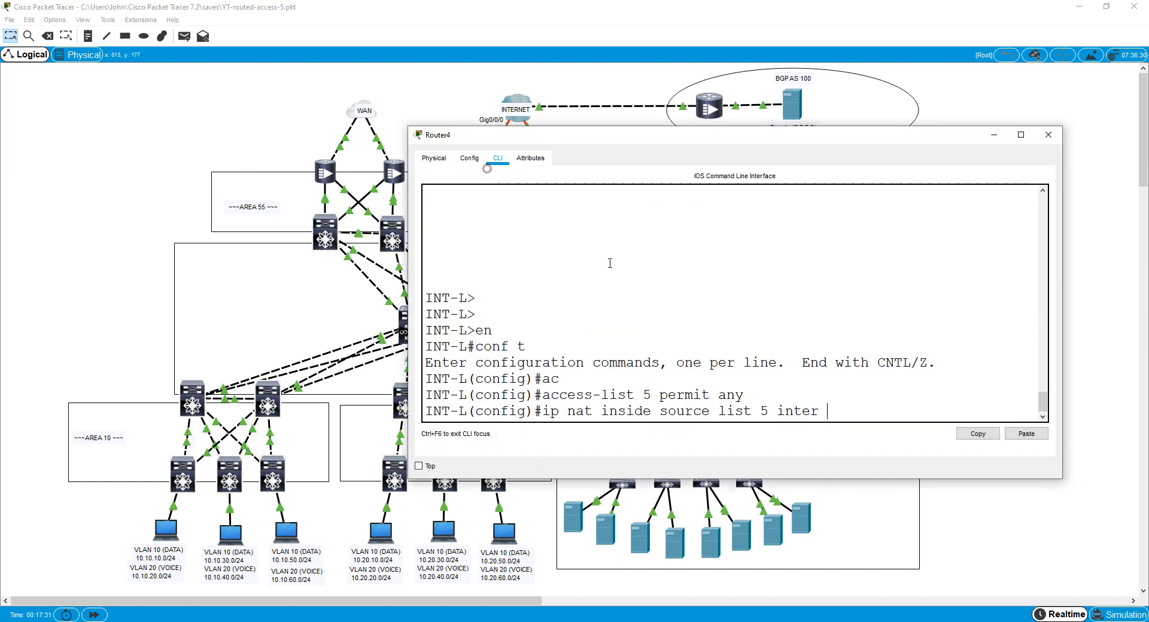
type("g0/0/")
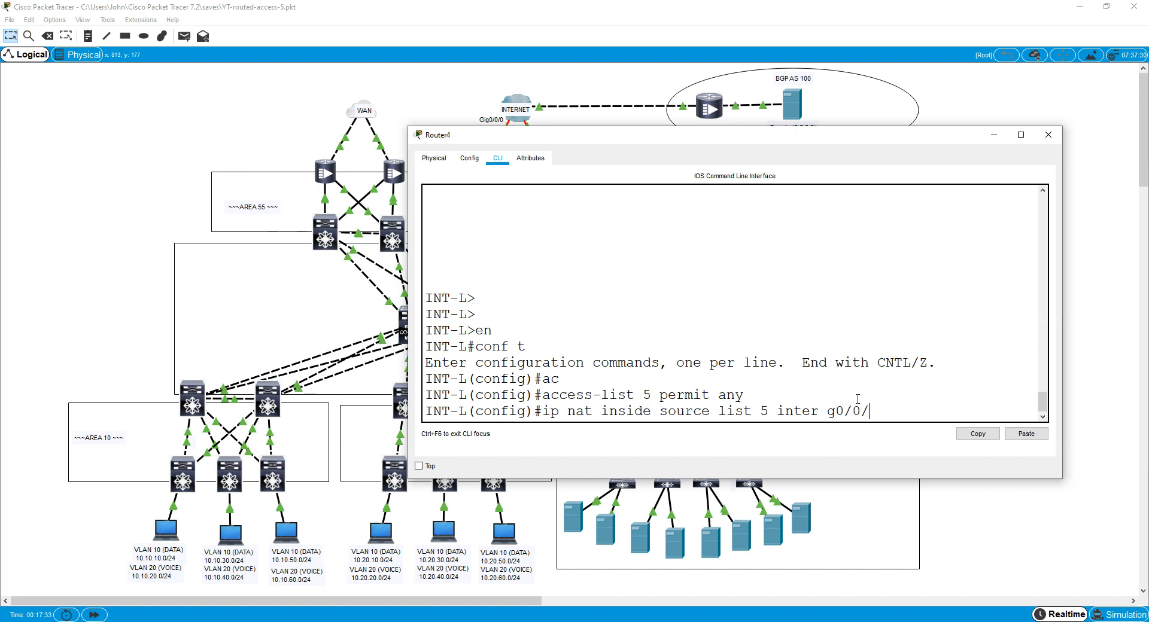
type("overload")
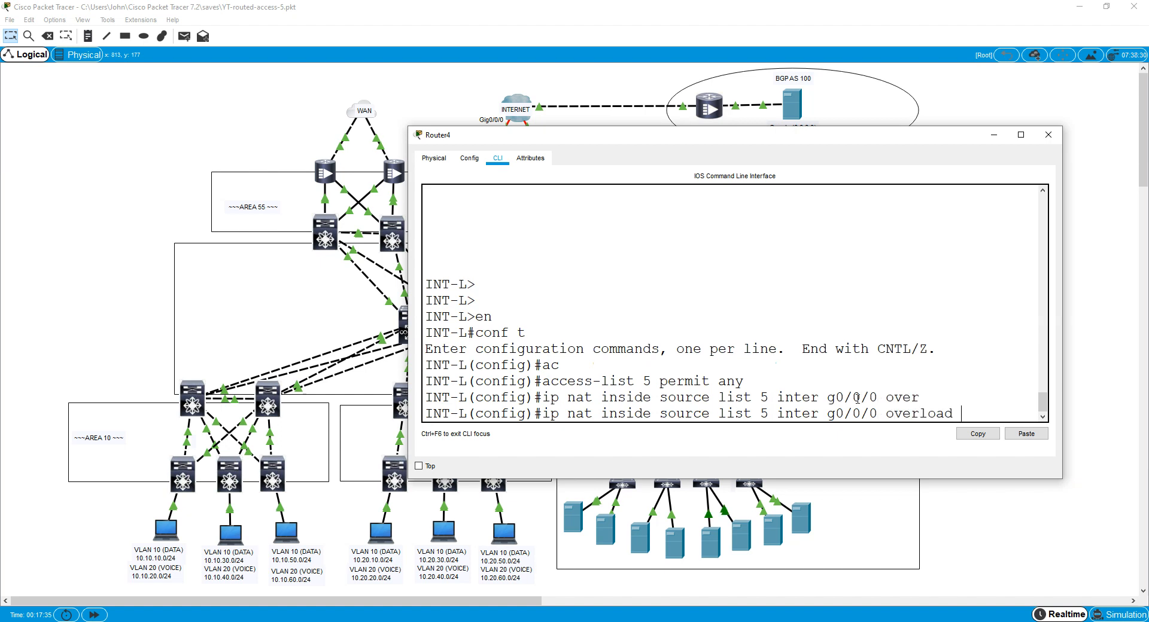
Mark g0/0/0 as ip nat outside and g0/0-1 as ip nat inside on INT-L, then close its console
type("int g0/")
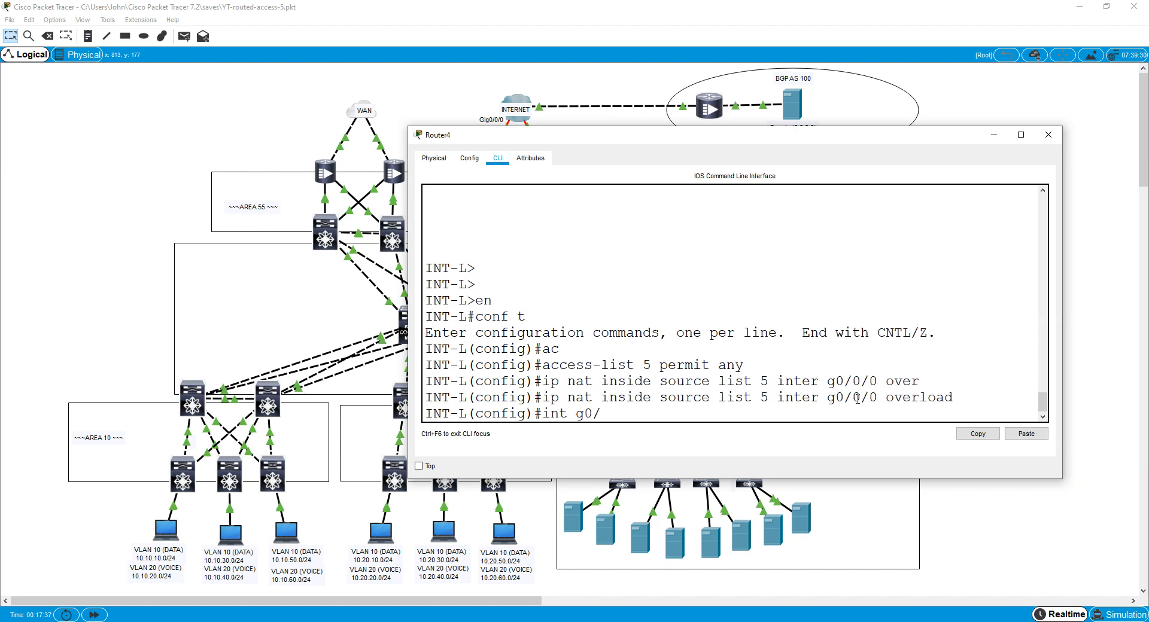
type("ip nat")
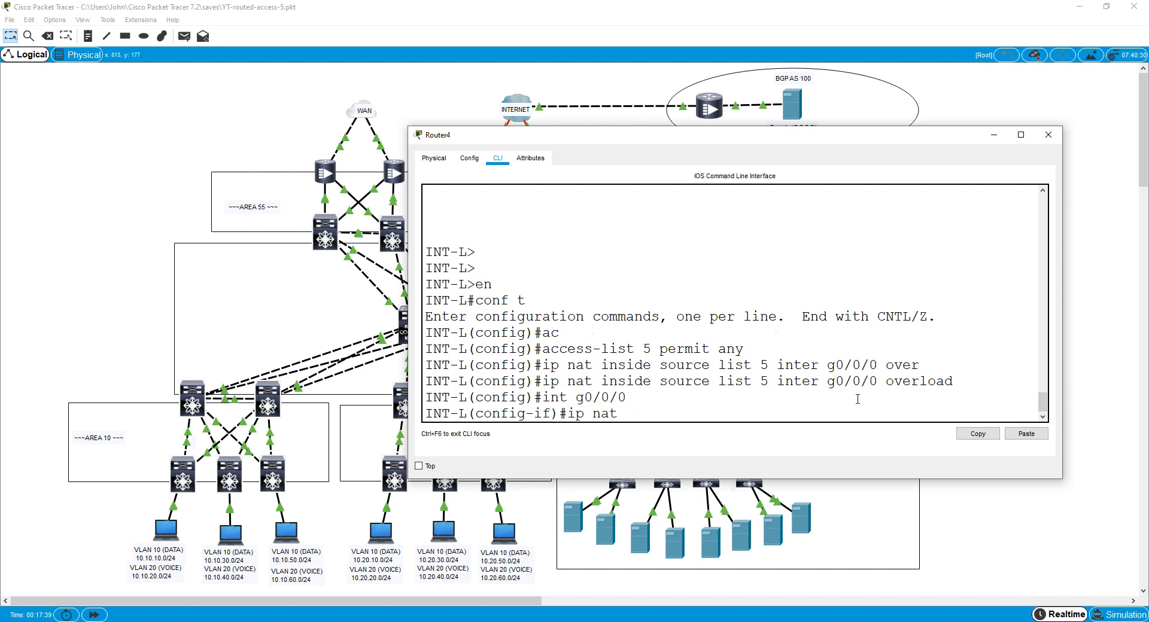
type("out")
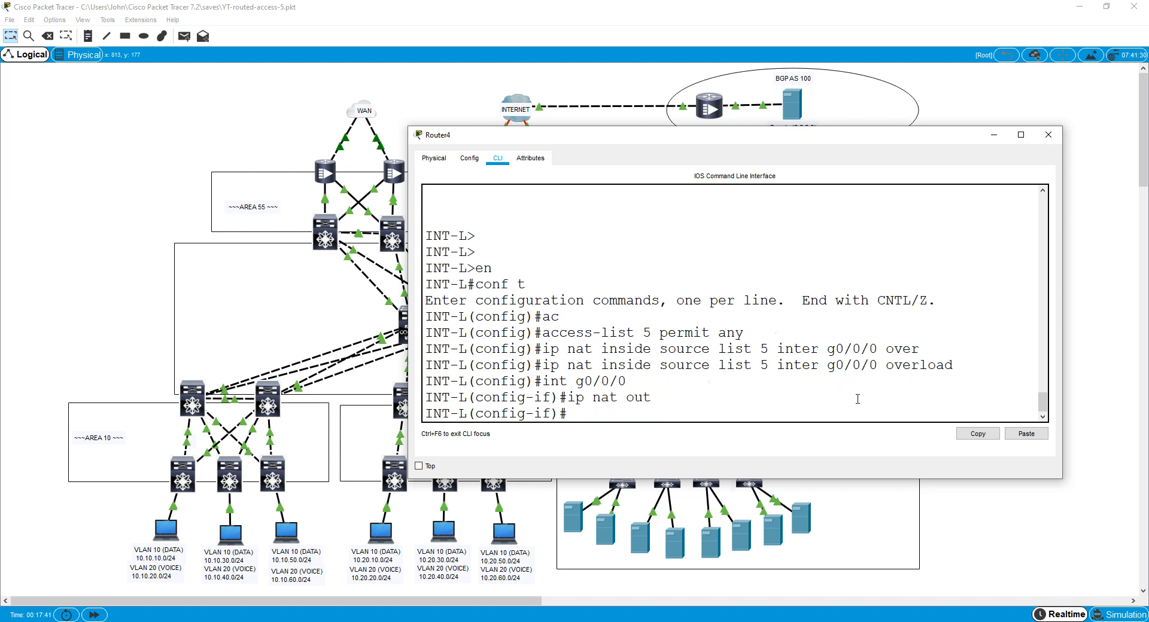
type("int")
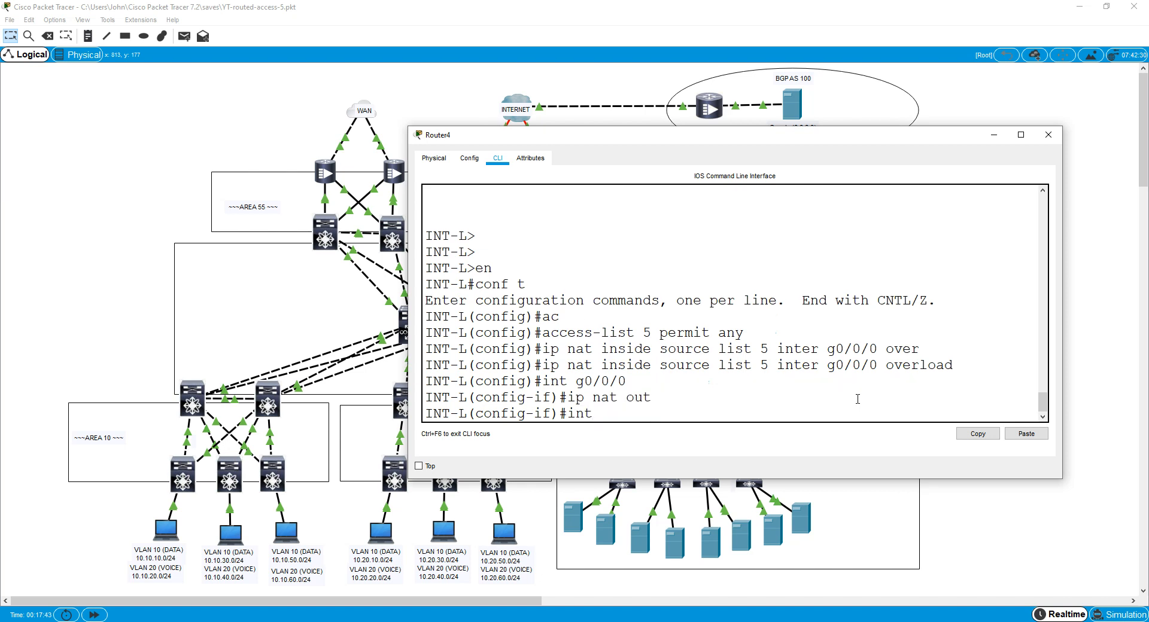
type("ra g0/0-1")
type("ip nat in")
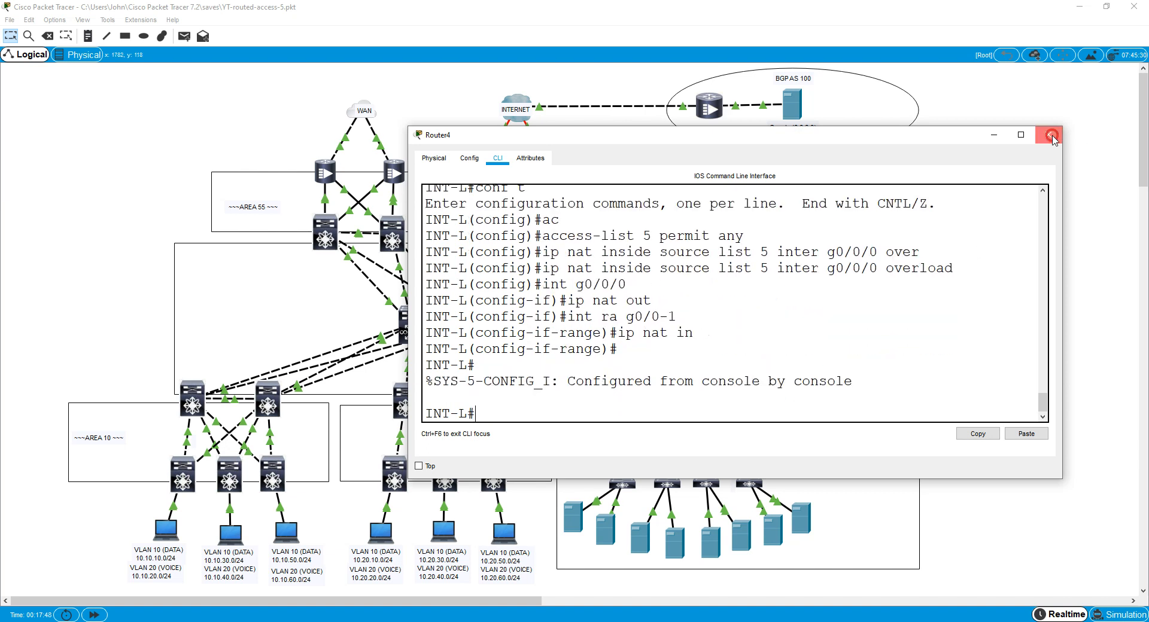
left_click(1050, 136)
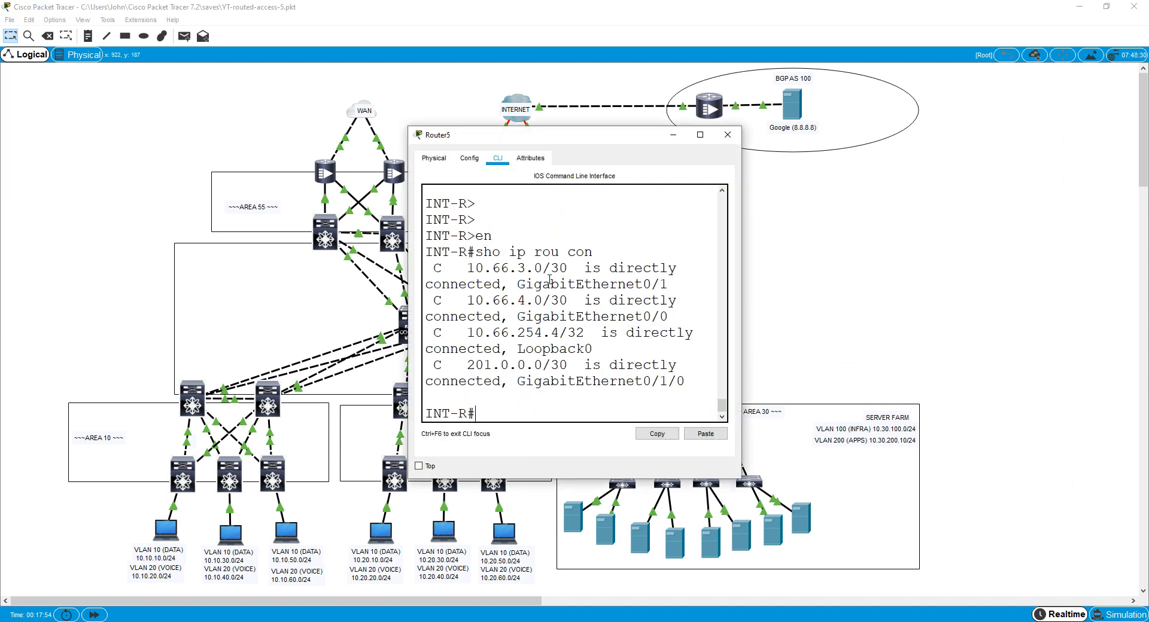
Maximize INT-R's console, note the GigabitEthernet0/1/0 interface and create access-list 5 permit any
left_click(698, 135)
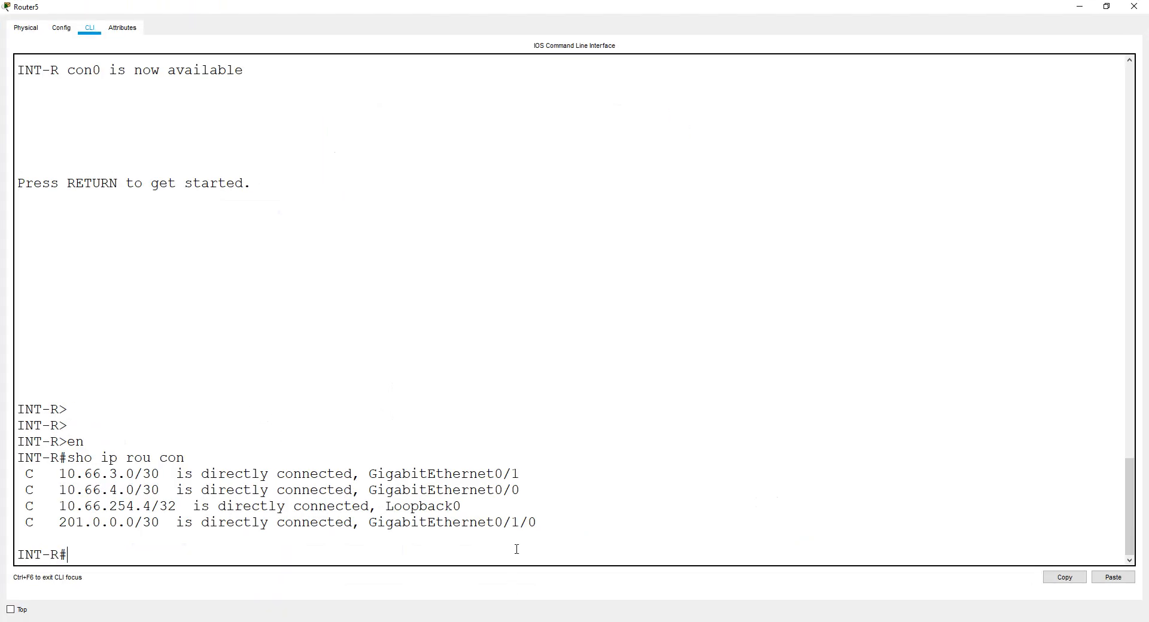
left_click_drag(377, 523, 536, 523)
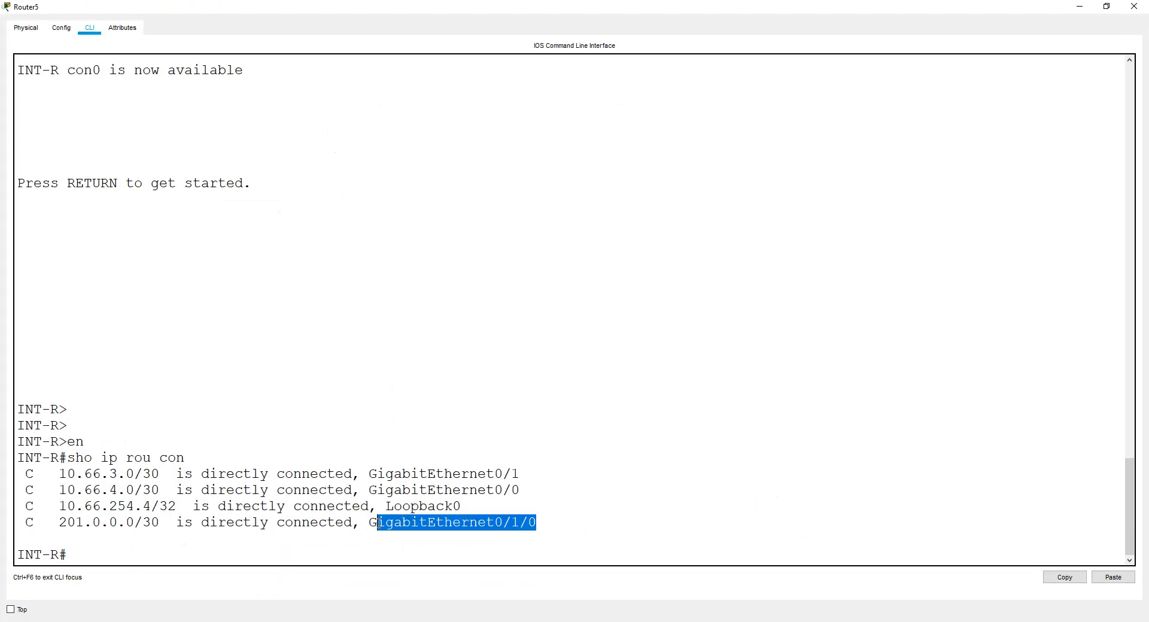
left_click(322, 552)
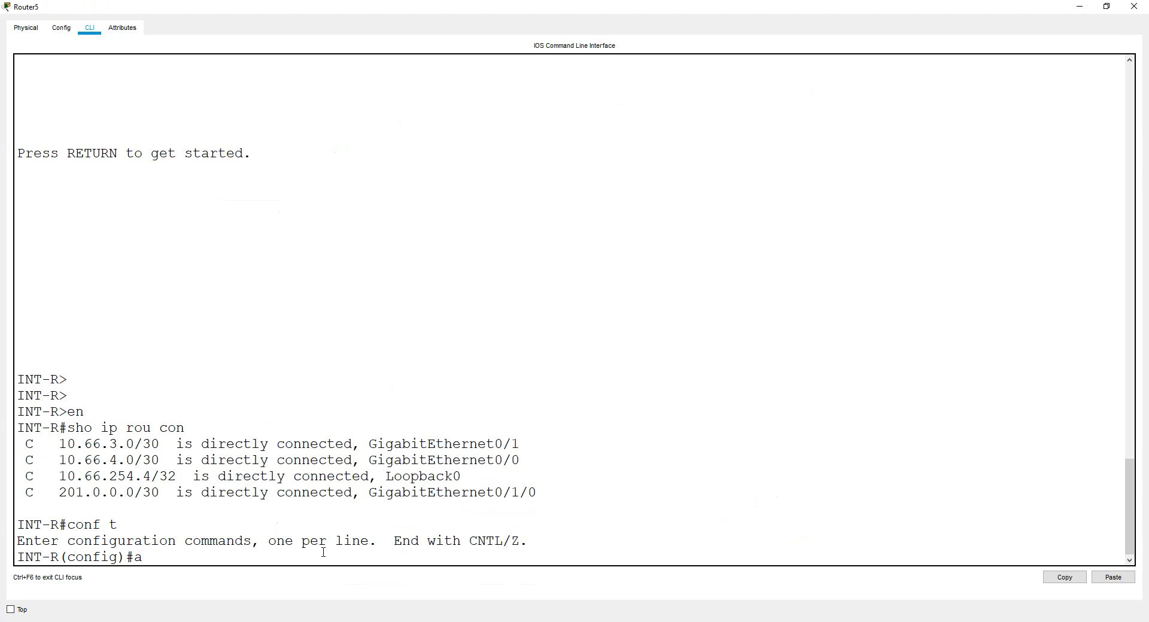
type("access-list 5 per")
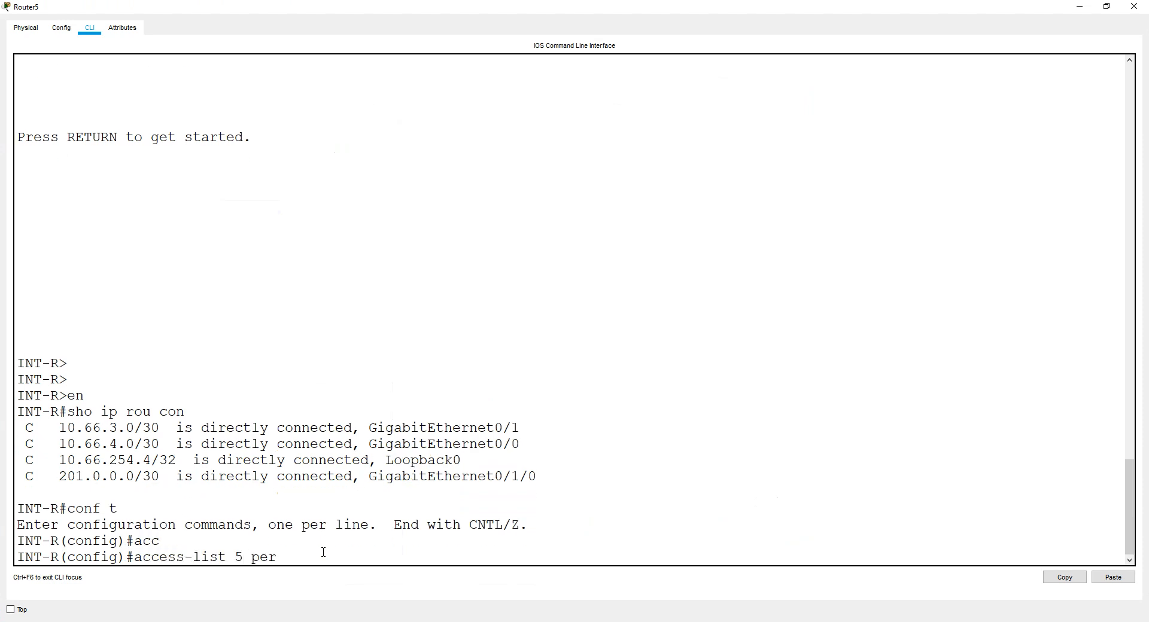
type("mit any")
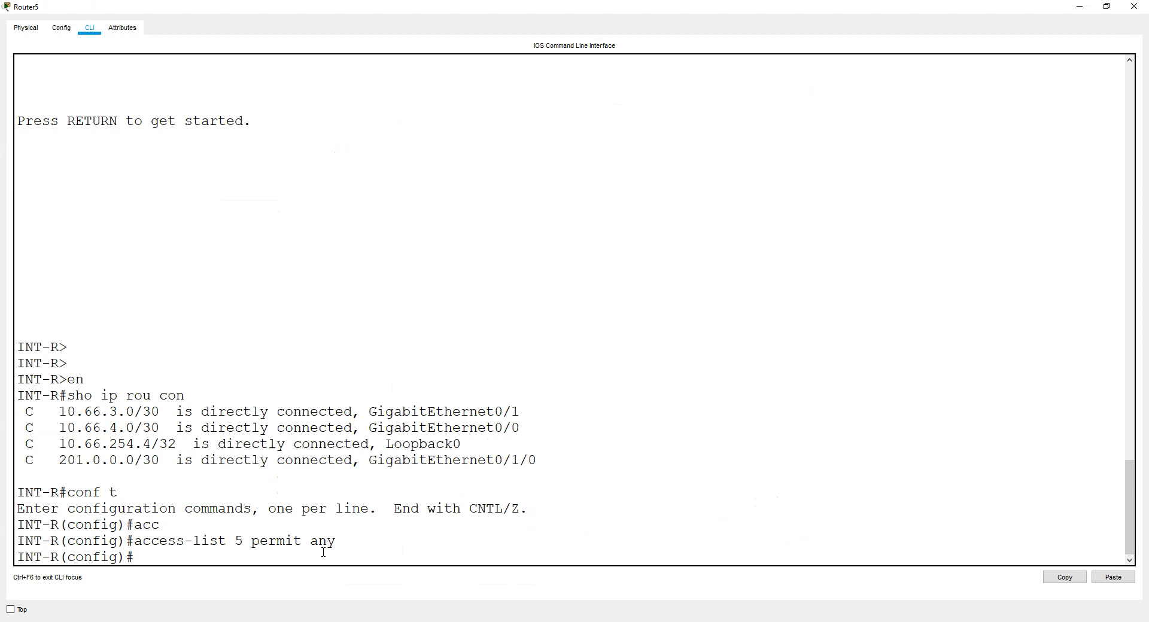
Configure ip nat inside source list 5 interface g0/1/0 overload on INT-R
type("ip nat s")
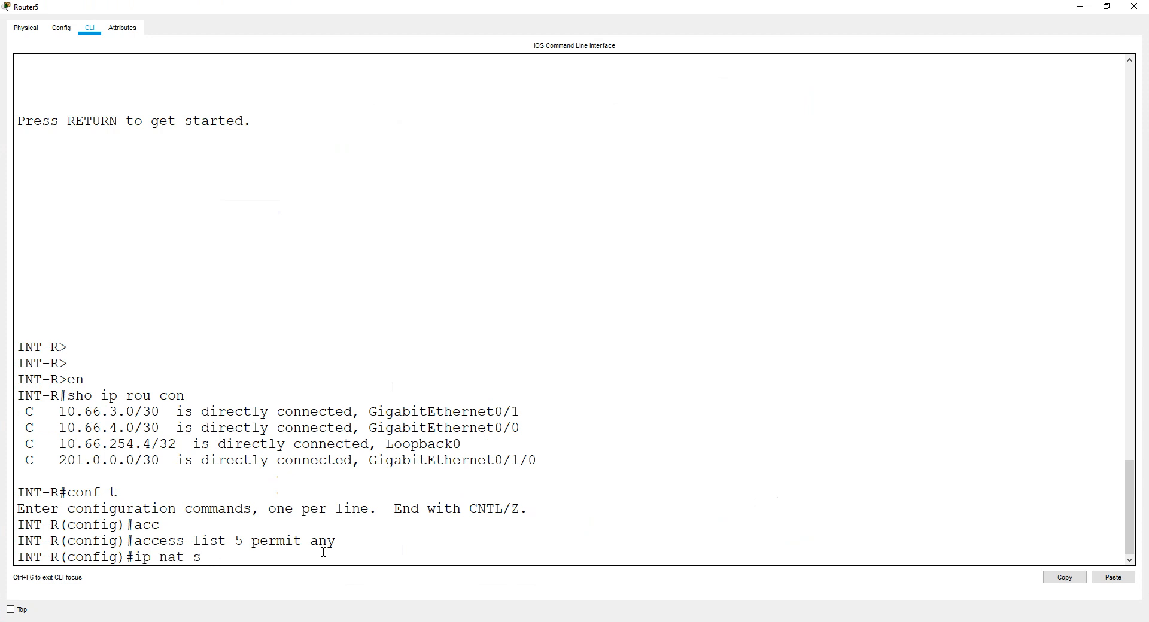
type("inside")
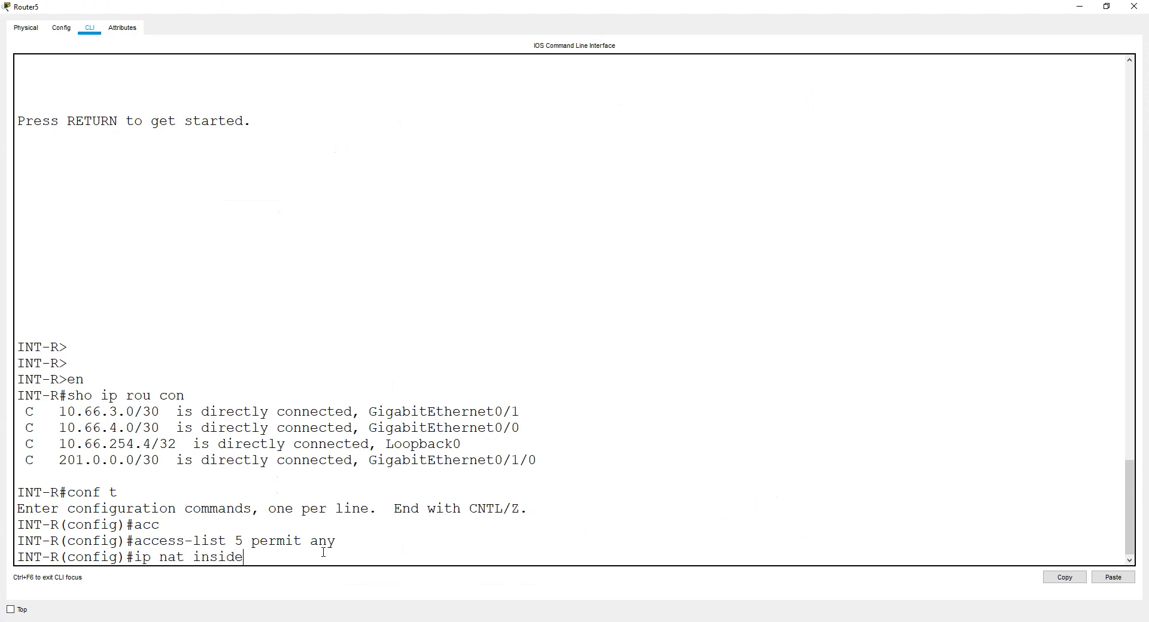
type("source list")
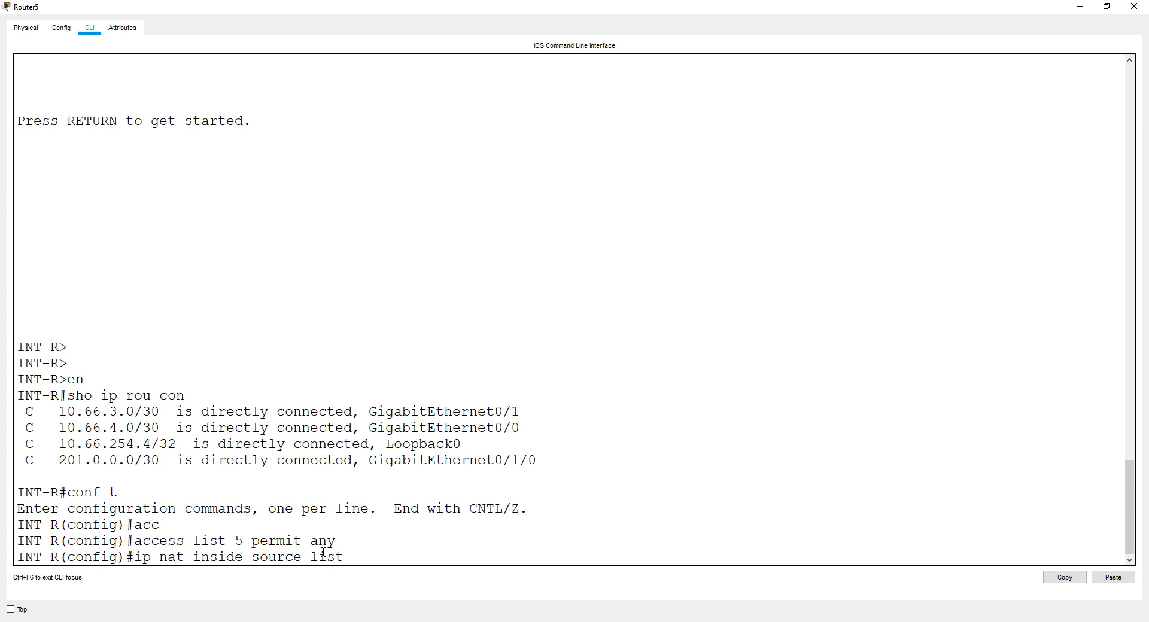
type("5 int")
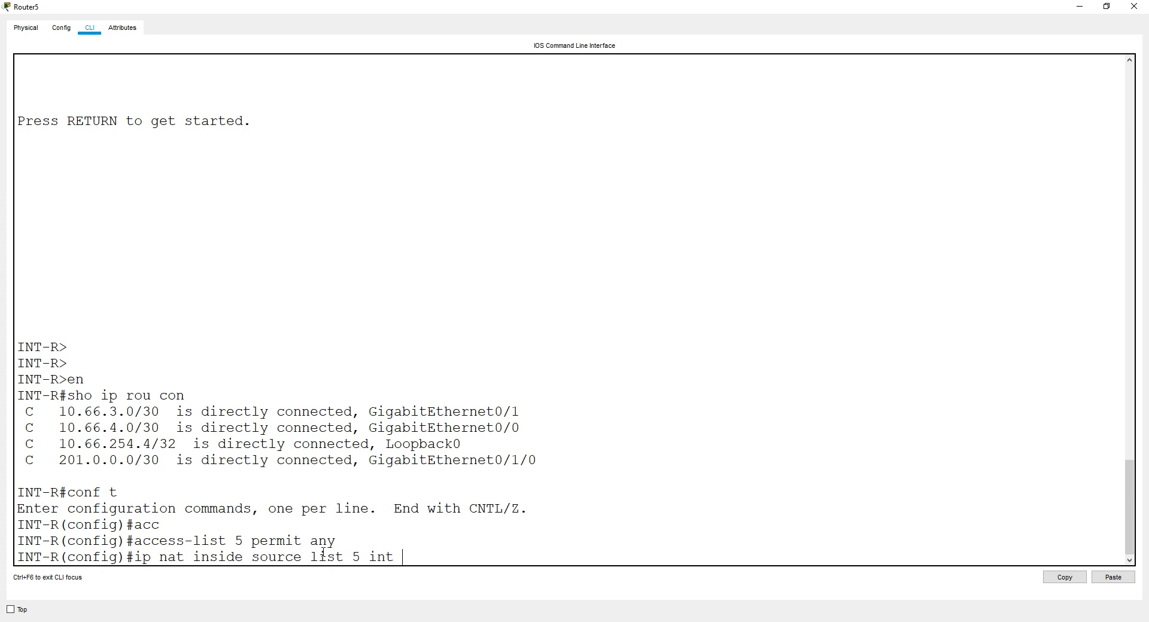
type("g0/1/0")
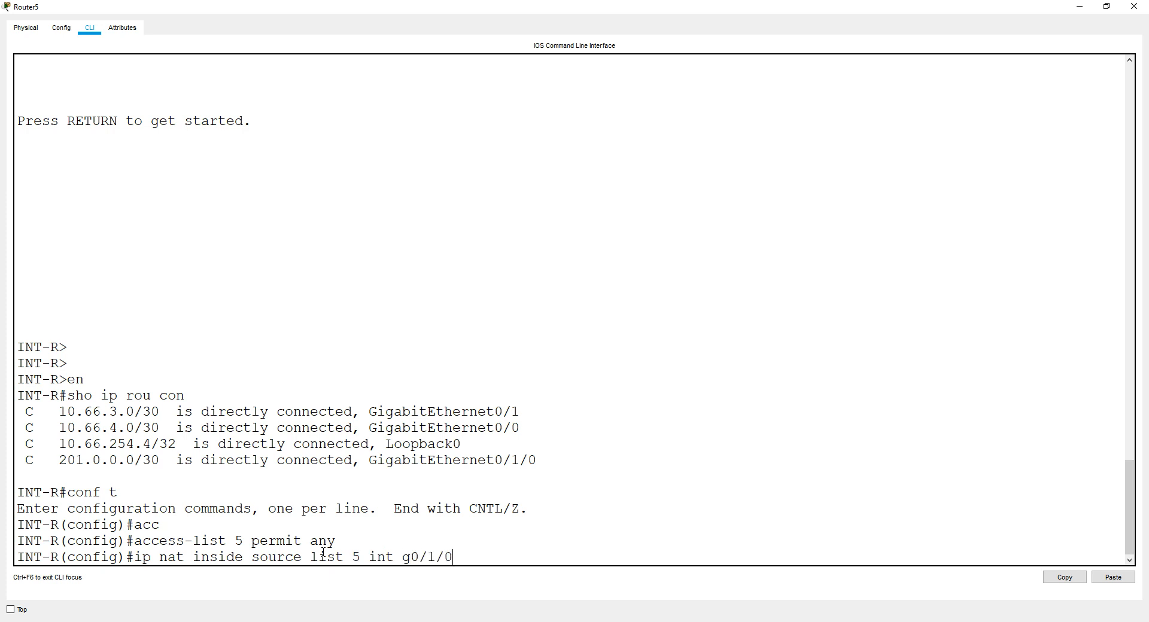
type("overload")
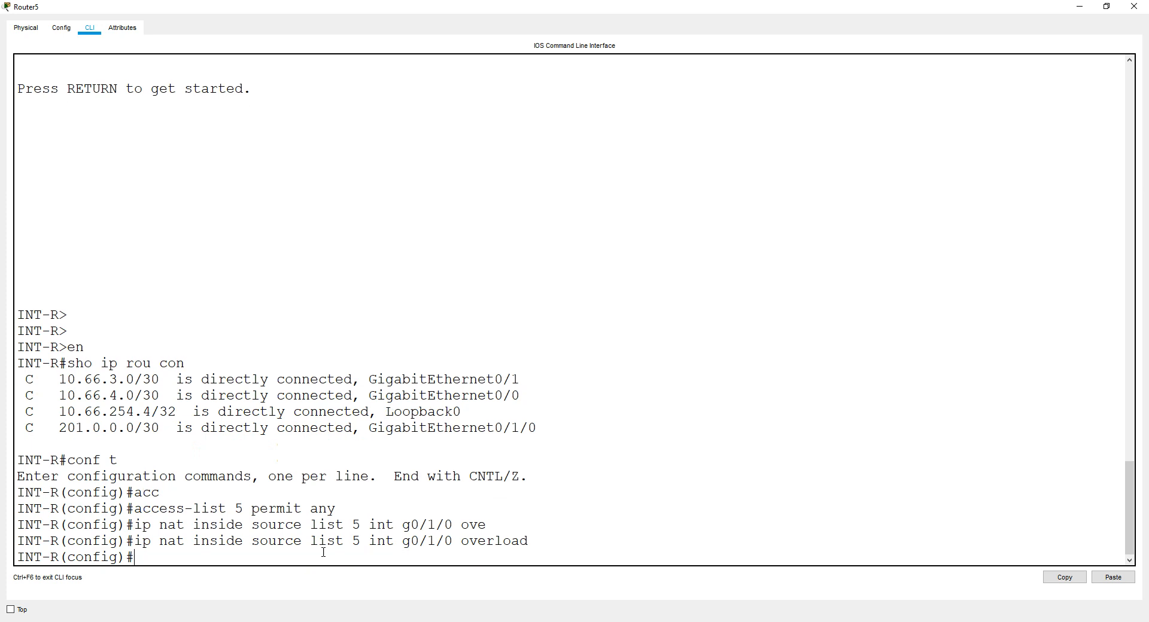
Mark g0/1/0 as ip nat outside on INT-R and leave the full-screen console
type("in")
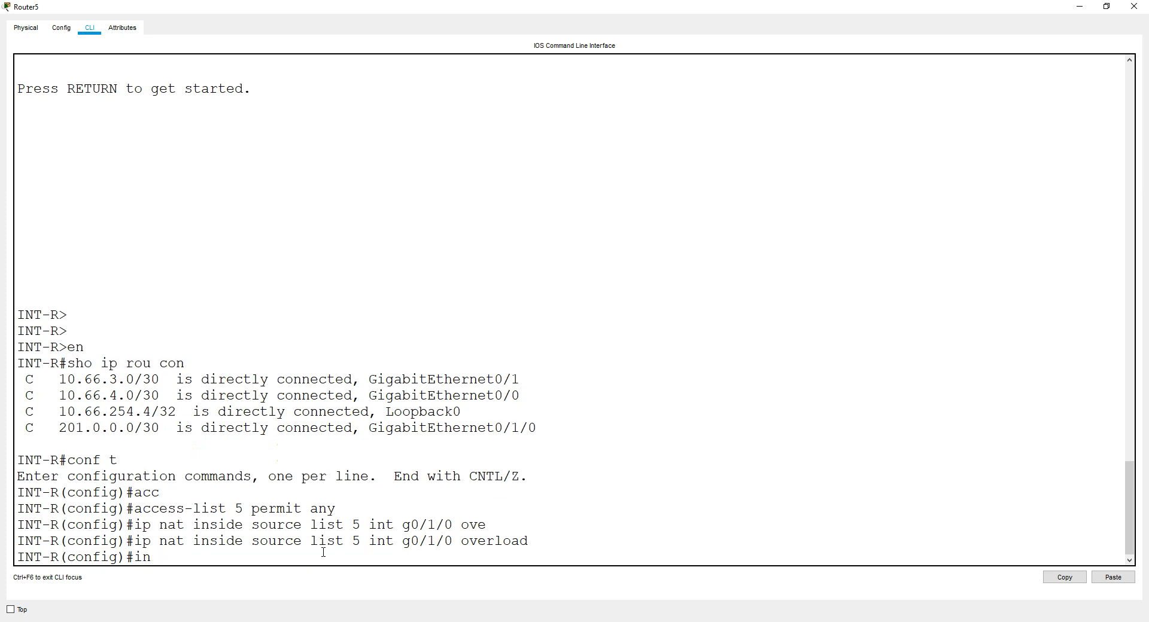
type("t g0/1/0")
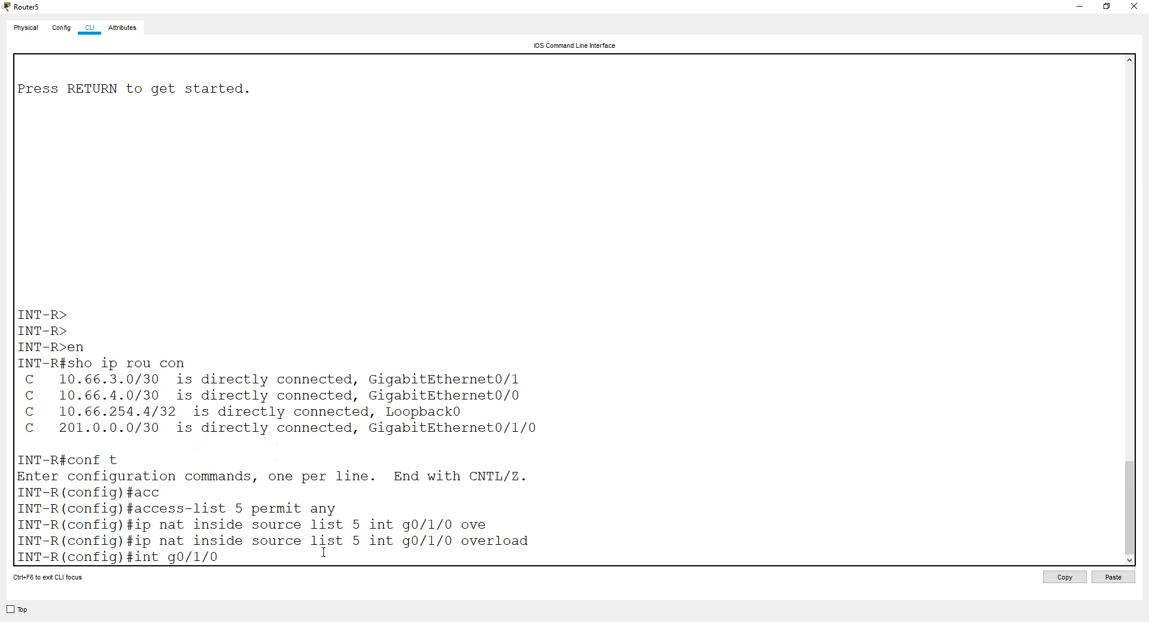
type("ip na")
type("int ra g0/0-1")
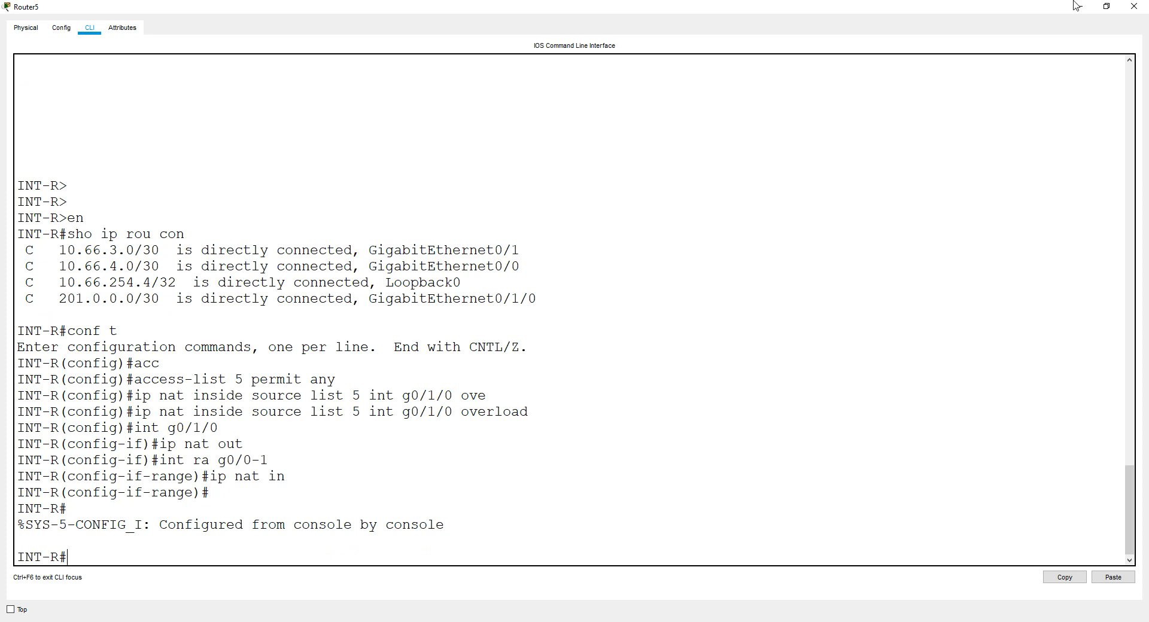
left_click(1134, 7)
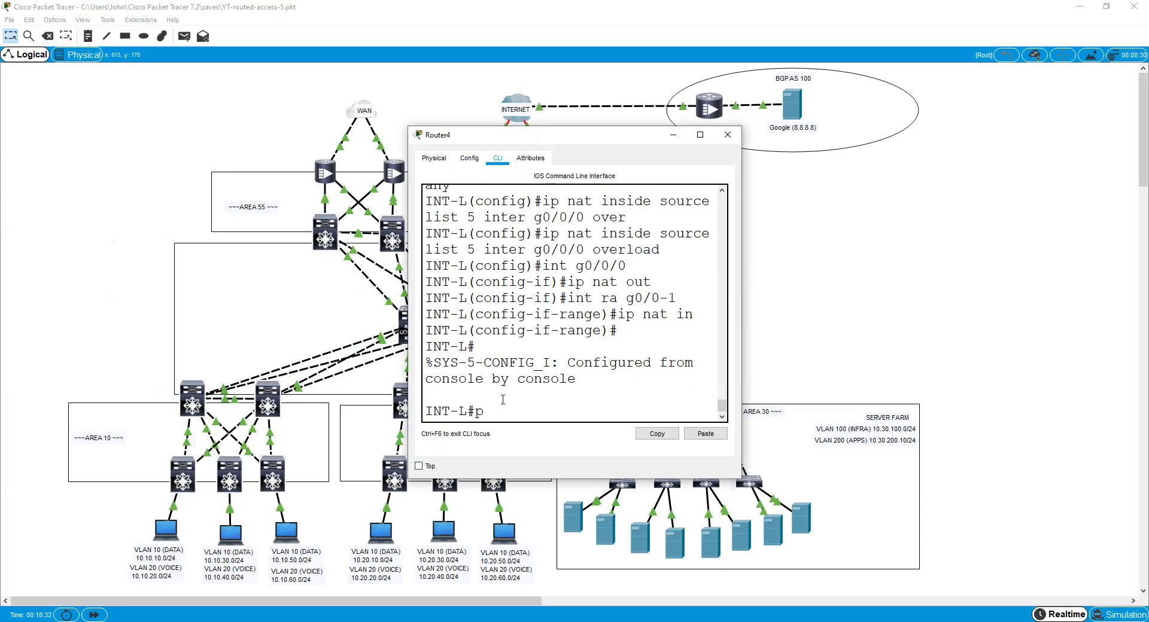
Ping 8.8.8.8 from switch D66-L and get 5/5 success
type("ing 8.8.8.8")
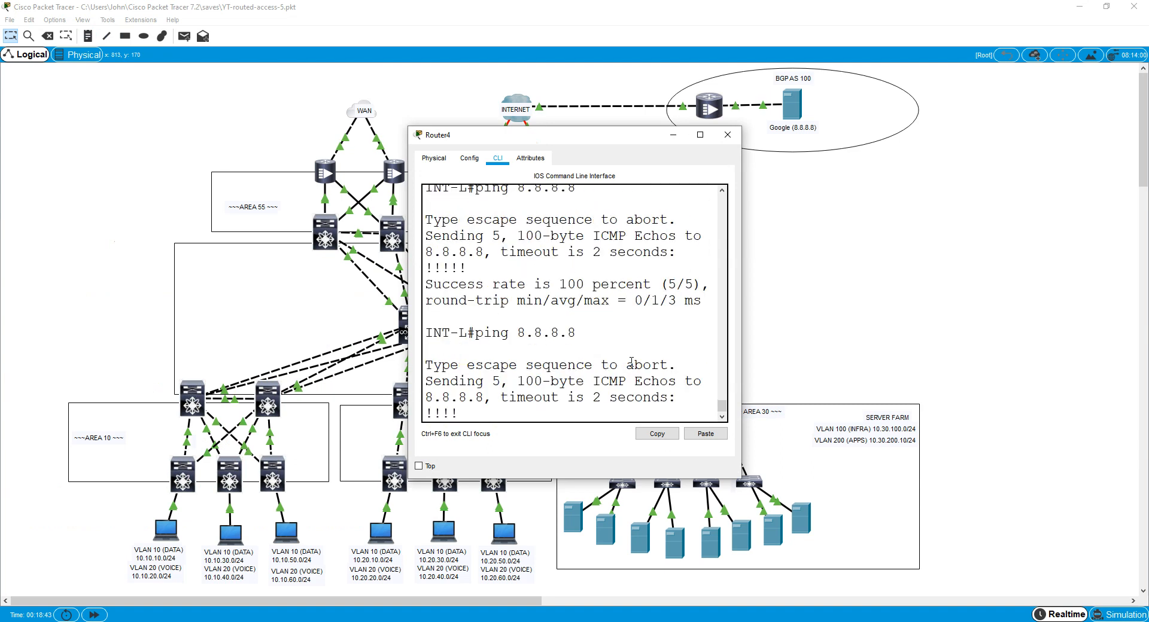
left_click(727, 135)
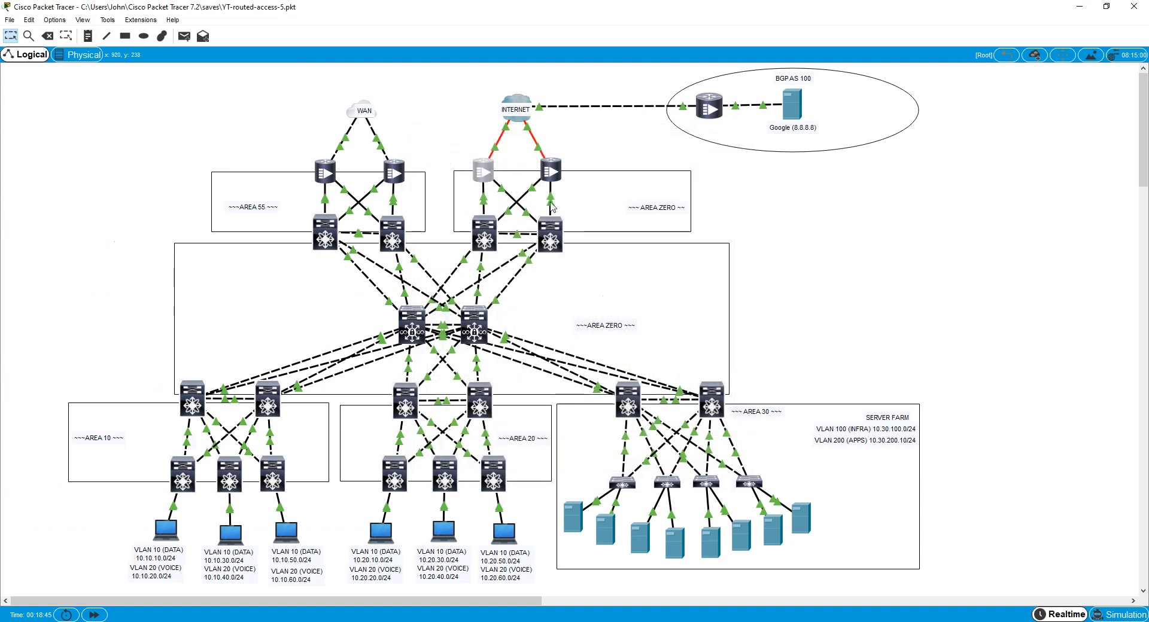
left_click(549, 170)
type("ping 8.8.8.8")
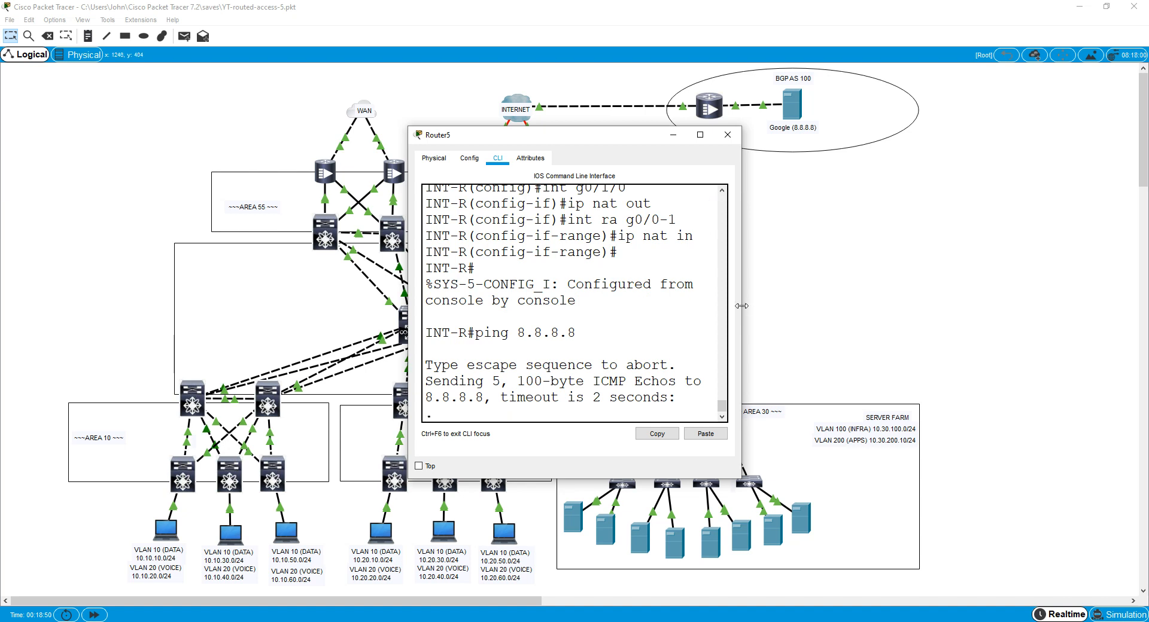
left_click_drag(742, 306, 840, 305)
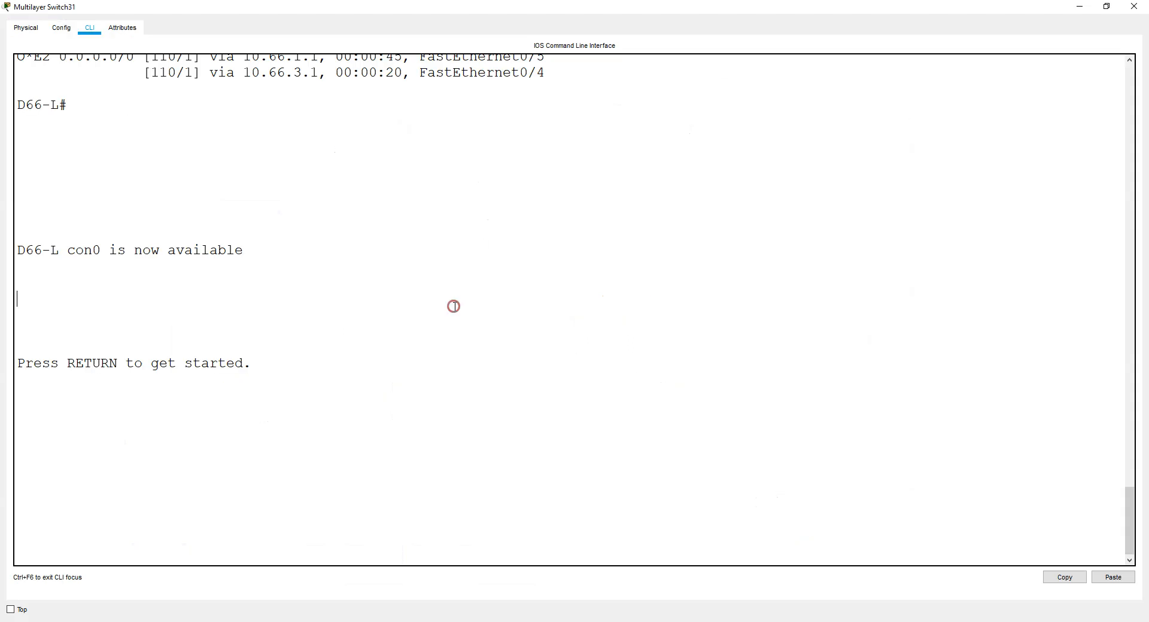
type("ping i")
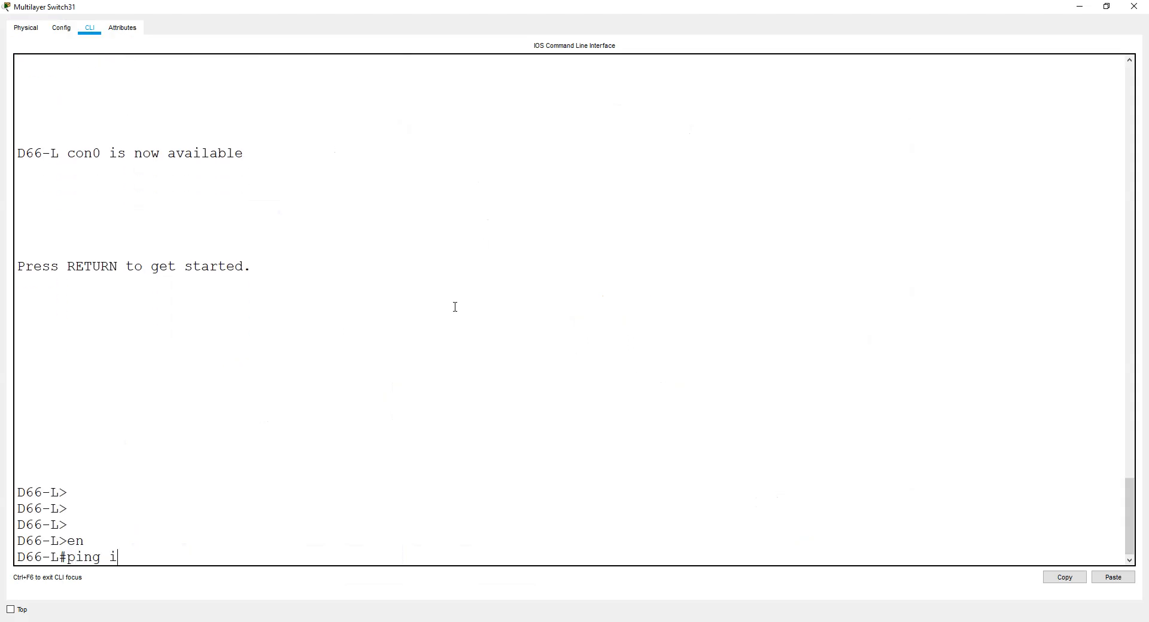
key("BackSpace")
type("8.8.8.8")
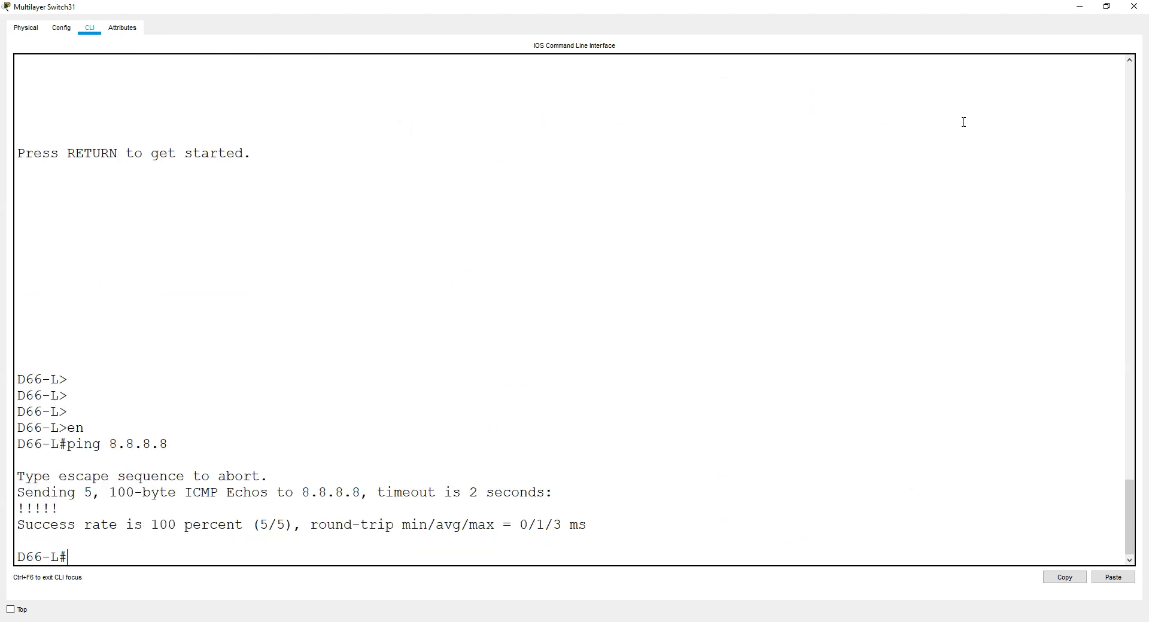
type("ping 8.8.8.8")
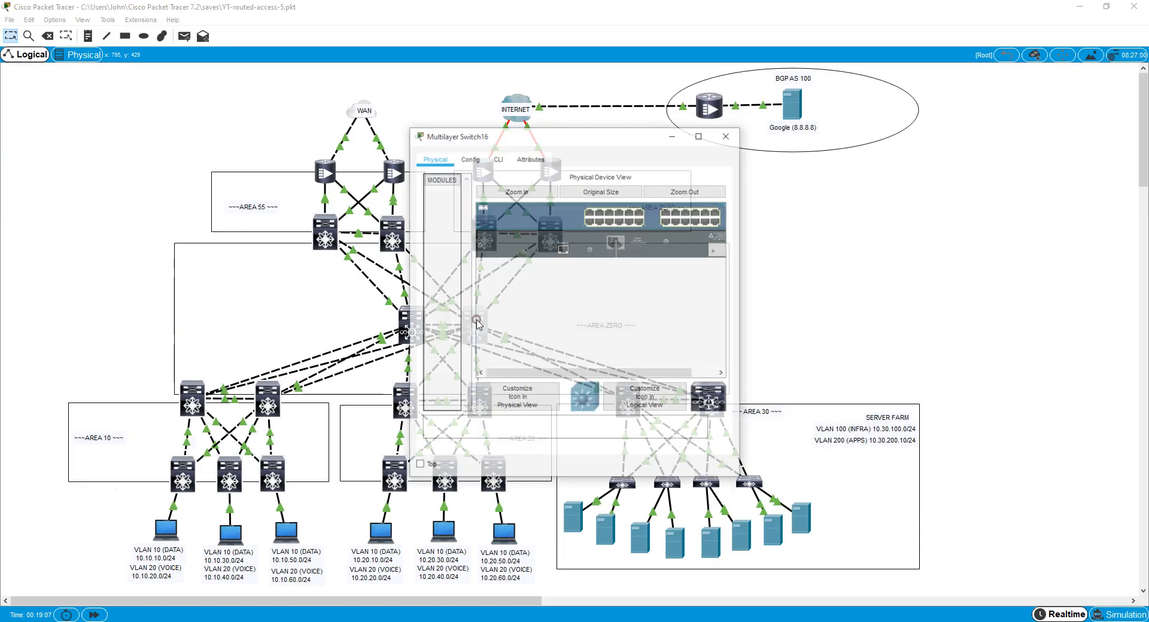
Ping 8.8.8.8 from switch A10-L (Multilayer Switch16) and get 5/5 success
left_click(498, 158)
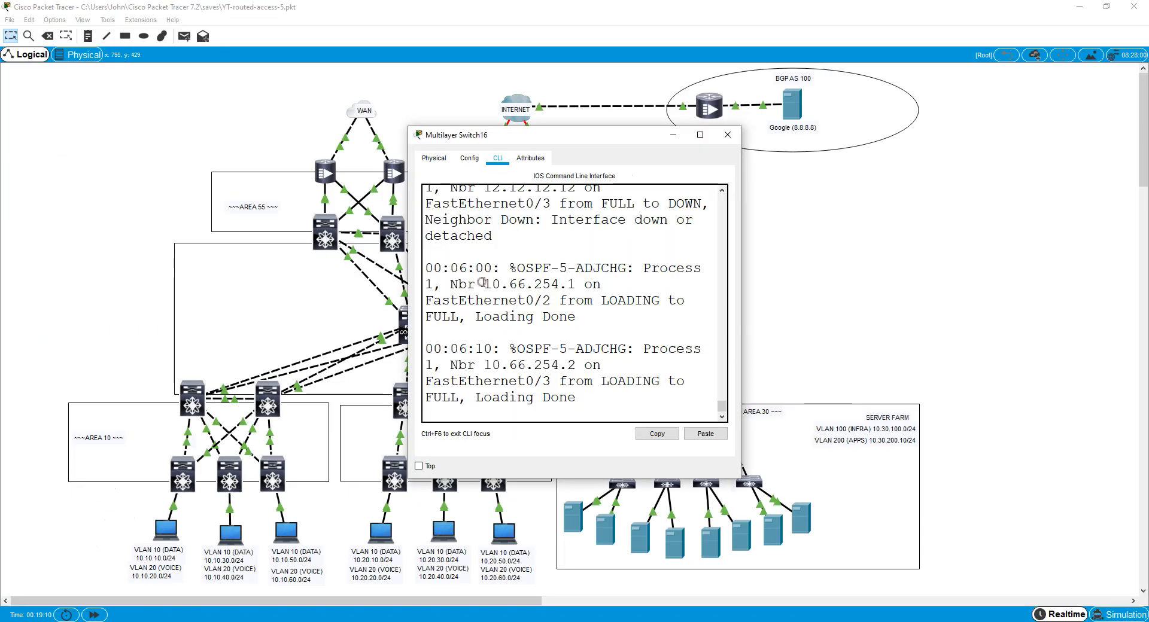
type("ping 8.8.8.8")
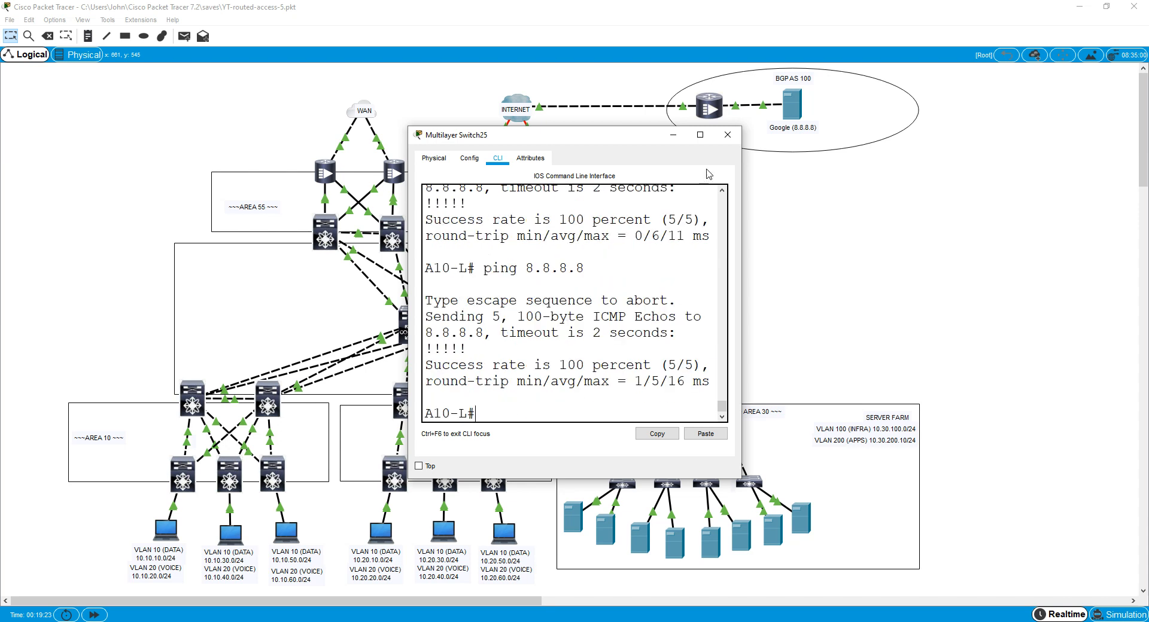
Show INT-L's NAT translations mapping inside ICMP hosts to 200.0.0.1, then return to the topology
left_click(727, 134)
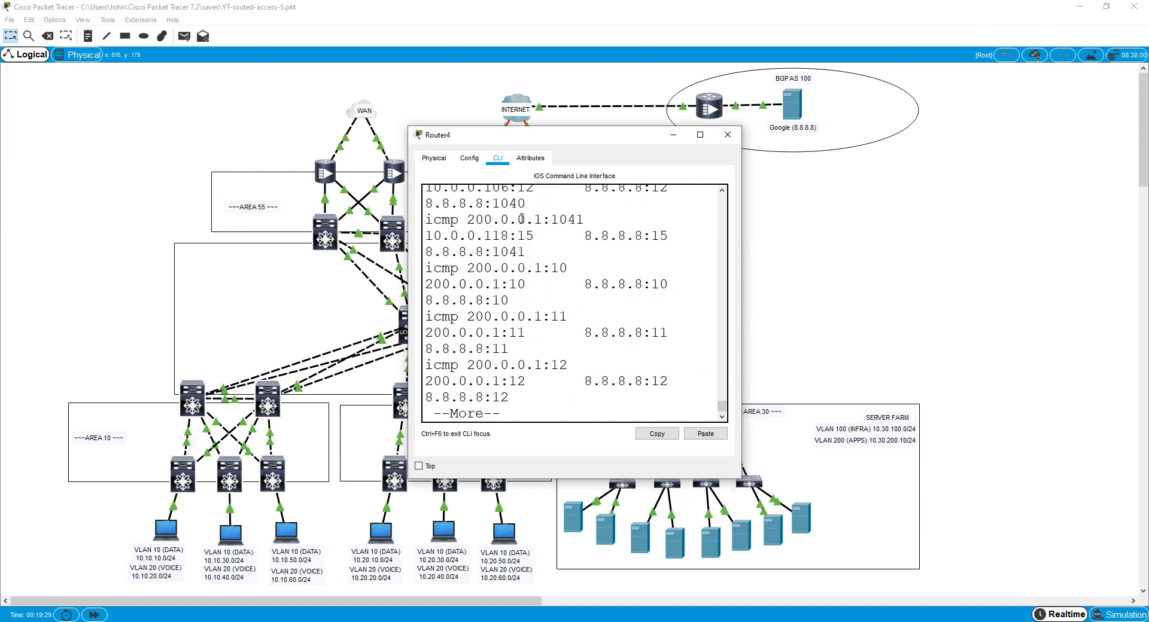
left_click(698, 135)
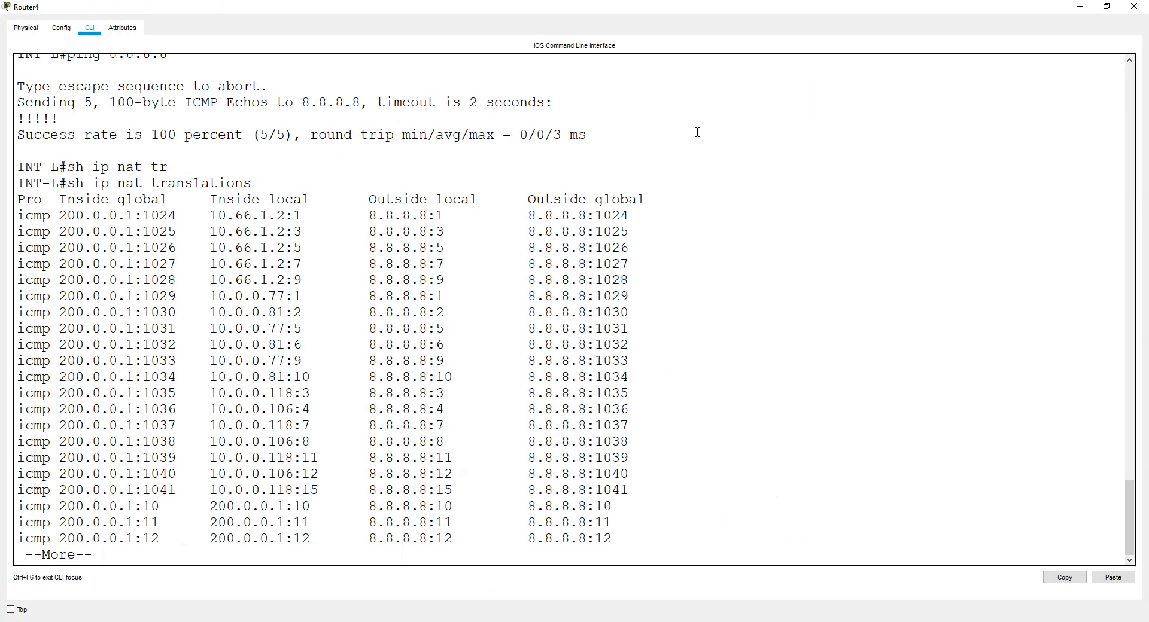
key("space")
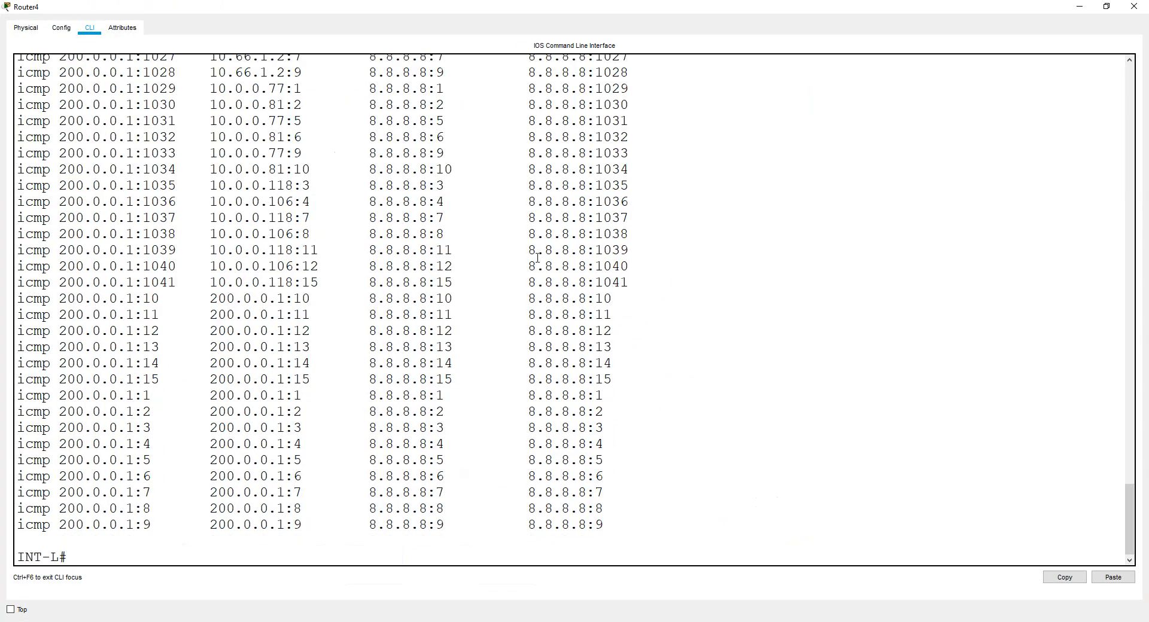
left_click_drag(65, 298, 279, 347)
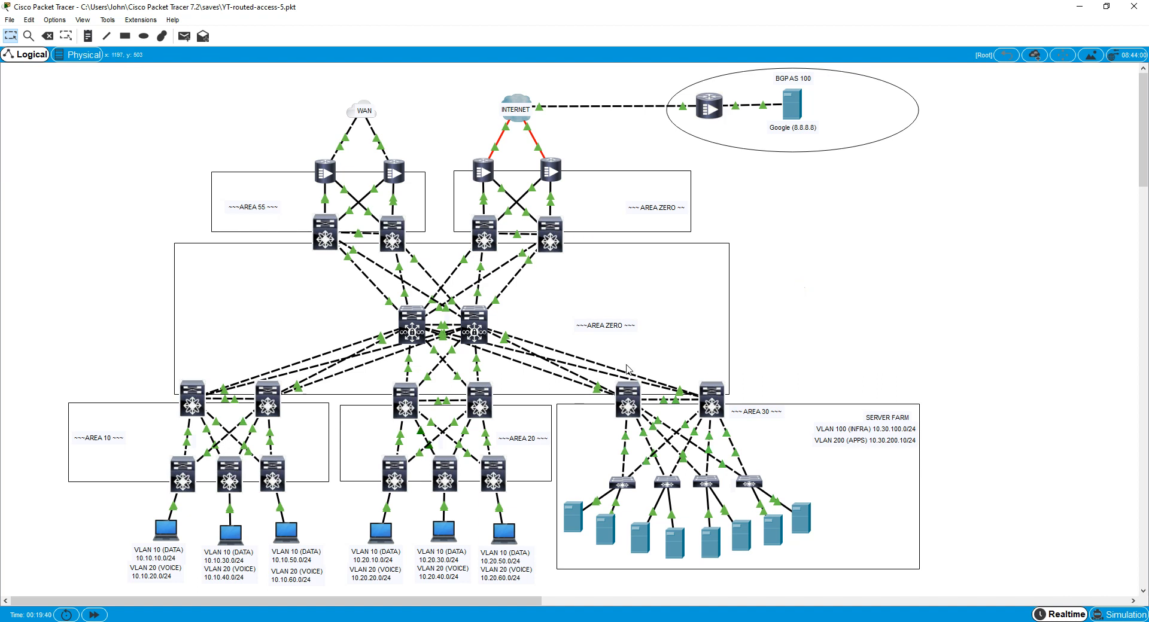
mouse_move(107, 509)
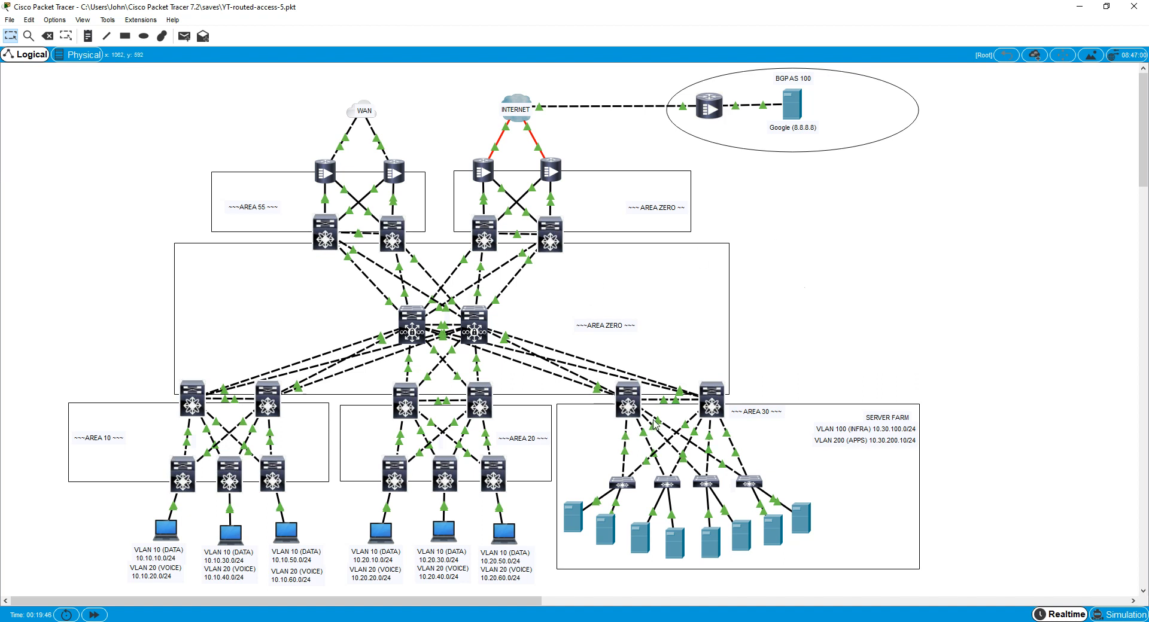
mouse_move(543, 397)
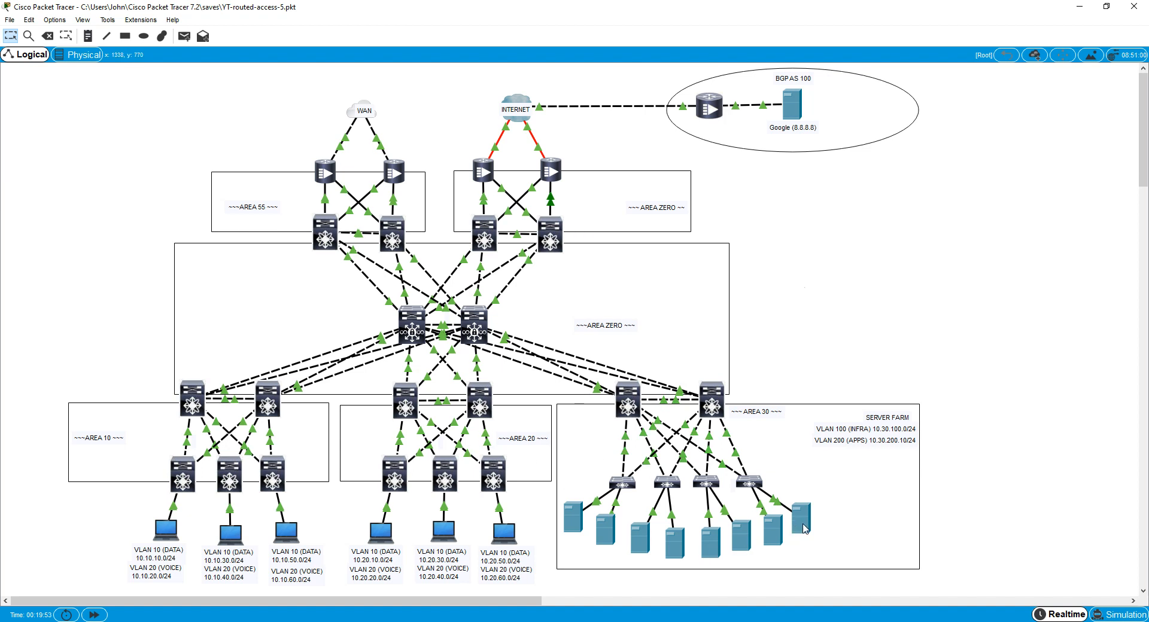
double_click(804, 522)
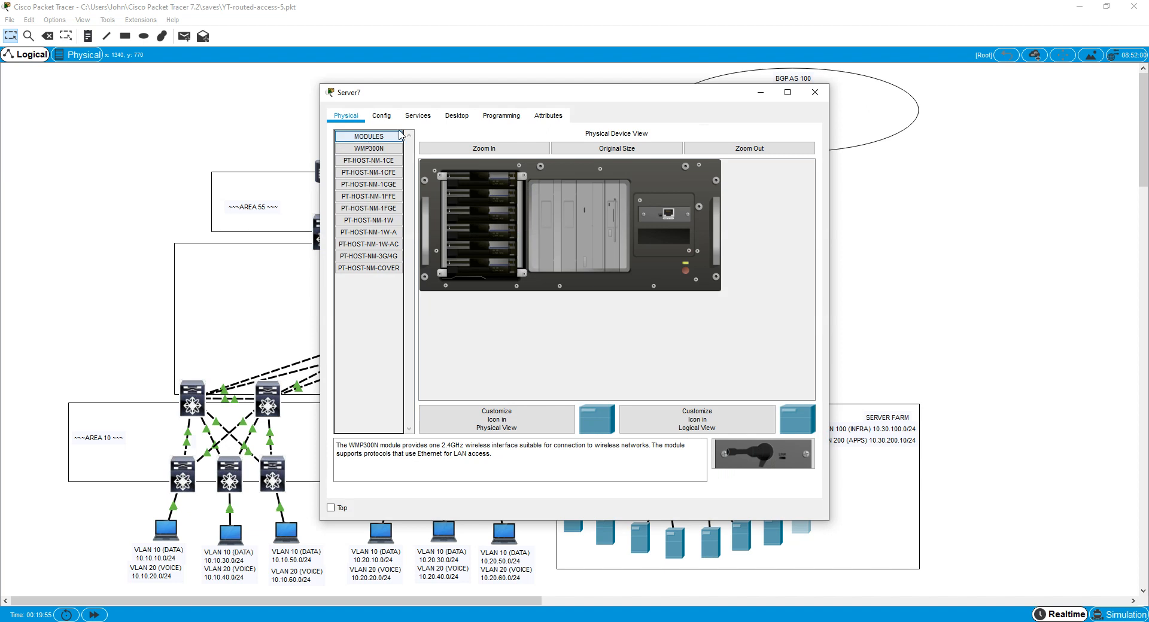
left_click(416, 115)
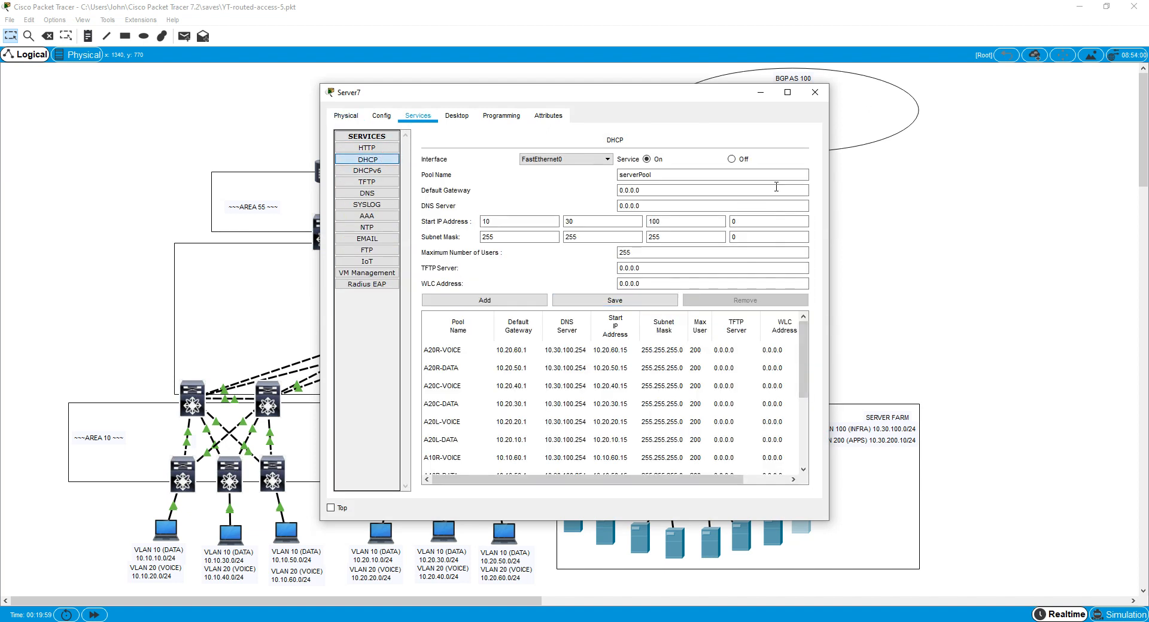
left_click(814, 92)
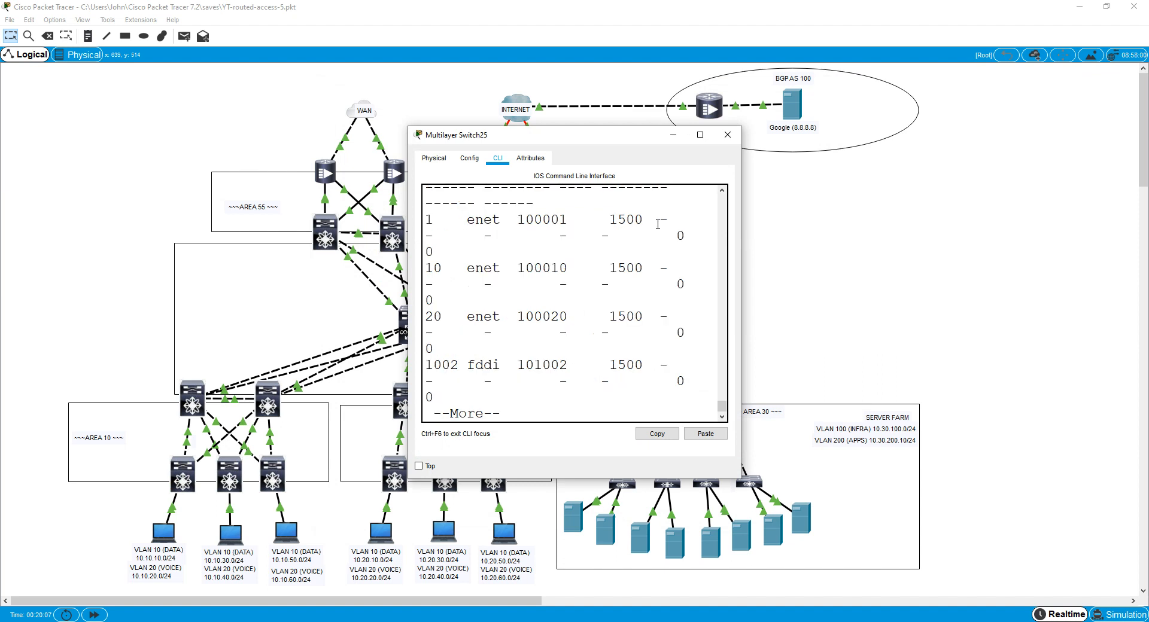
left_click(697, 136)
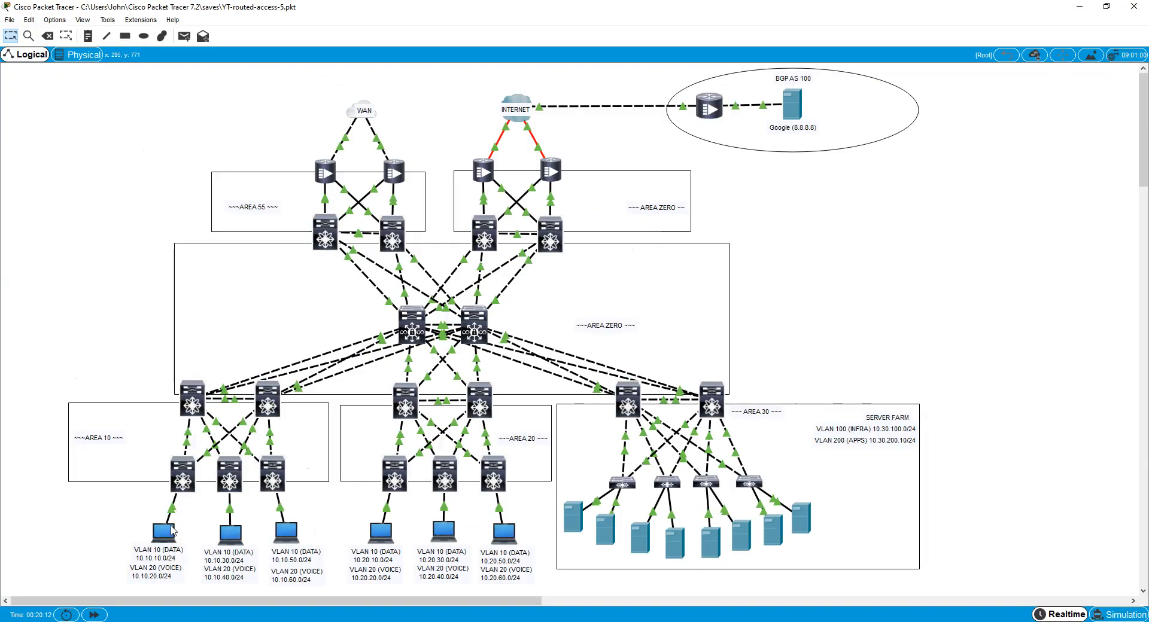
Renew PC1's DHCP lease to get 10.10.30.15 and ping 8.8.8.8 successfully
double_click(158, 529)
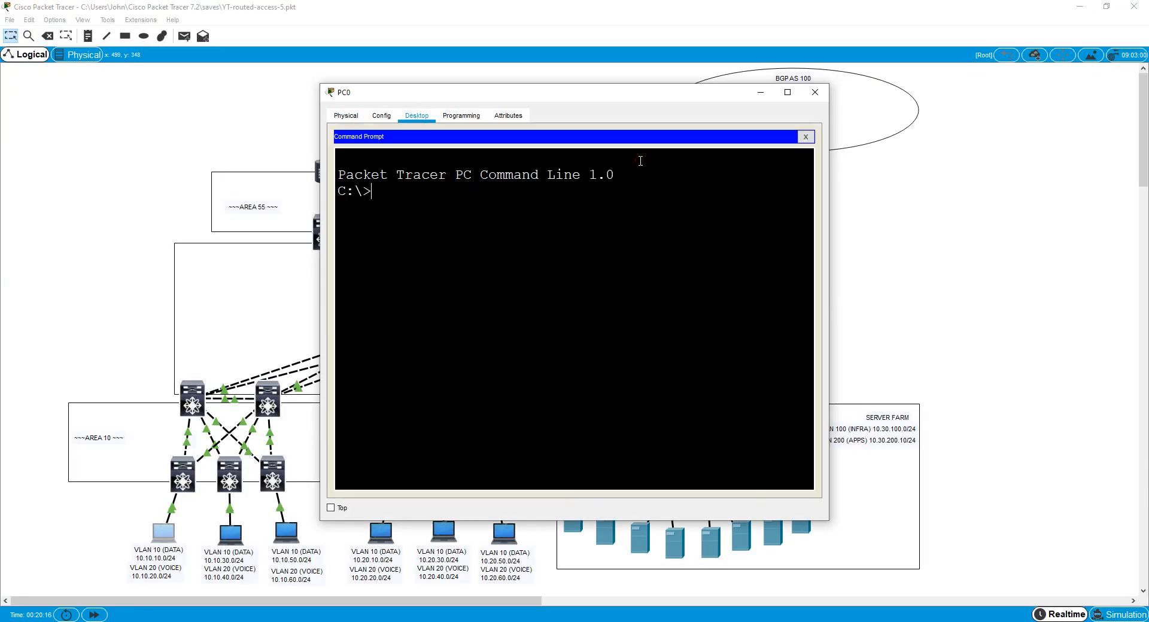
type("ipconfig")
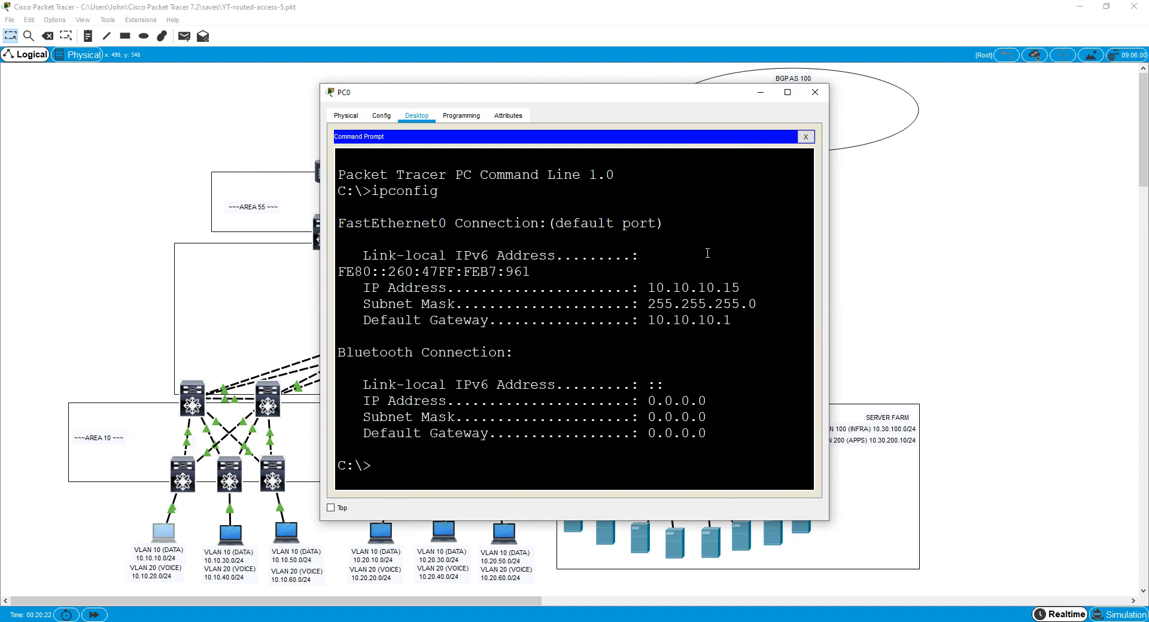
type("pin")
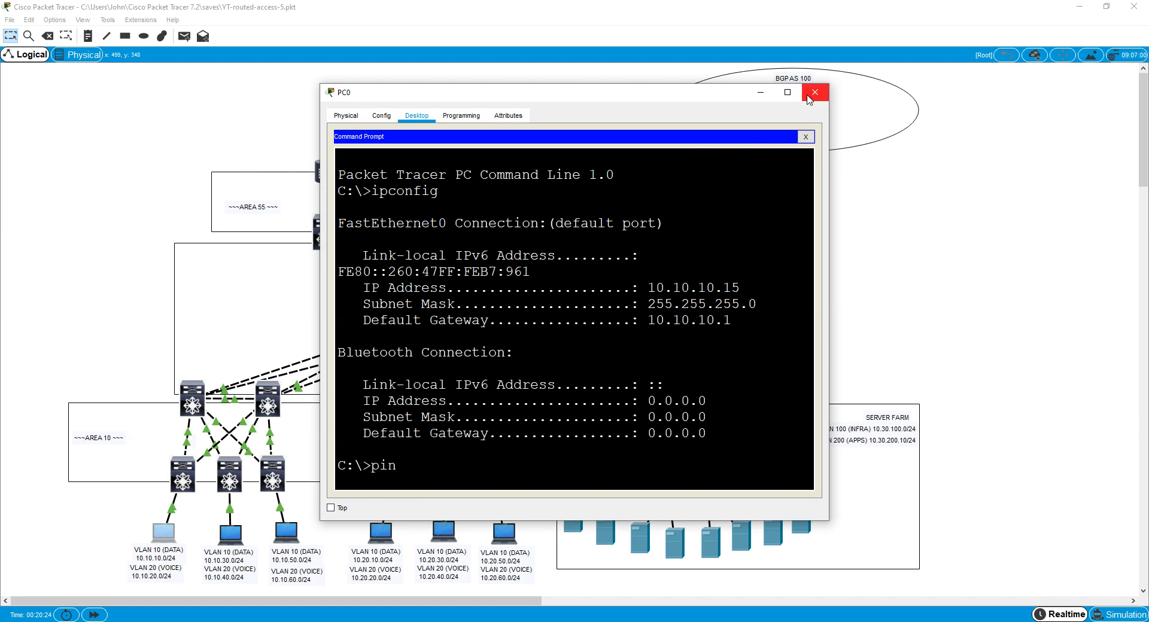
left_click(230, 531)
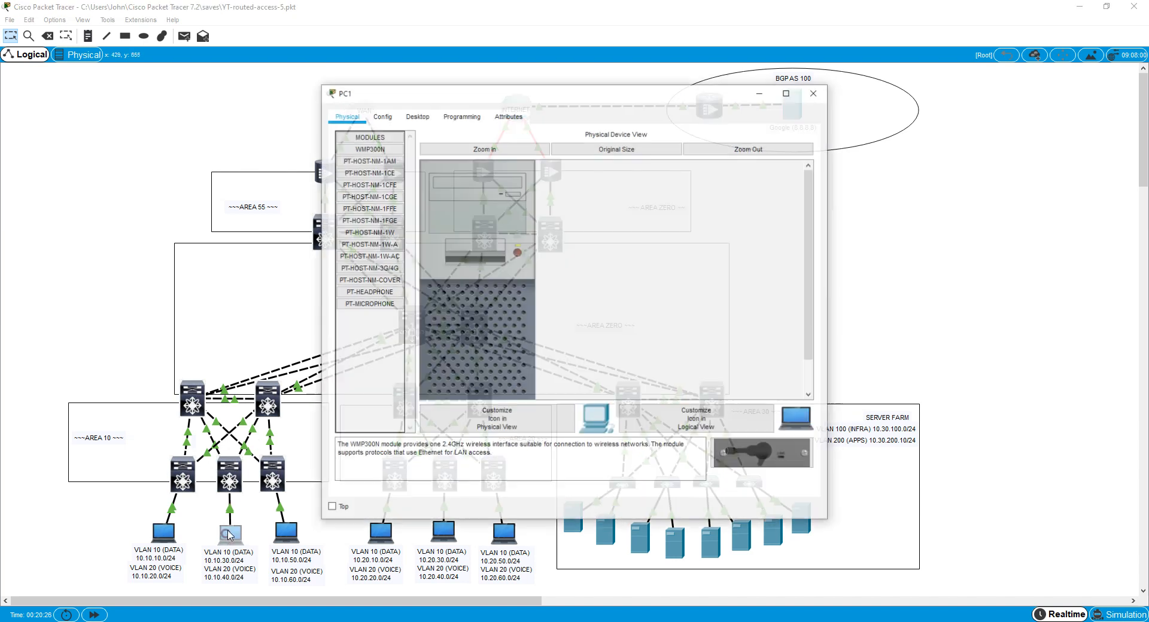
left_click(416, 116)
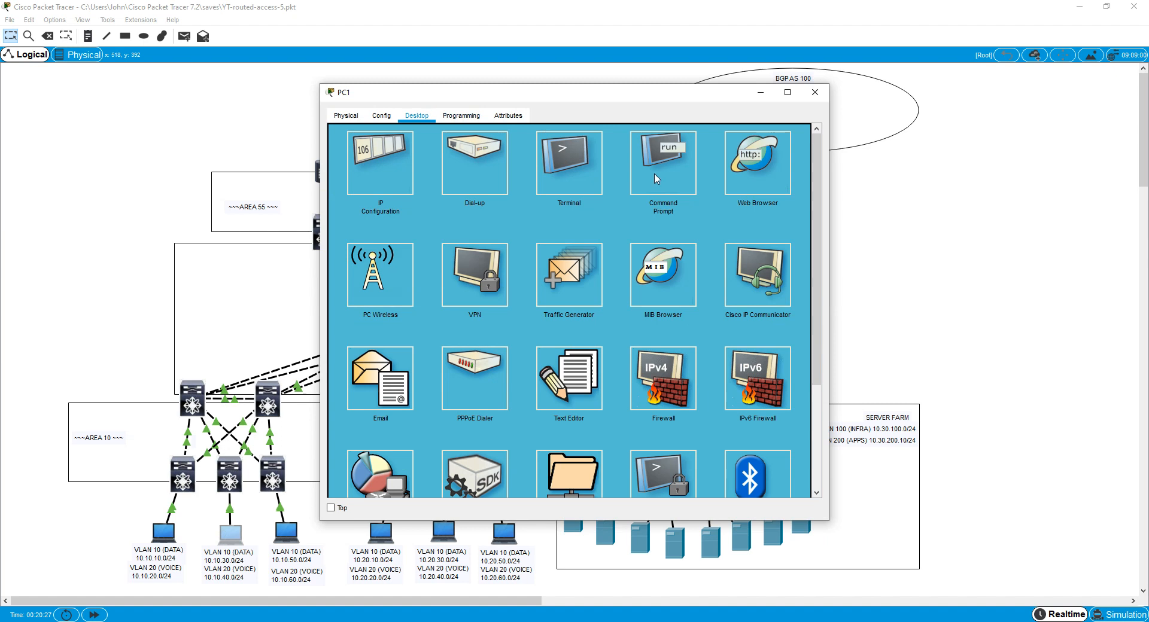
left_click(662, 161)
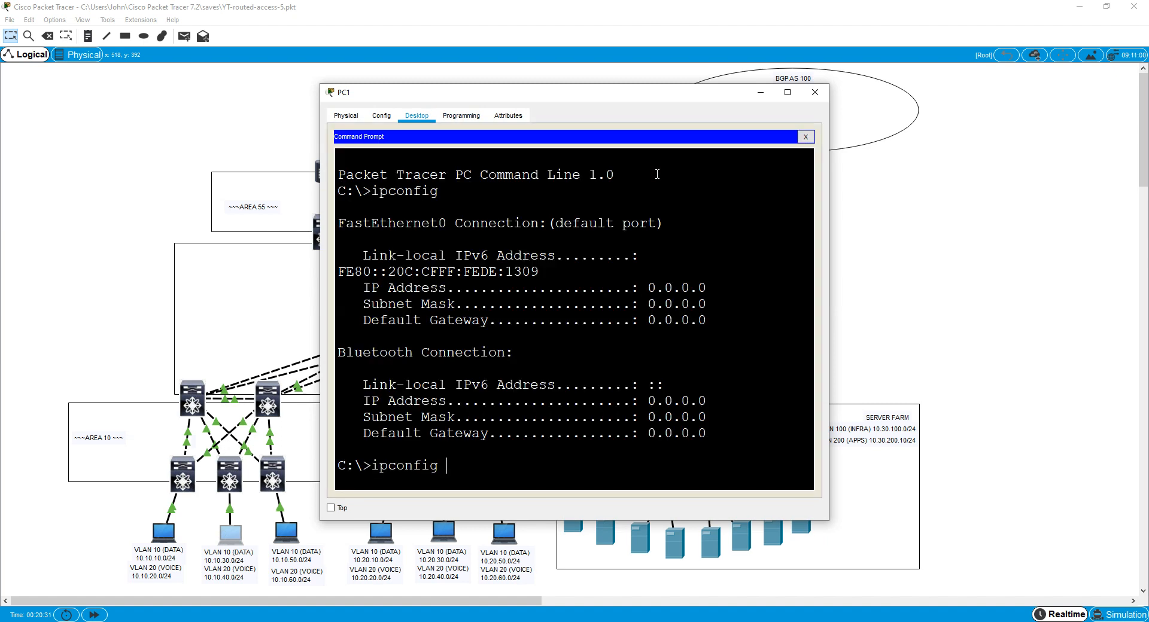
type("/renew")
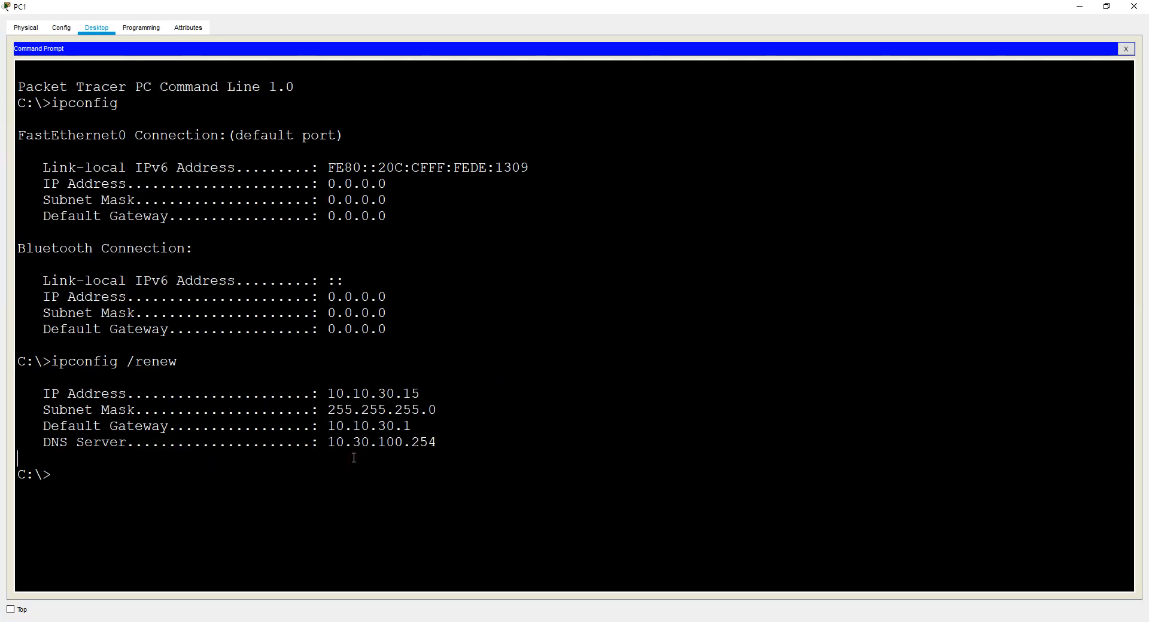
type("ping 8.8.8.8")
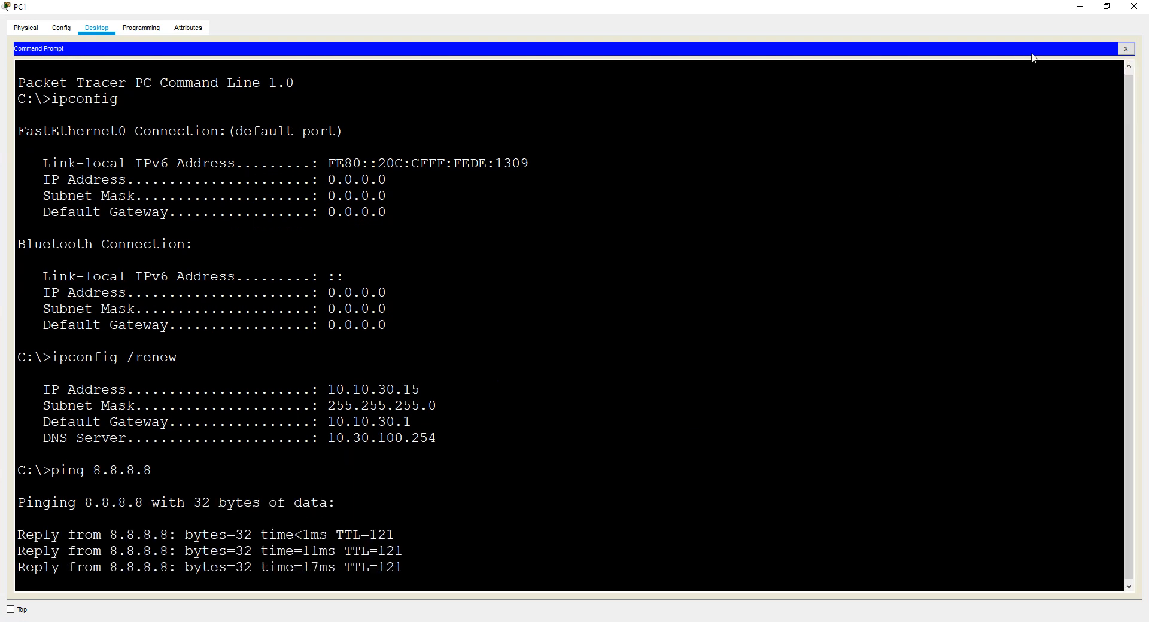
left_click(1126, 48)
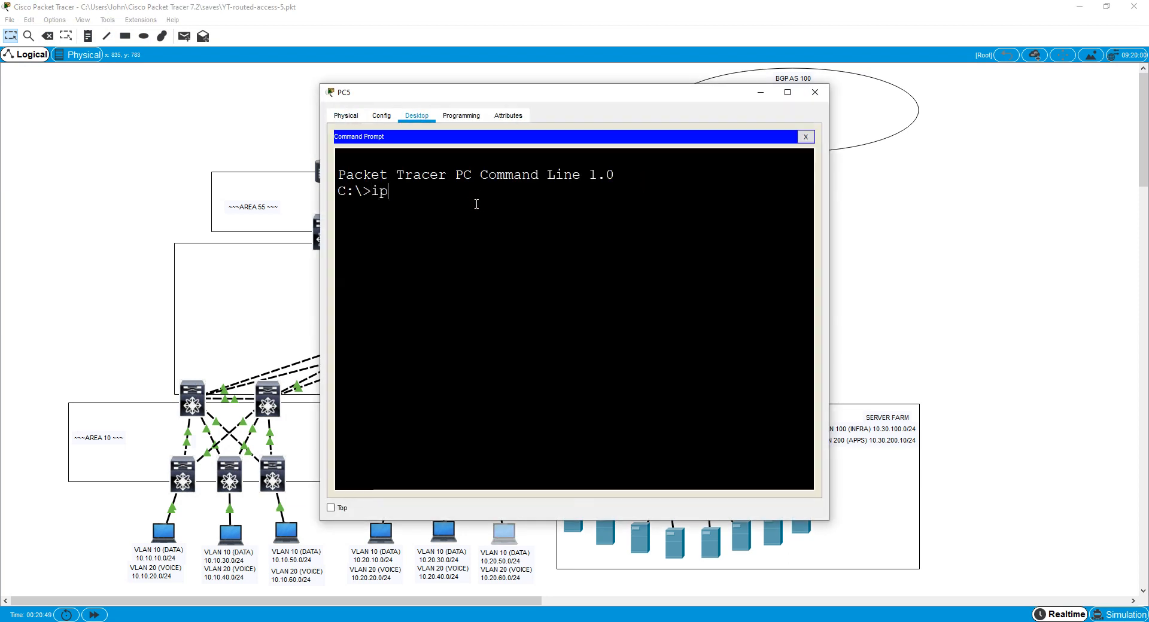
Renew PC5's DHCP lease to get 10.20.50.15 and ping 8.8.8.8
type("config")
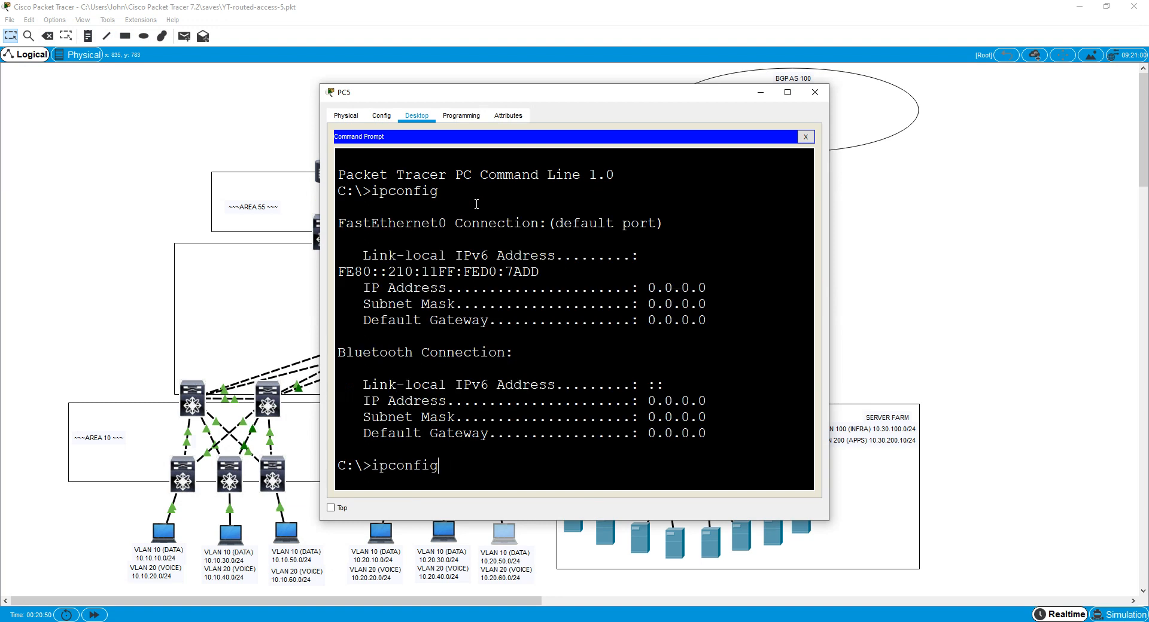
type("/renew")
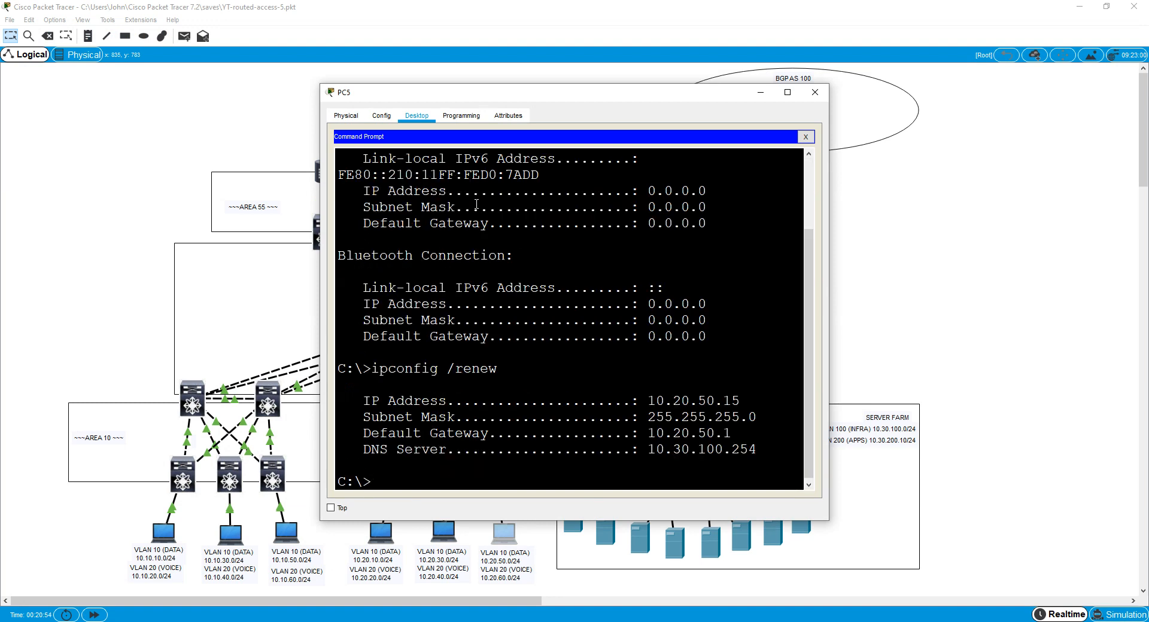
type("ping 8.8.8.")
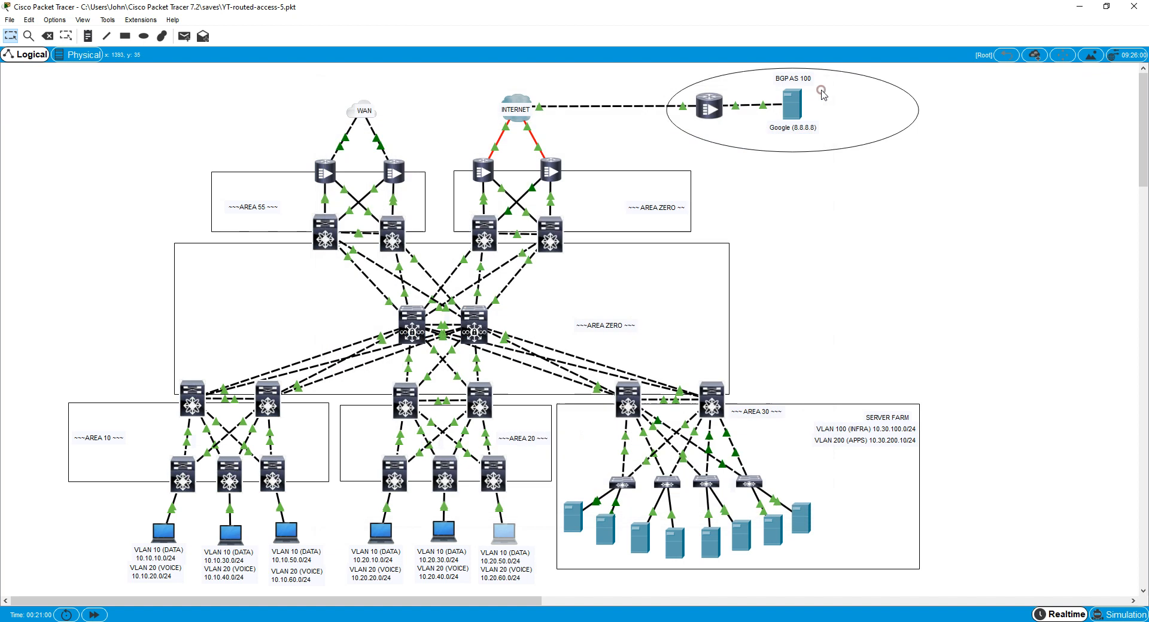
mouse_move(1031, 207)
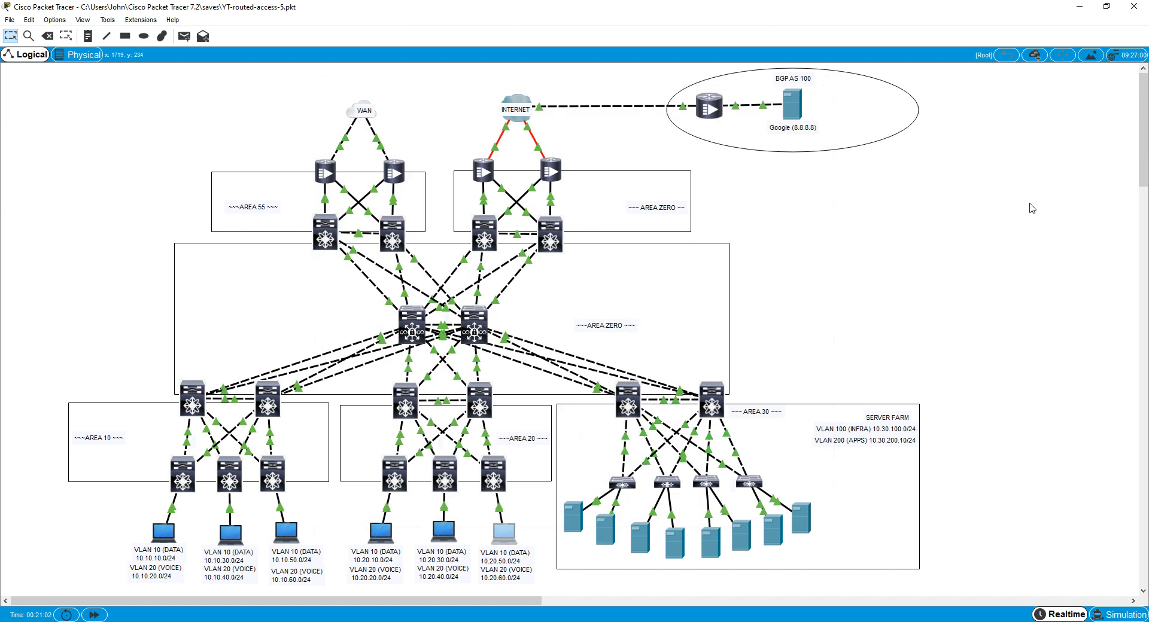